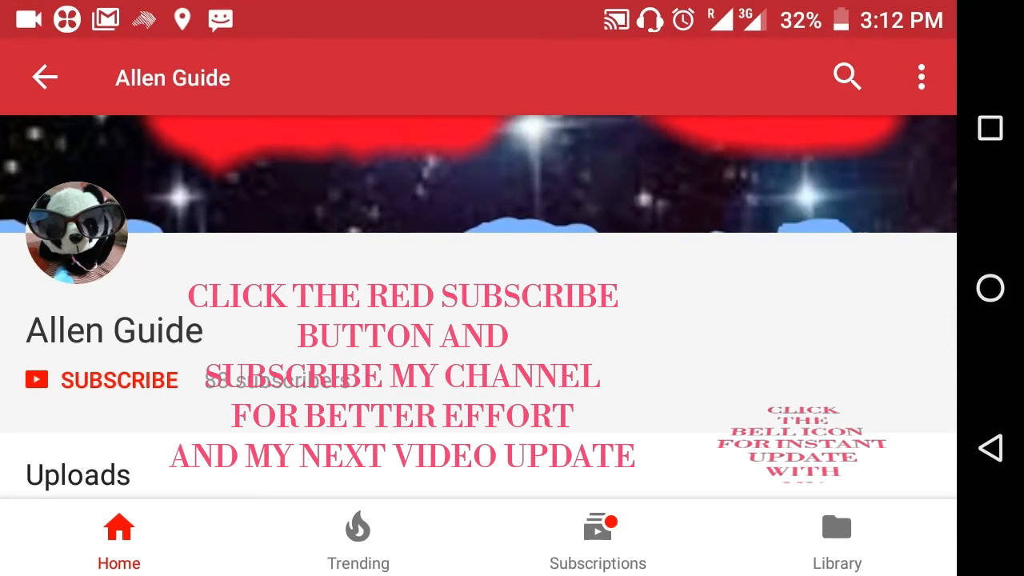
# - Briefly play the article's embedded bitcoin mining explainer video, then pause it
pyautogui.click(119, 379)
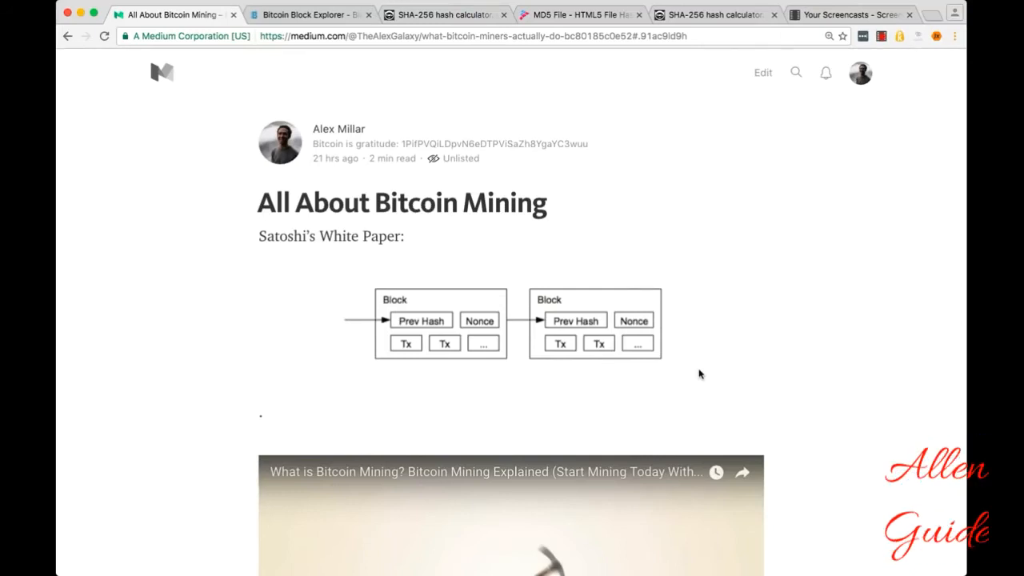
pyautogui.moveTo(547, 366)
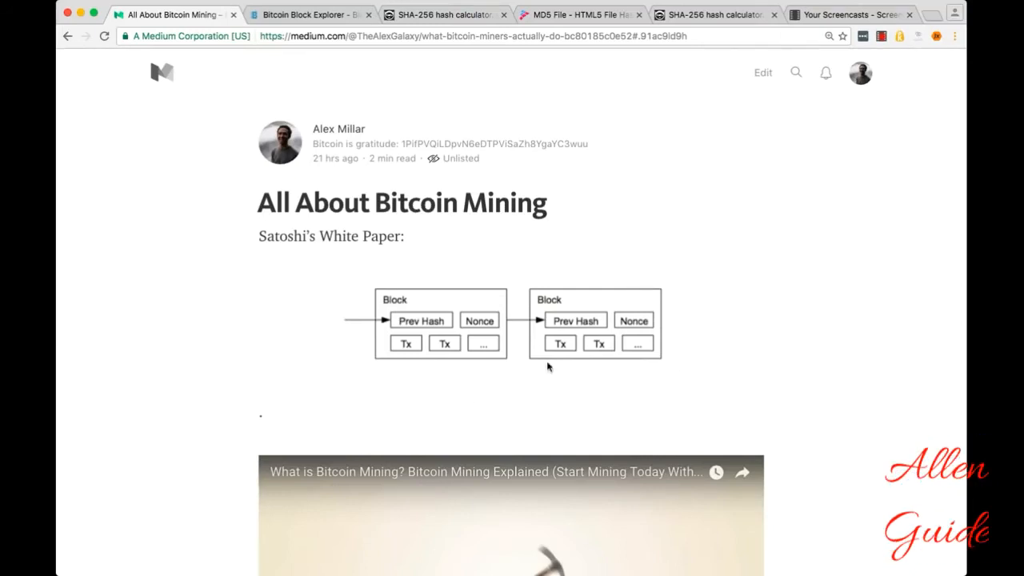
pyautogui.moveTo(511, 384)
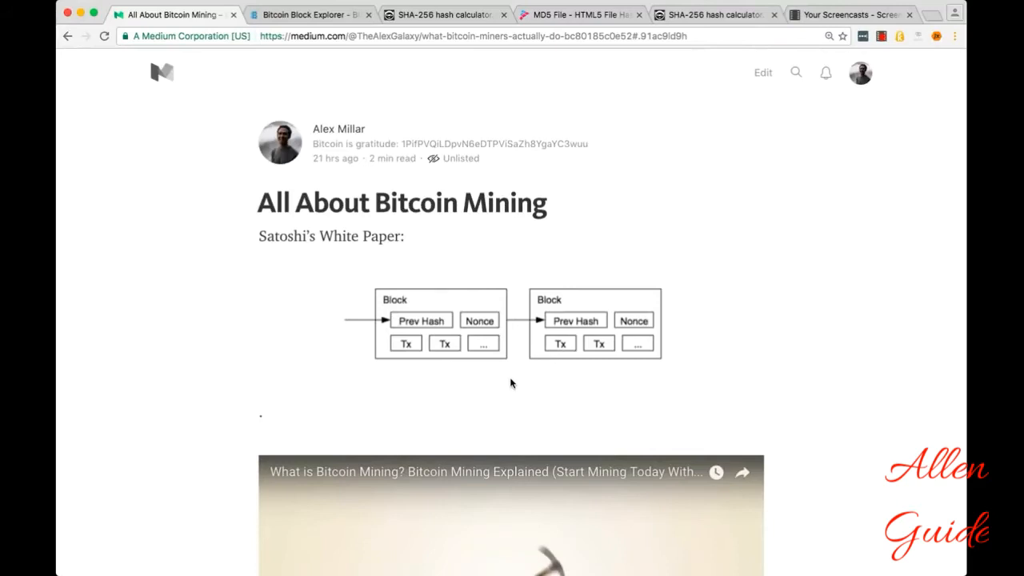
pyautogui.moveTo(371, 336)
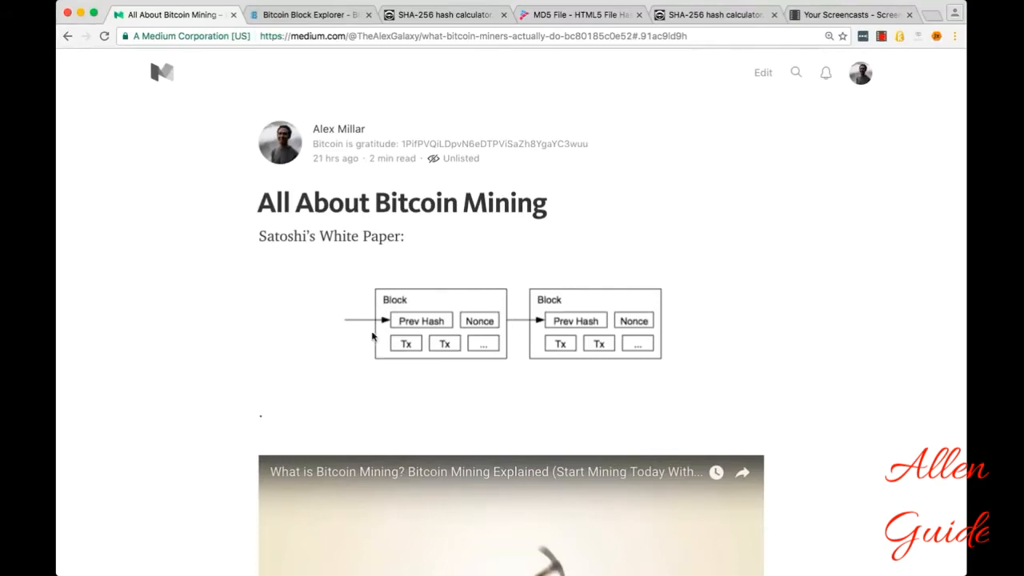
pyautogui.moveTo(579, 354)
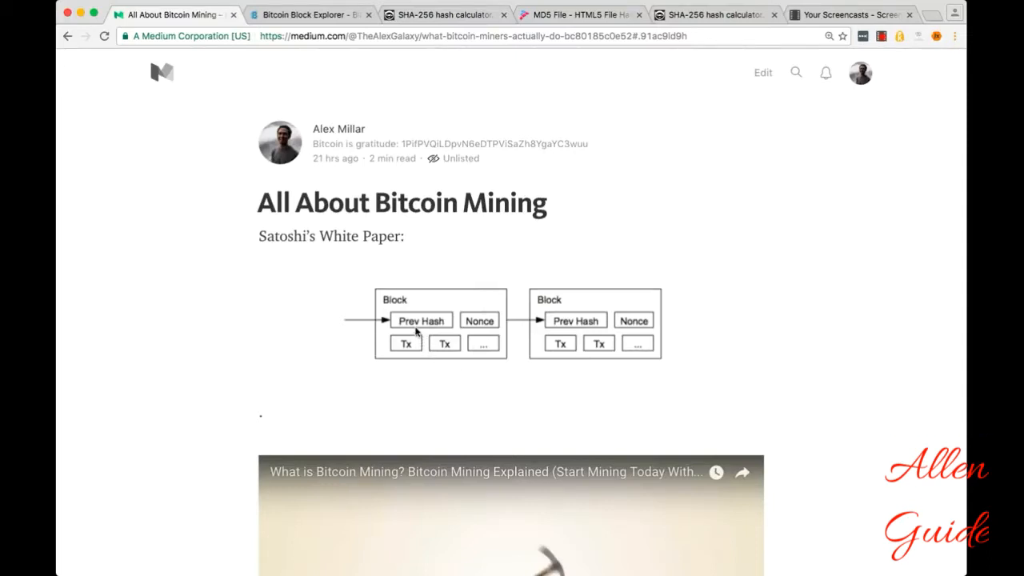
pyautogui.moveTo(318, 320)
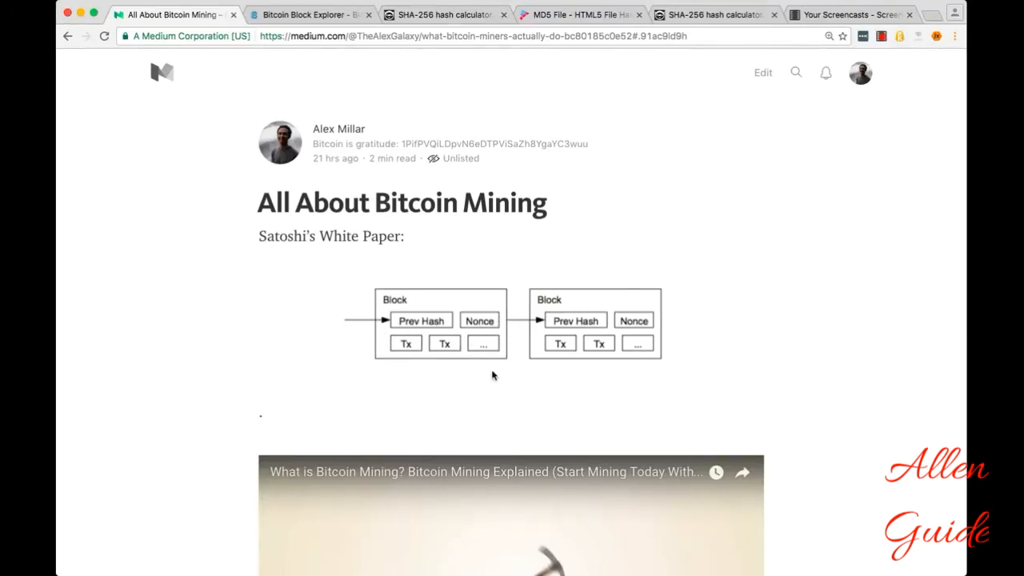
pyautogui.scroll(-3)
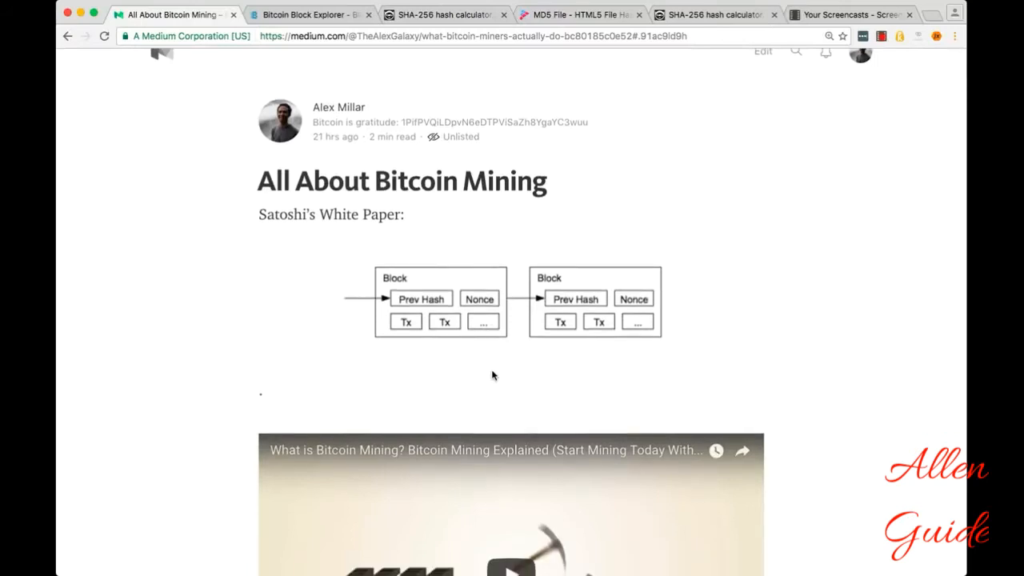
pyautogui.scroll(-3)
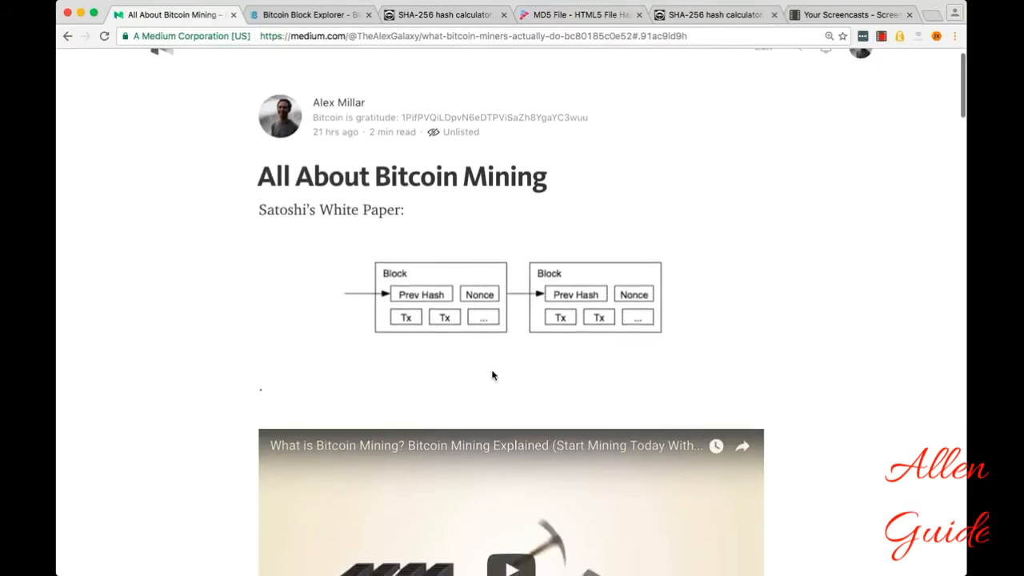
pyautogui.scroll(-3)
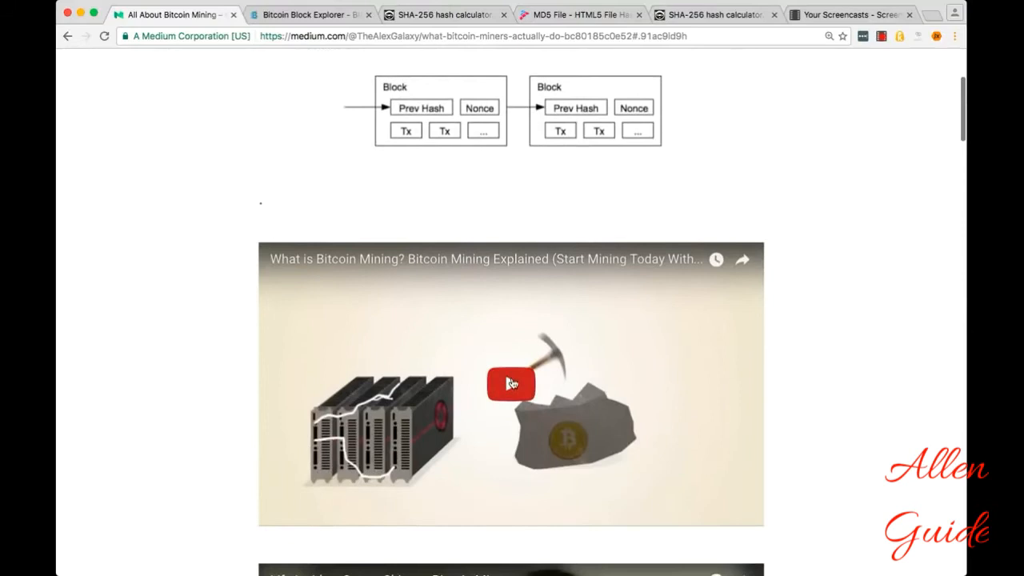
pyautogui.scroll(-3)
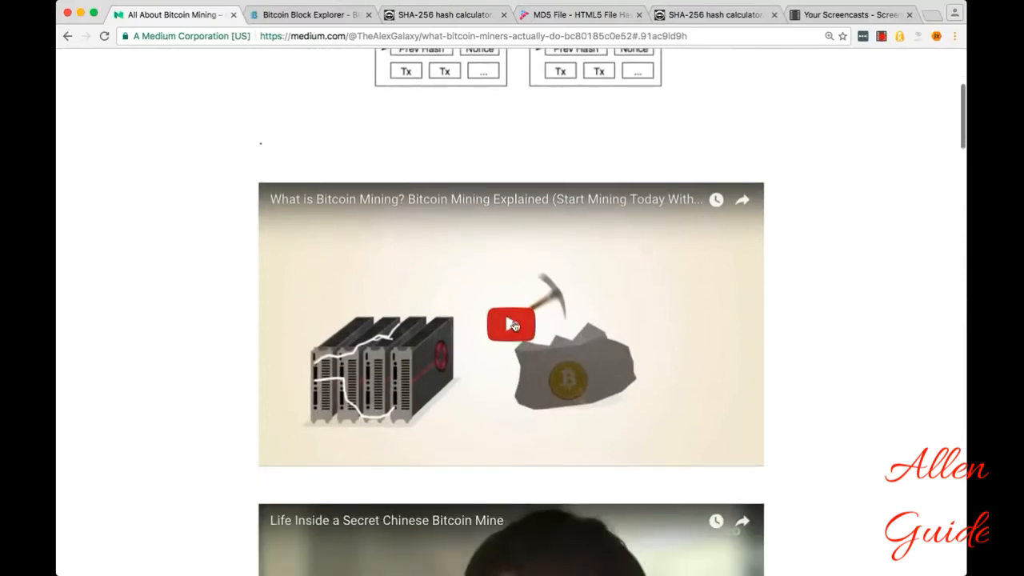
pyautogui.click(510, 323)
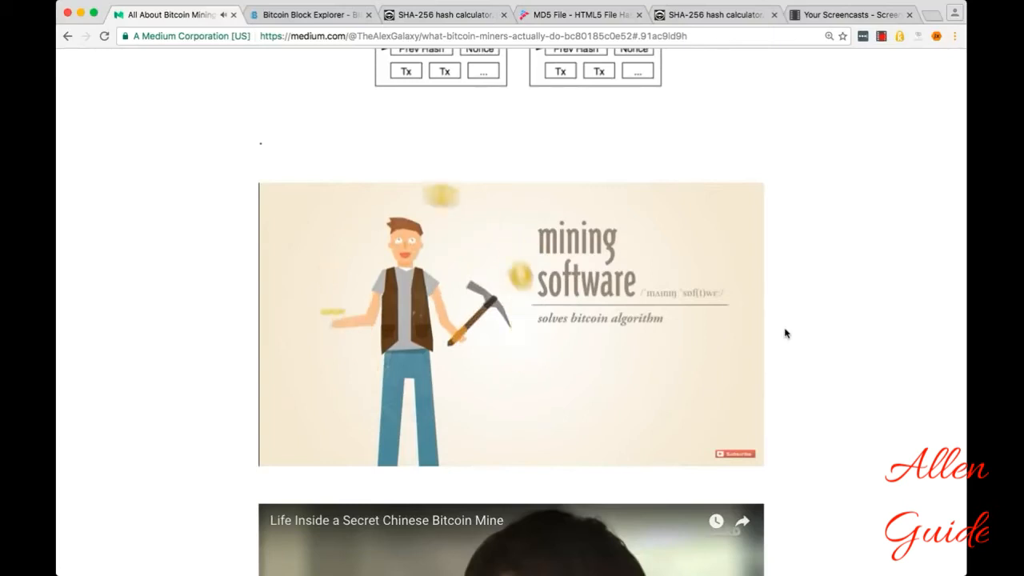
pyautogui.click(512, 323)
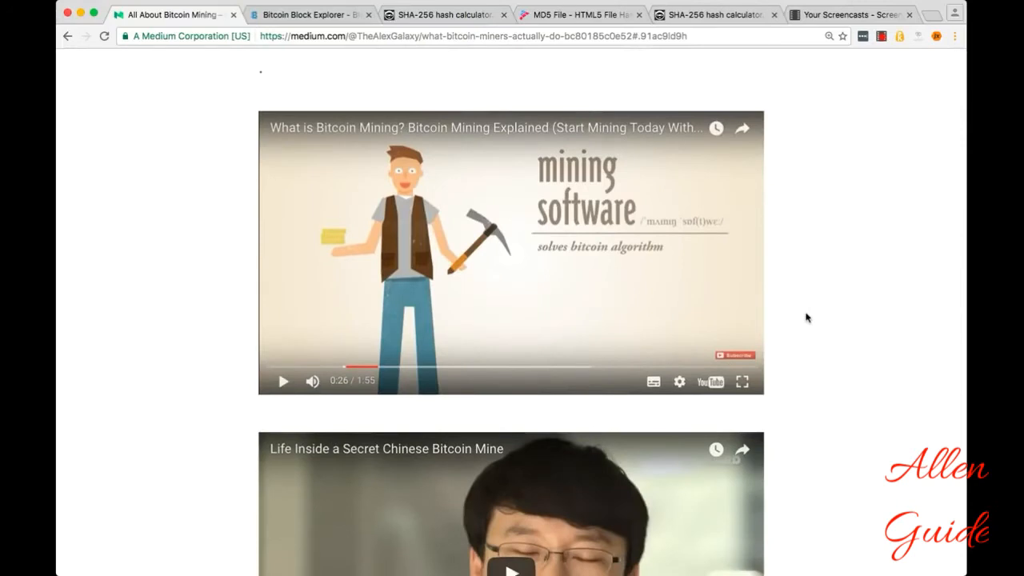
# - Play the 'Life Inside a Secret Chinese Bitcoin Mine' video further down the article
pyautogui.scroll(-3)
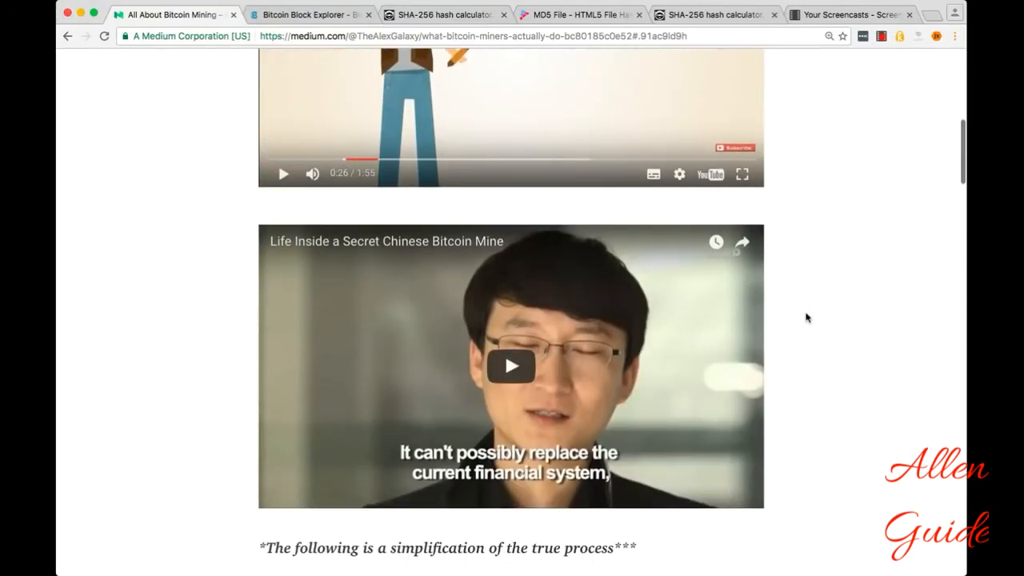
pyautogui.scroll(-3)
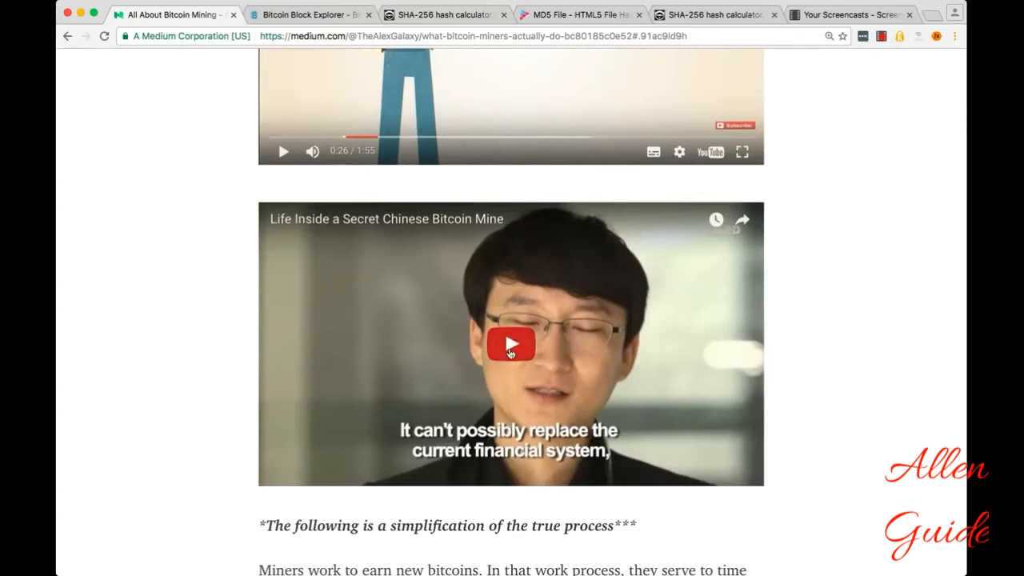
pyautogui.click(512, 344)
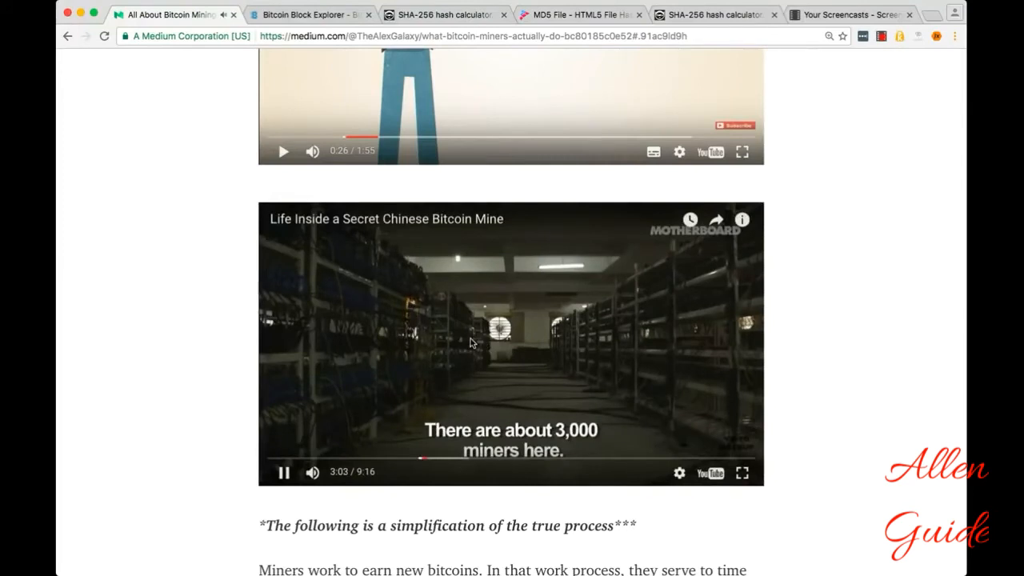
# - Scroll the article down to the Blockchain table of recent blocks and the SHA-256 section
pyautogui.scroll(-3)
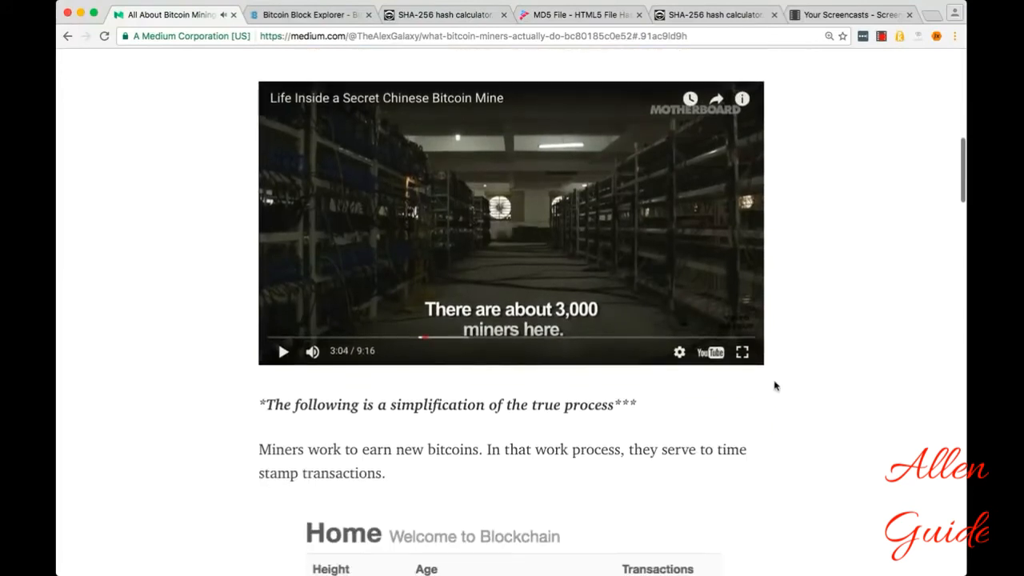
pyautogui.scroll(-3)
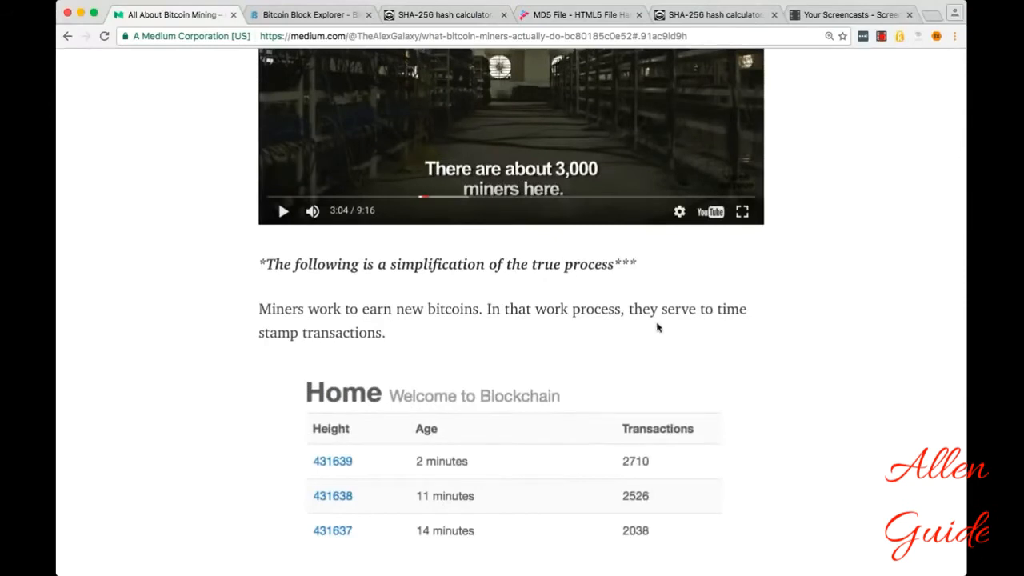
pyautogui.moveTo(670, 328)
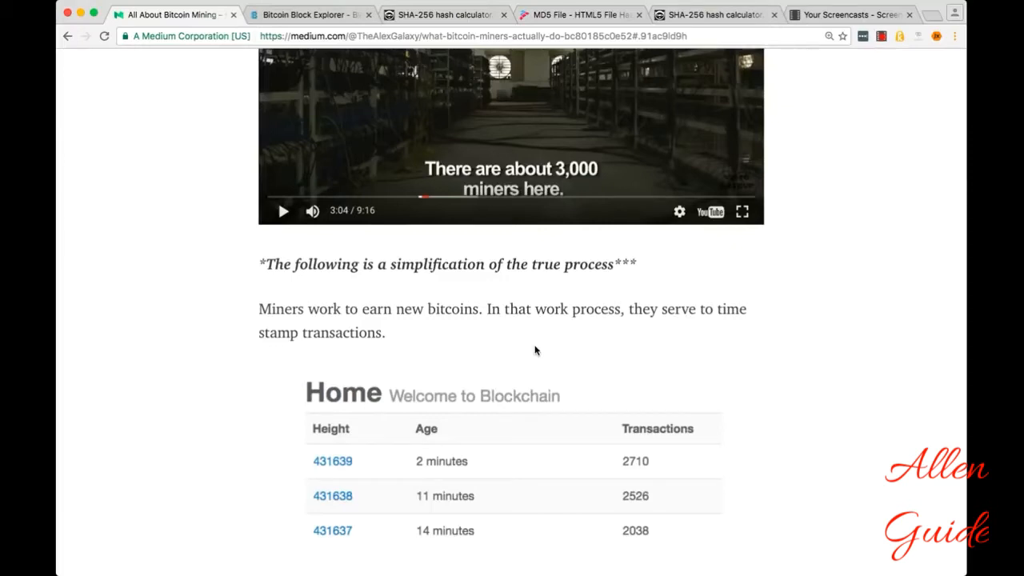
pyautogui.scroll(-3)
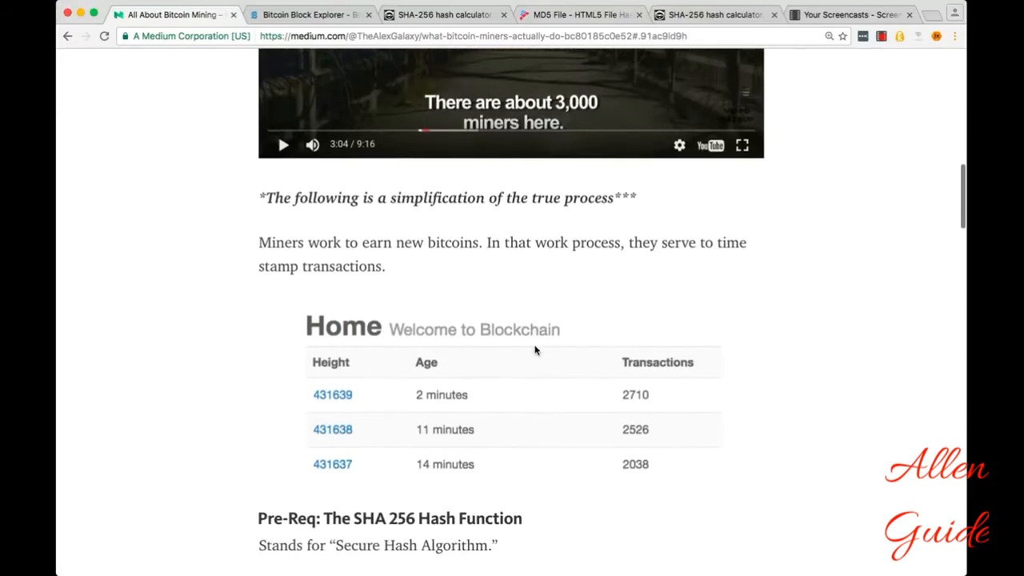
pyautogui.scroll(-3)
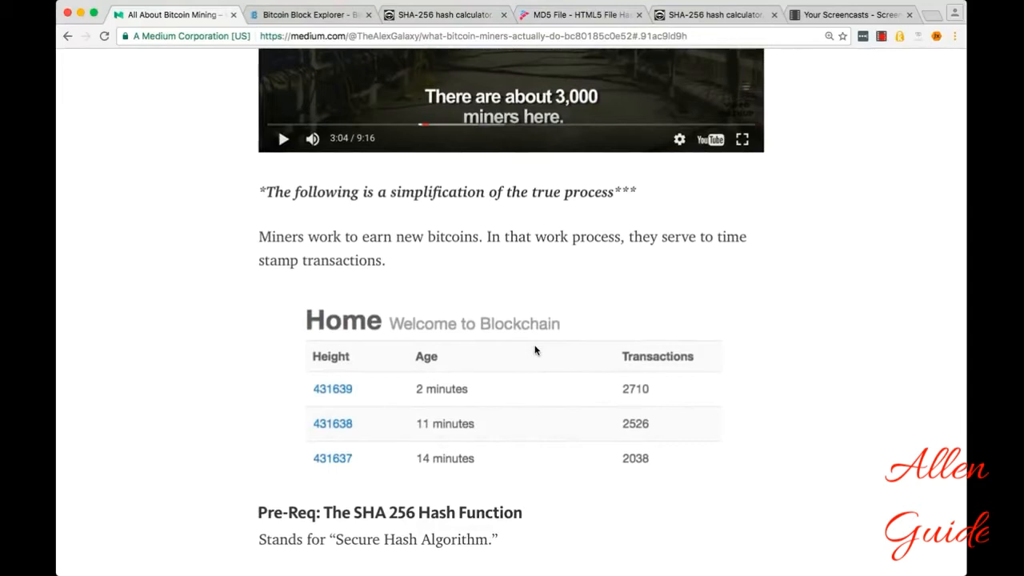
pyautogui.moveTo(328, 361)
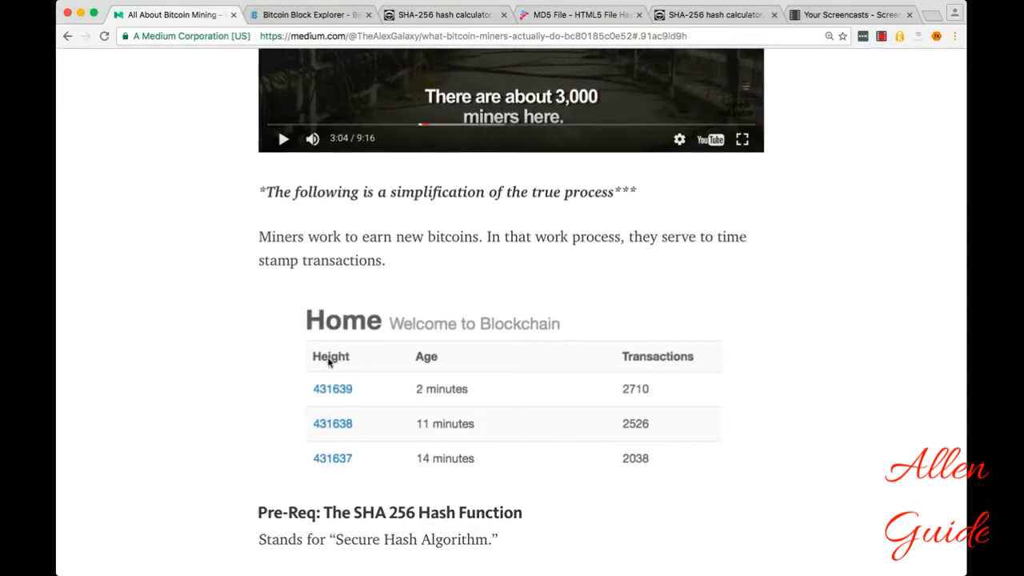
pyautogui.moveTo(331, 397)
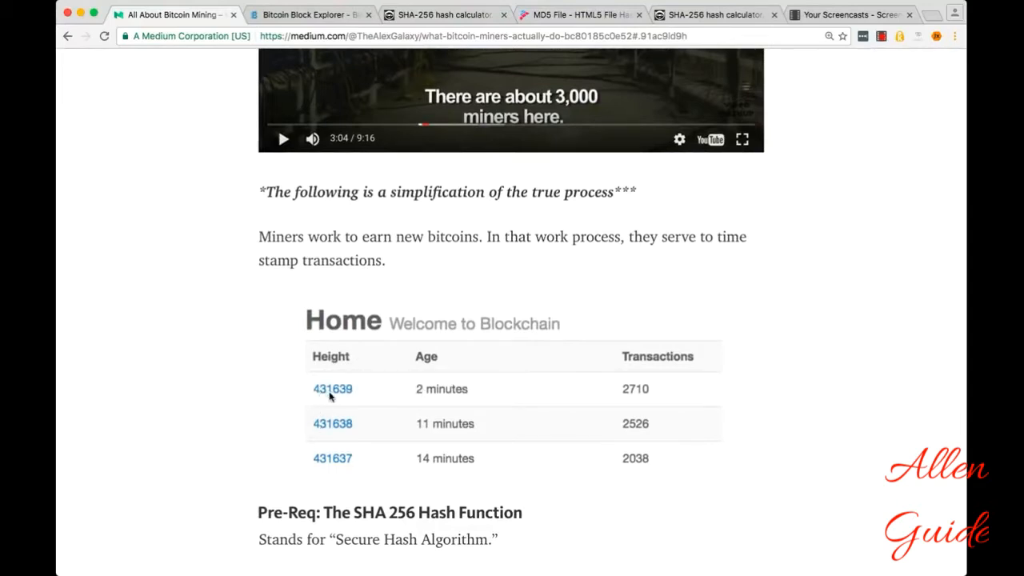
pyautogui.moveTo(338, 471)
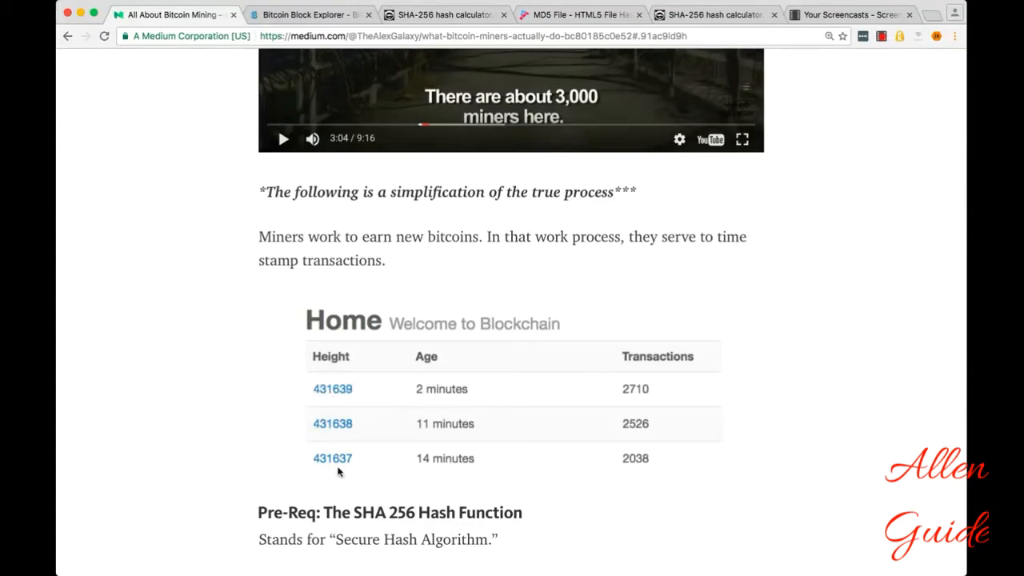
pyautogui.moveTo(445, 423)
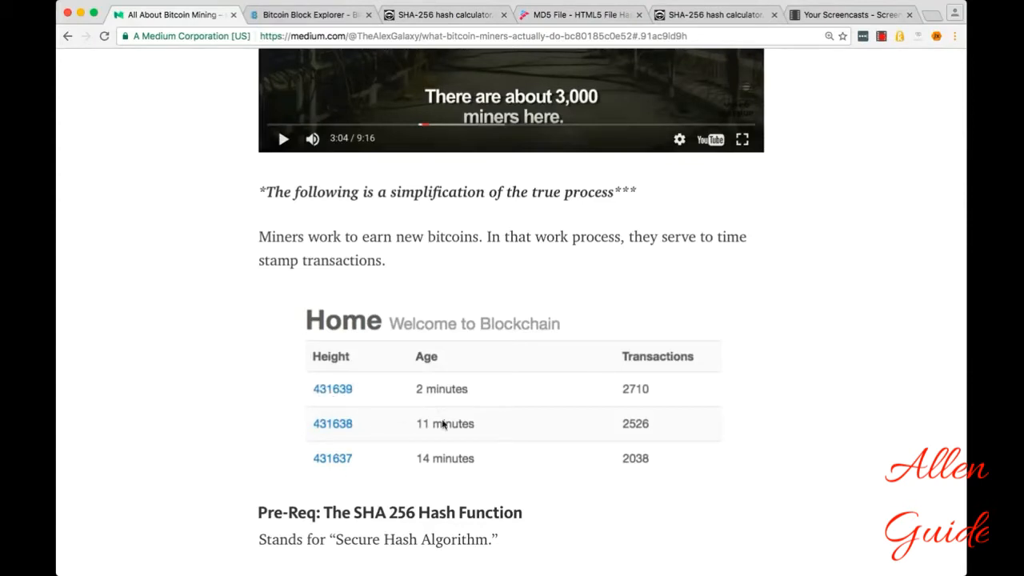
pyautogui.moveTo(446, 463)
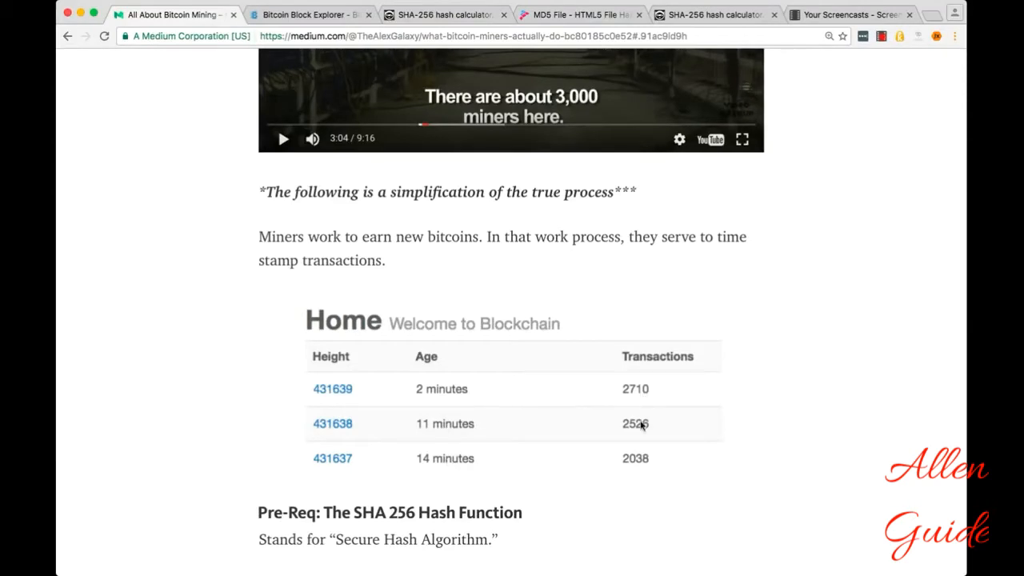
pyautogui.moveTo(312, 35)
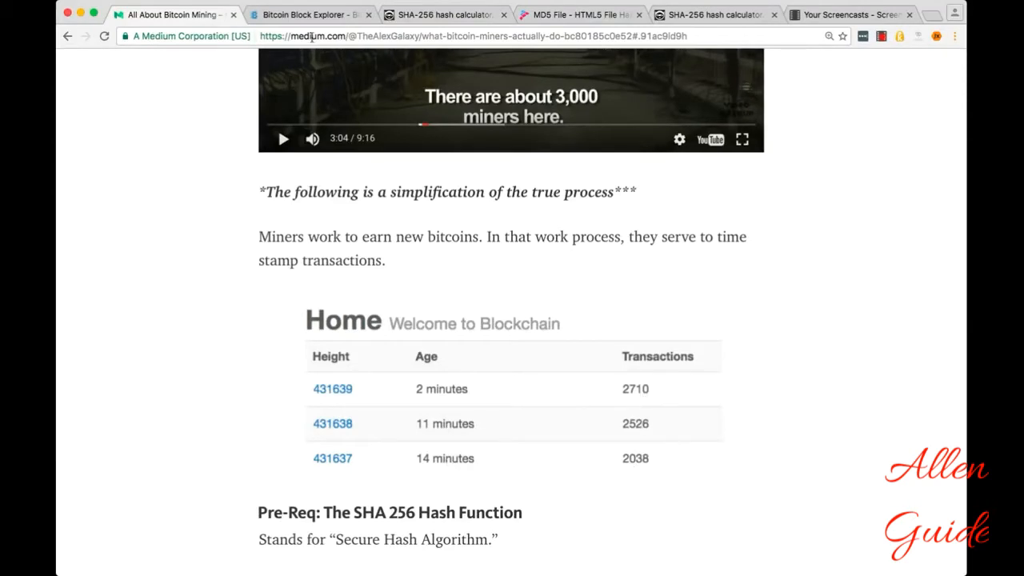
# - Switch to the blockchain.info explorer and open Block #431644's details with its hashes
pyautogui.click(307, 15)
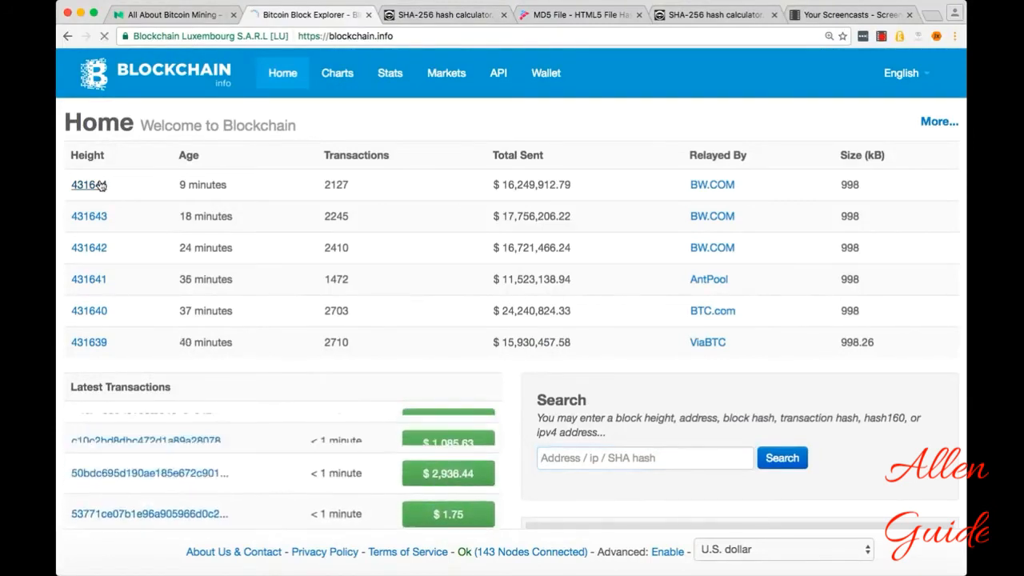
pyautogui.click(83, 186)
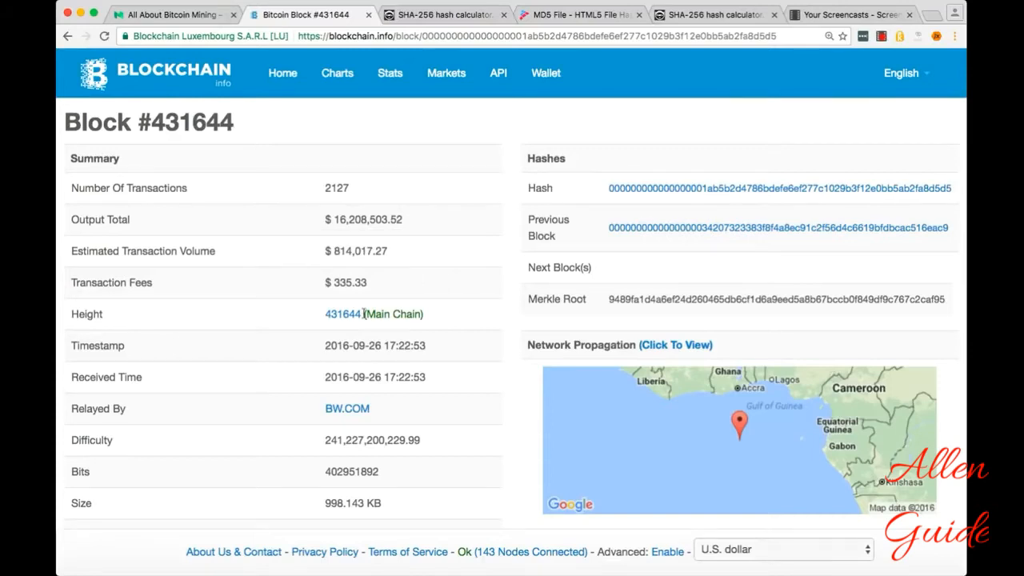
pyautogui.moveTo(435, 326)
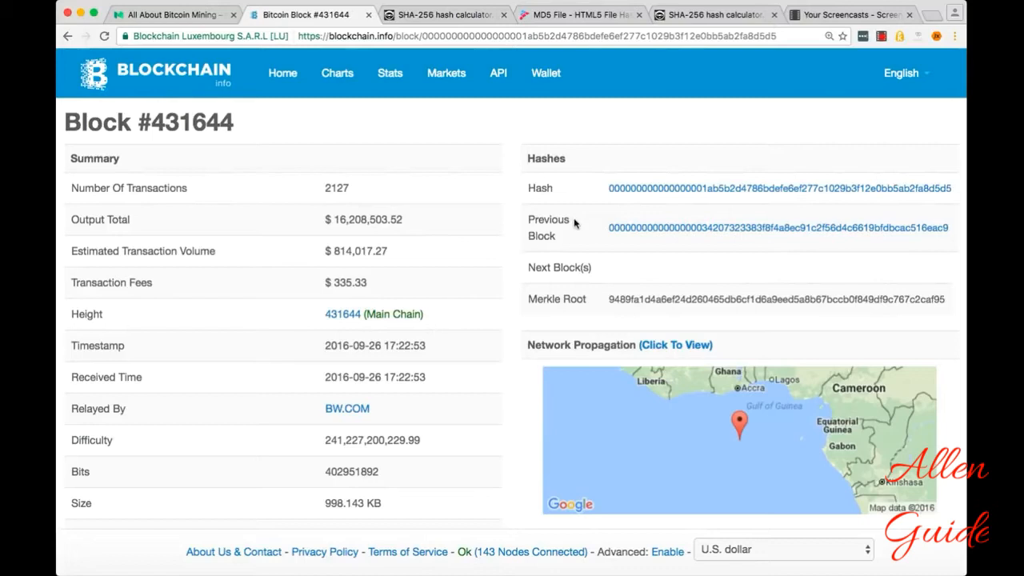
pyautogui.moveTo(580, 211)
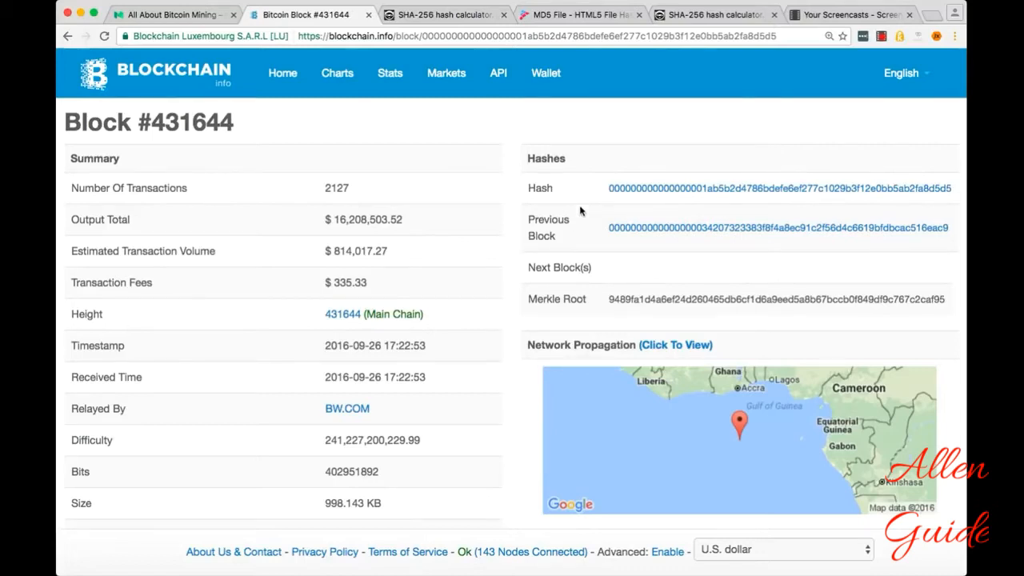
pyautogui.moveTo(586, 237)
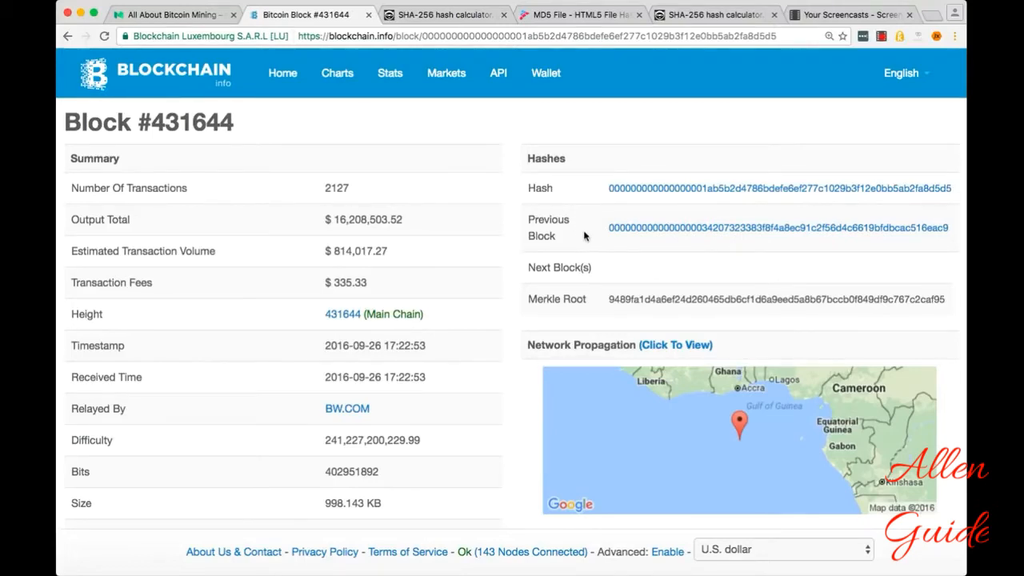
pyautogui.moveTo(606, 304)
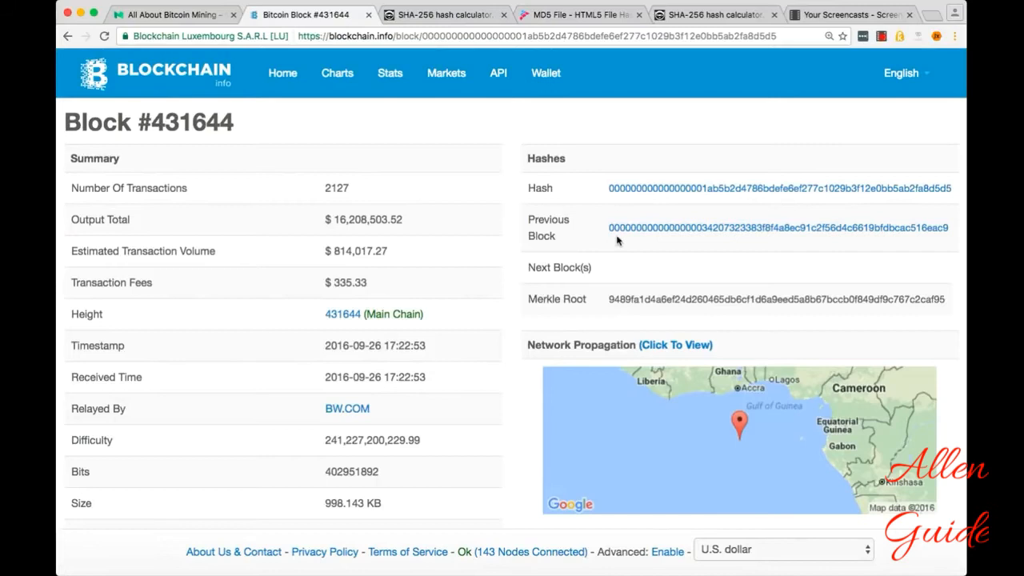
pyautogui.moveTo(616, 232)
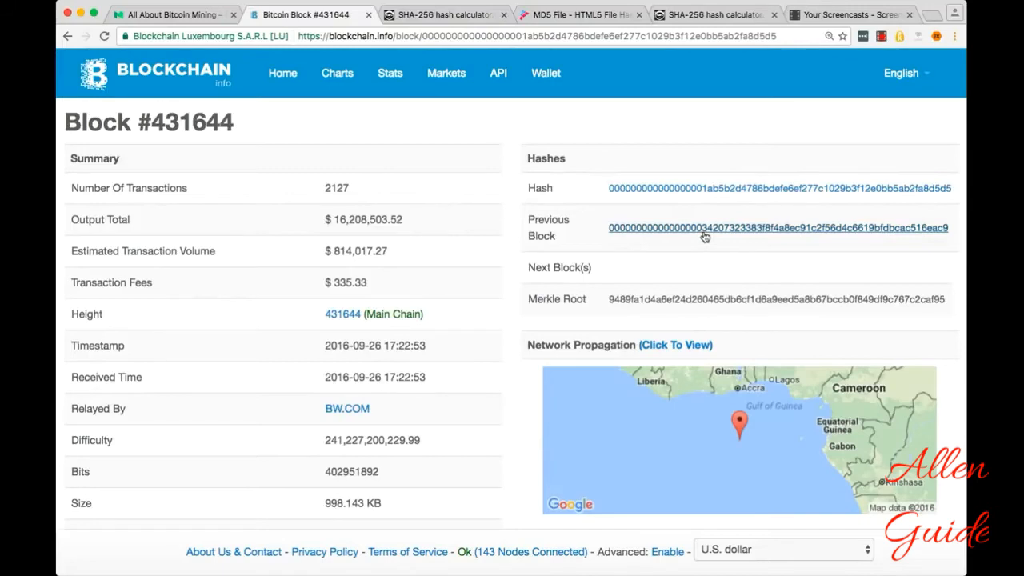
pyautogui.moveTo(703, 239)
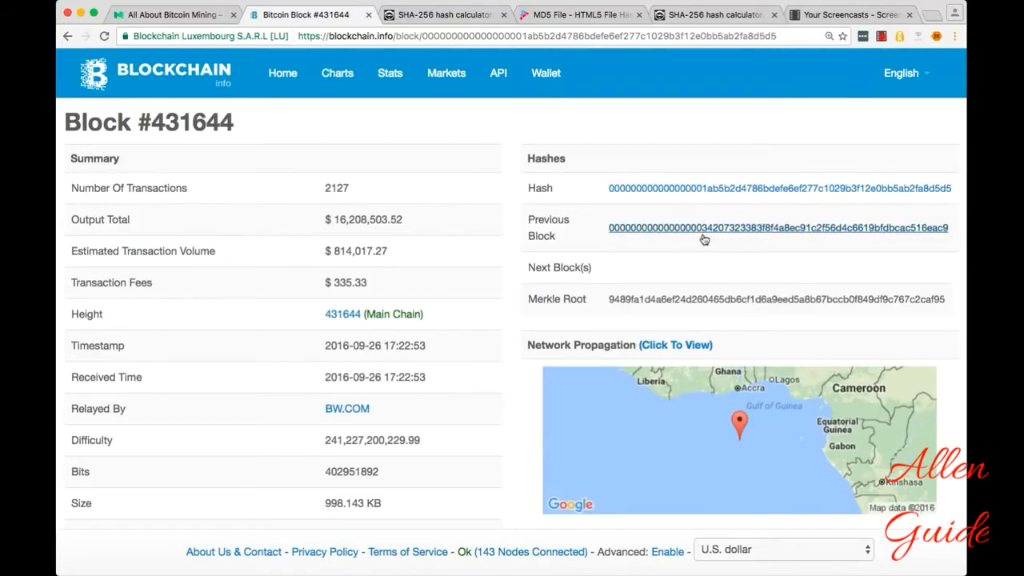
pyautogui.moveTo(614, 254)
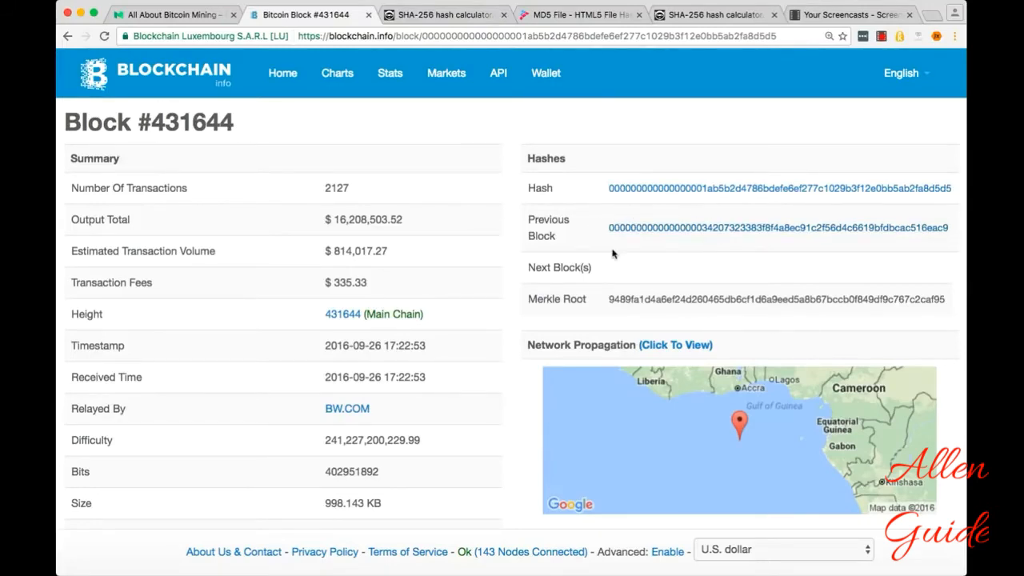
pyautogui.moveTo(608, 217)
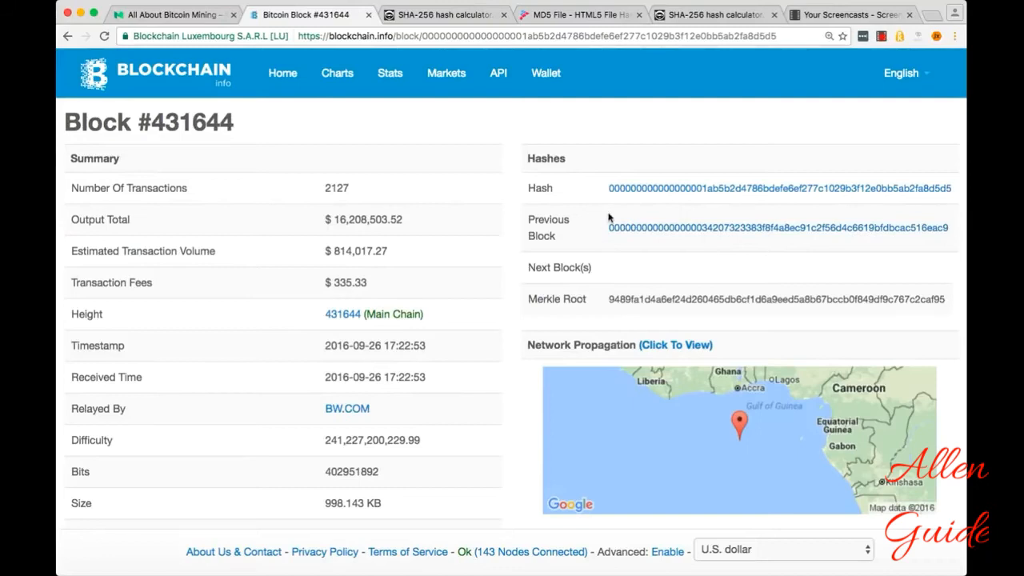
pyautogui.moveTo(648, 210)
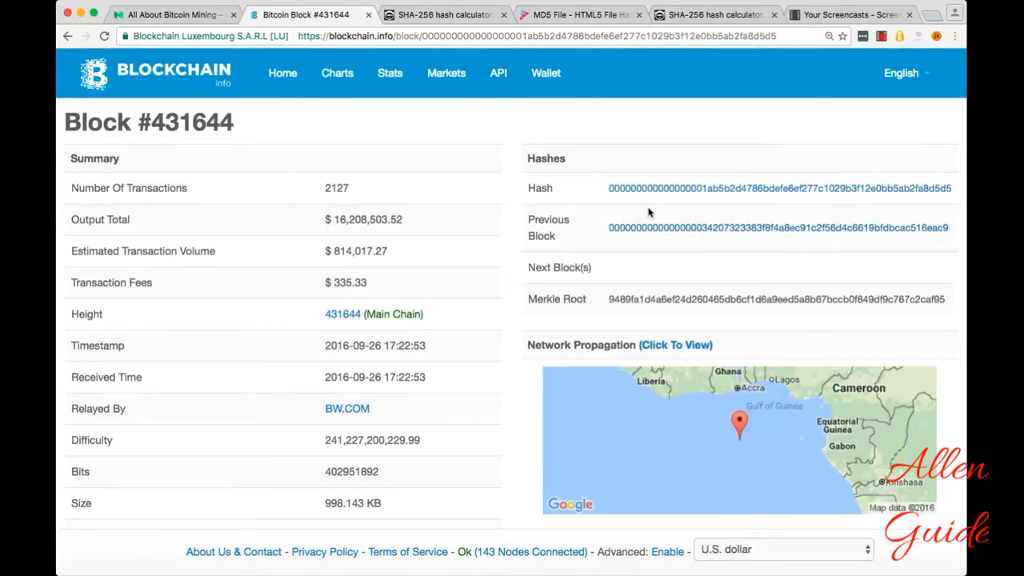
pyautogui.moveTo(592, 196)
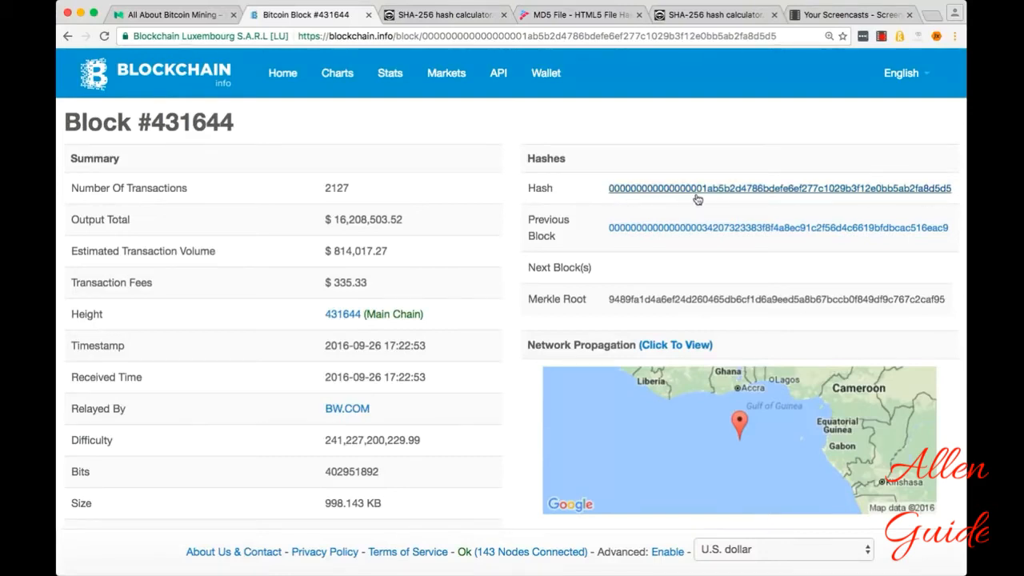
pyautogui.moveTo(727, 208)
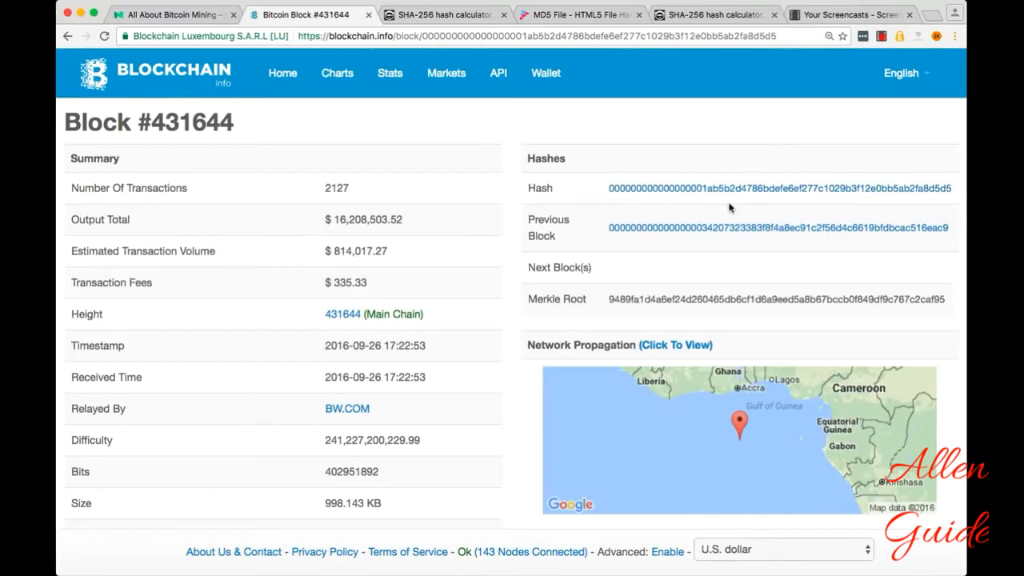
# - Return to the 'All About Bitcoin Mining' article at its 'Pre-Req: The SHA 256 Hash Function' section
pyautogui.click(172, 14)
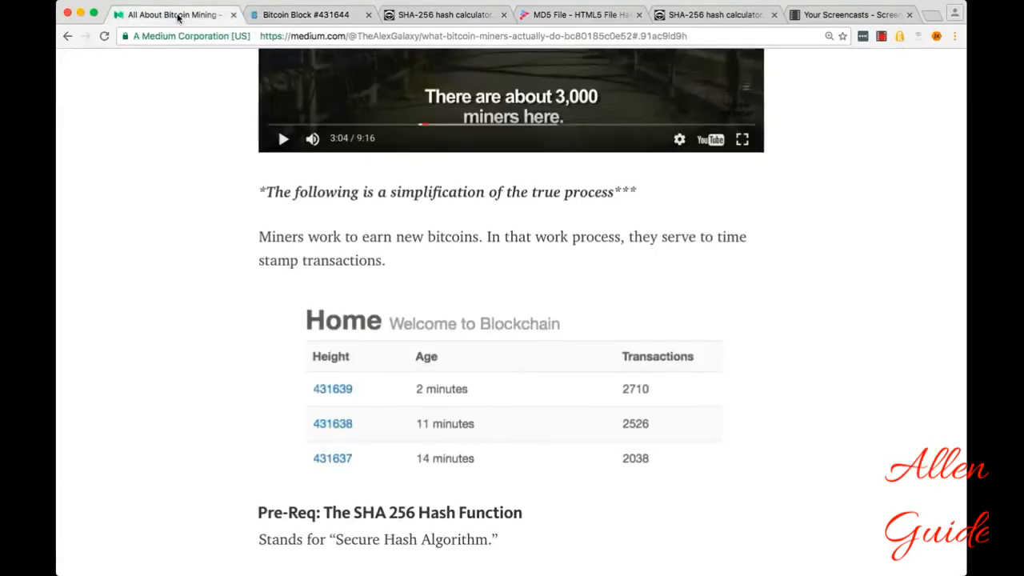
pyautogui.scroll(-3)
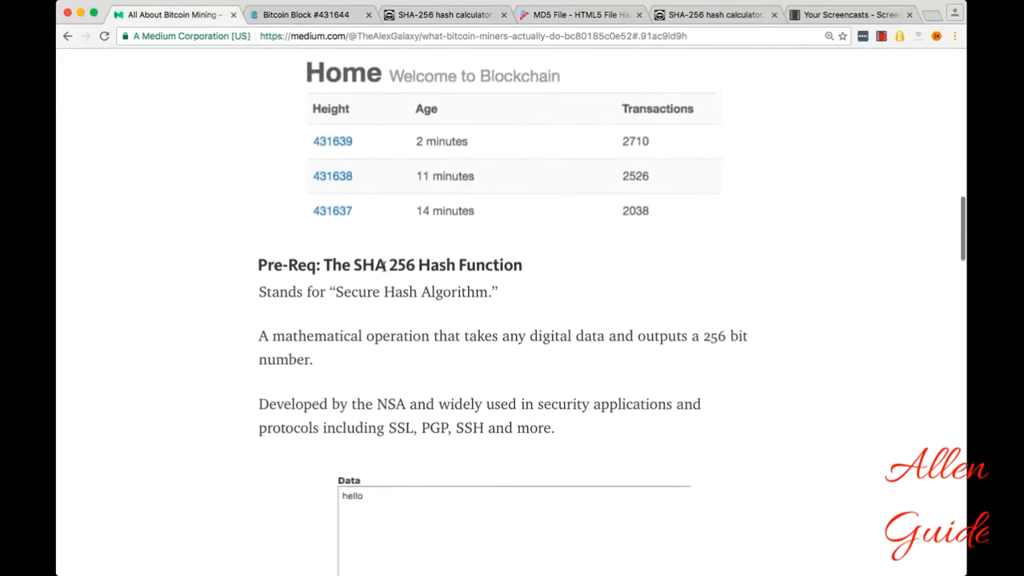
pyautogui.scroll(-3)
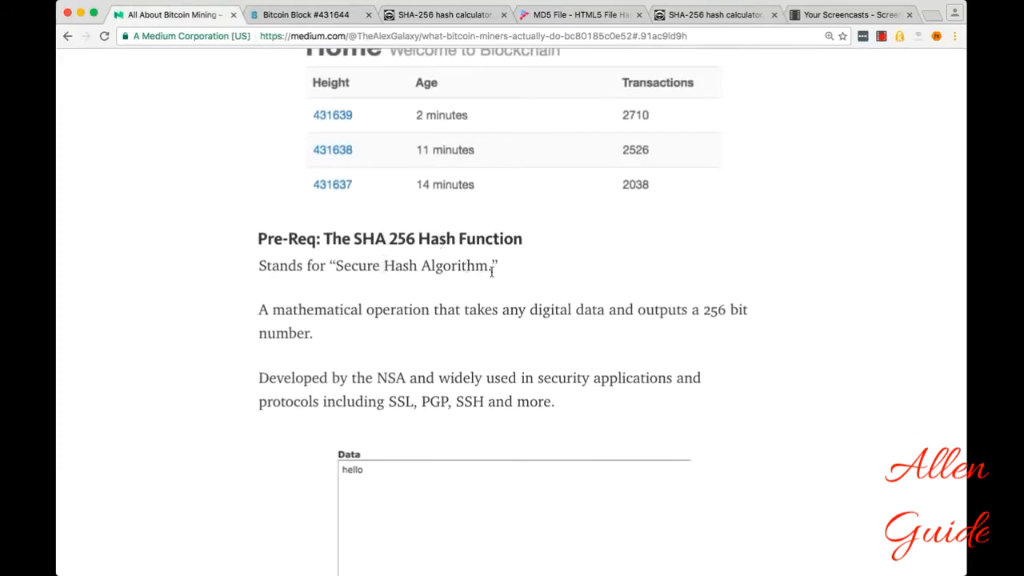
pyautogui.moveTo(316, 334)
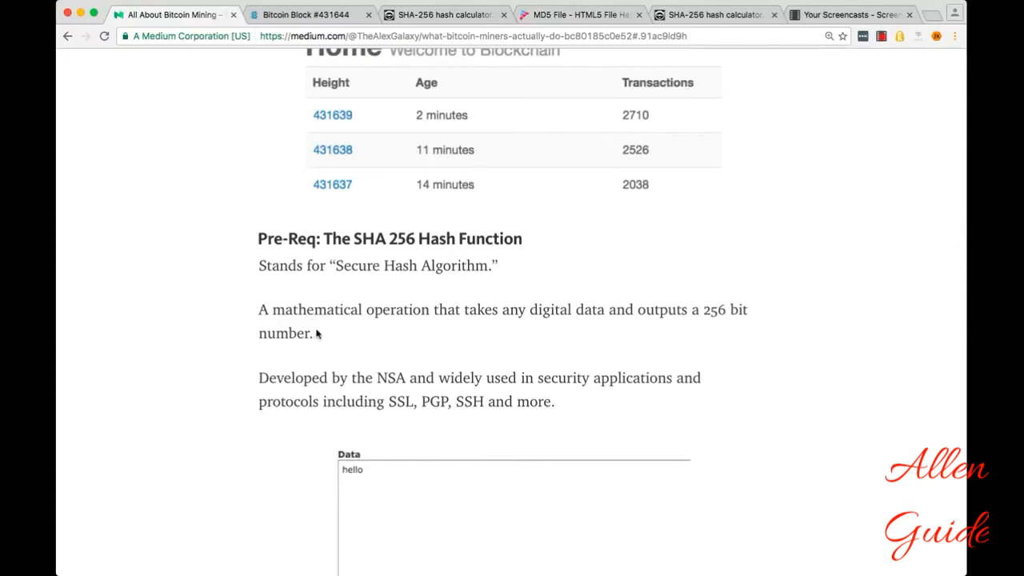
pyautogui.moveTo(339, 329)
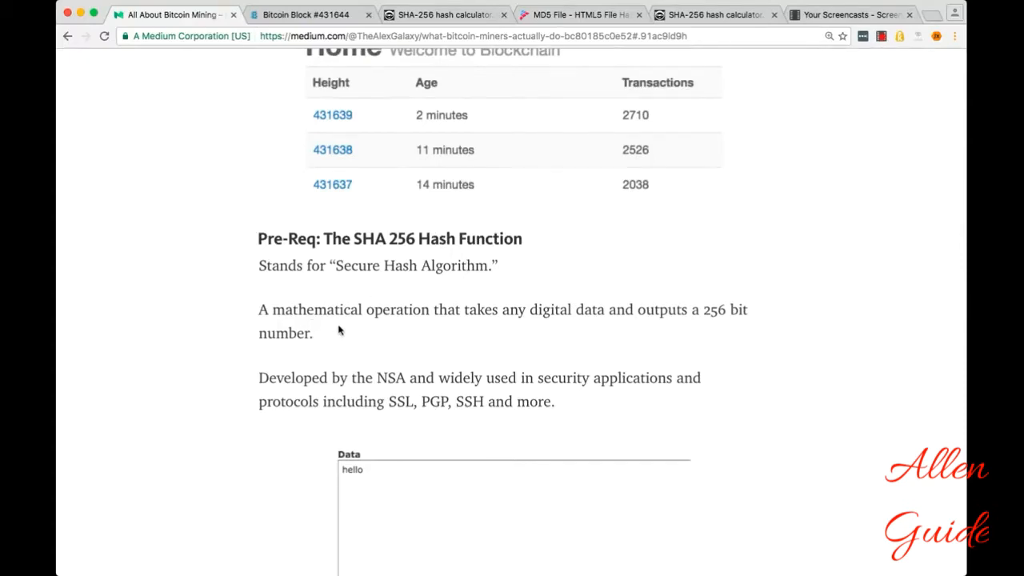
pyautogui.moveTo(400, 329)
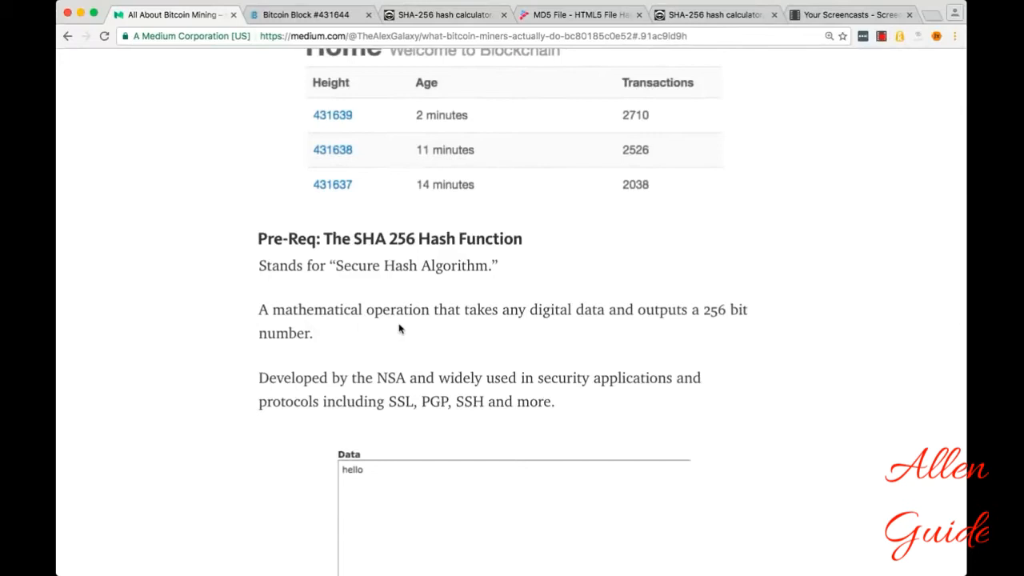
pyautogui.moveTo(558, 334)
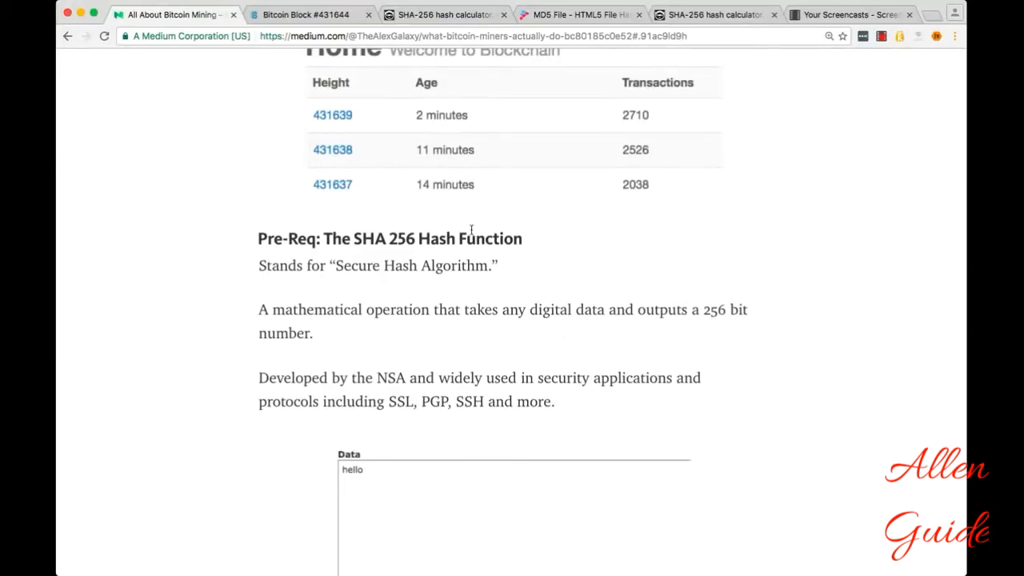
# - Switch back to the 'Bitcoin Block #431644' tab to review its Hash field
pyautogui.click(307, 14)
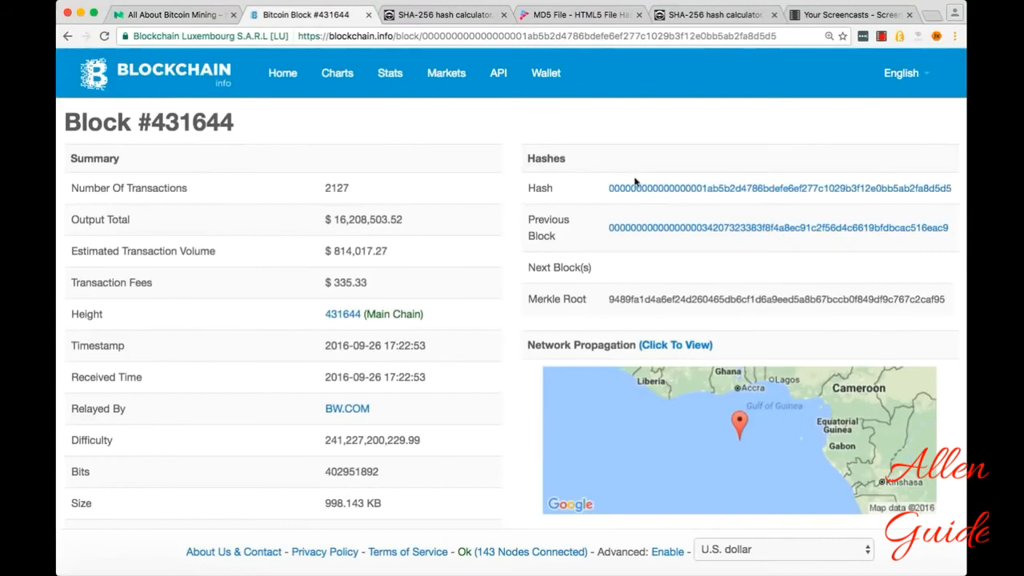
pyautogui.moveTo(621, 192)
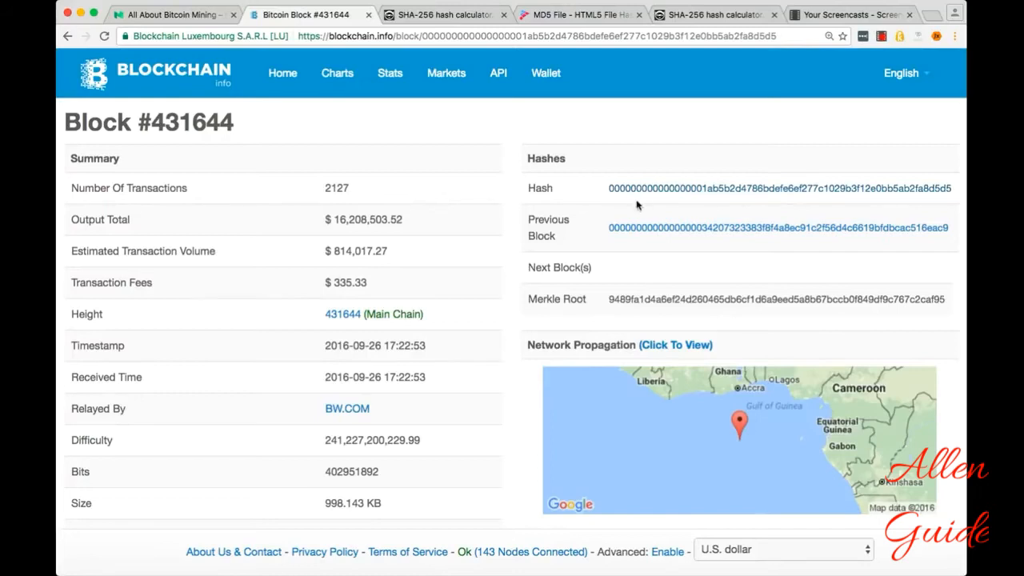
pyautogui.moveTo(808, 227)
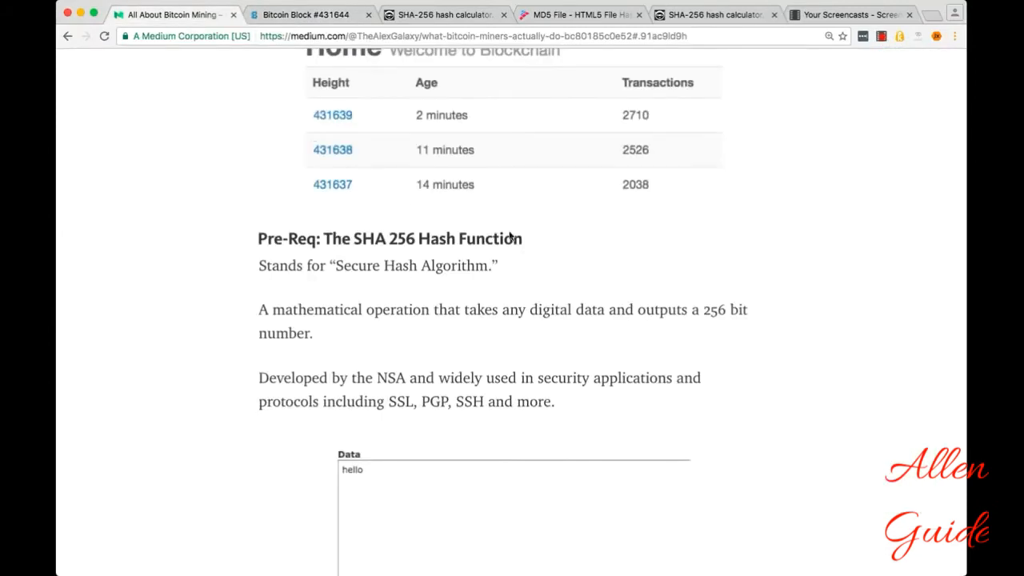
# - Scroll the article to the 'hello' data example with its resulting SHA-256 hash
pyautogui.scroll(-3)
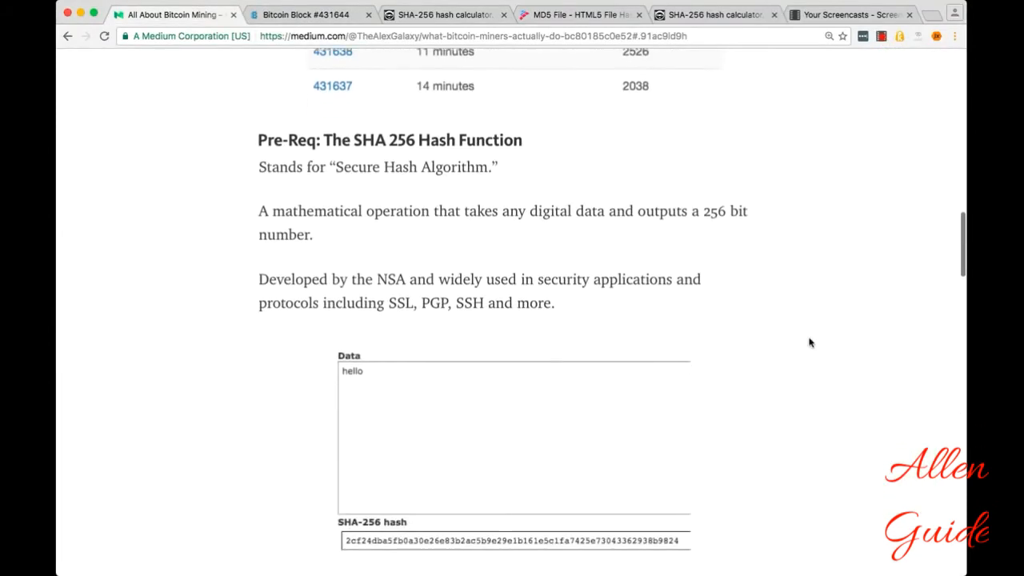
pyautogui.scroll(-3)
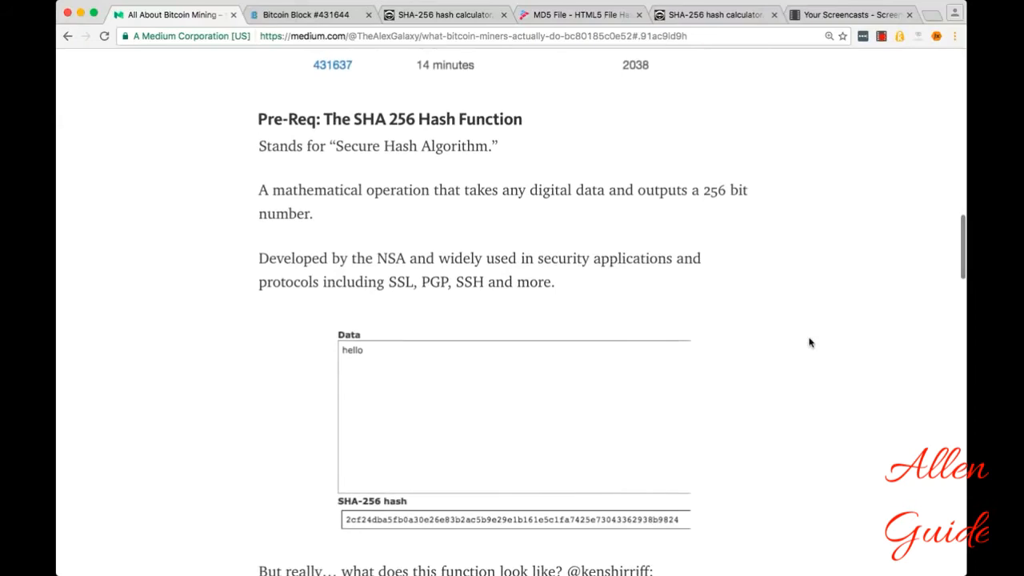
pyautogui.moveTo(647, 294)
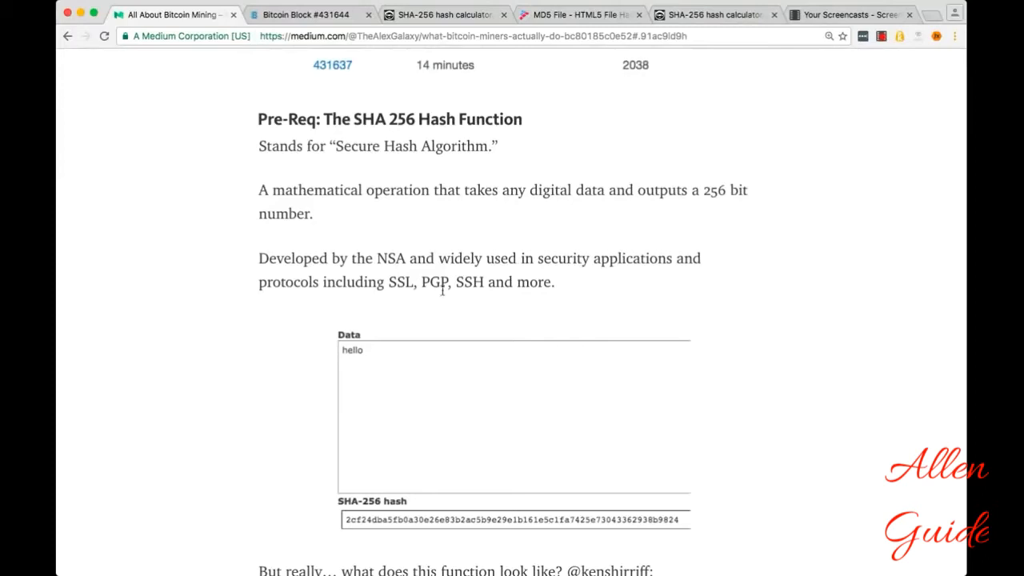
pyautogui.moveTo(632, 301)
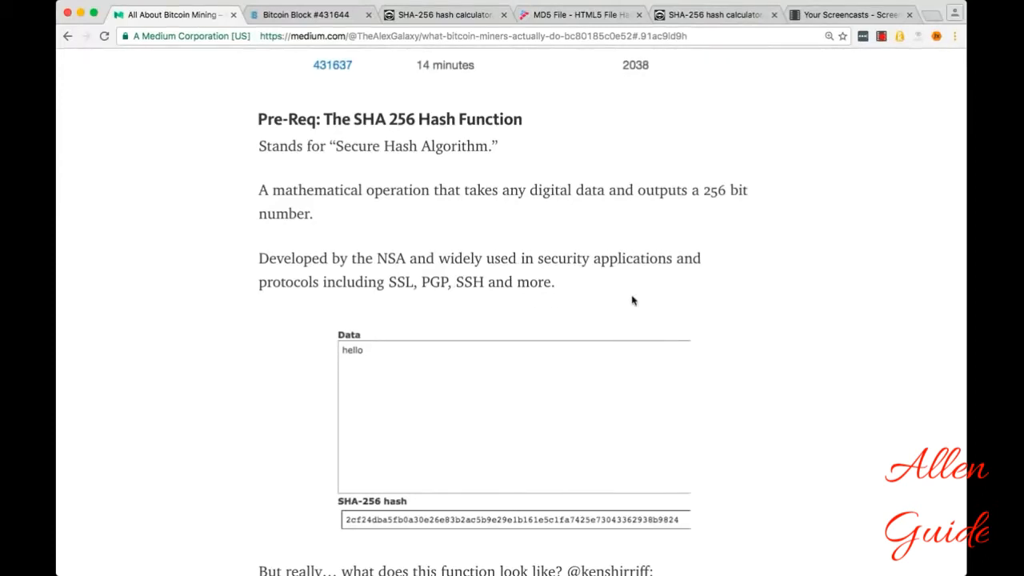
pyautogui.scroll(-3)
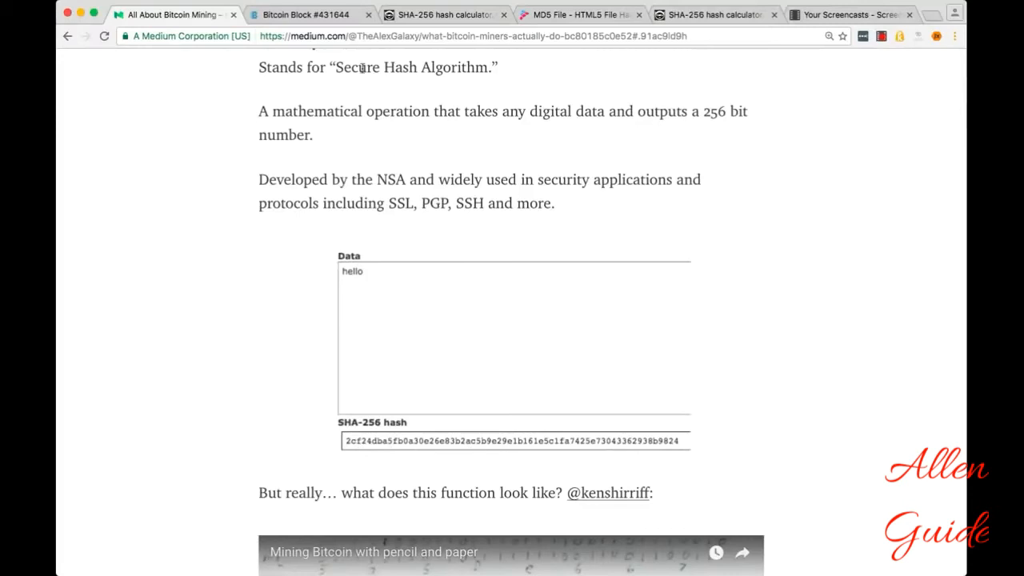
# - Hash the text 'hellow' in the xorbin SHA-256 calculator, then move to the MD5 File calculator
pyautogui.click(444, 15)
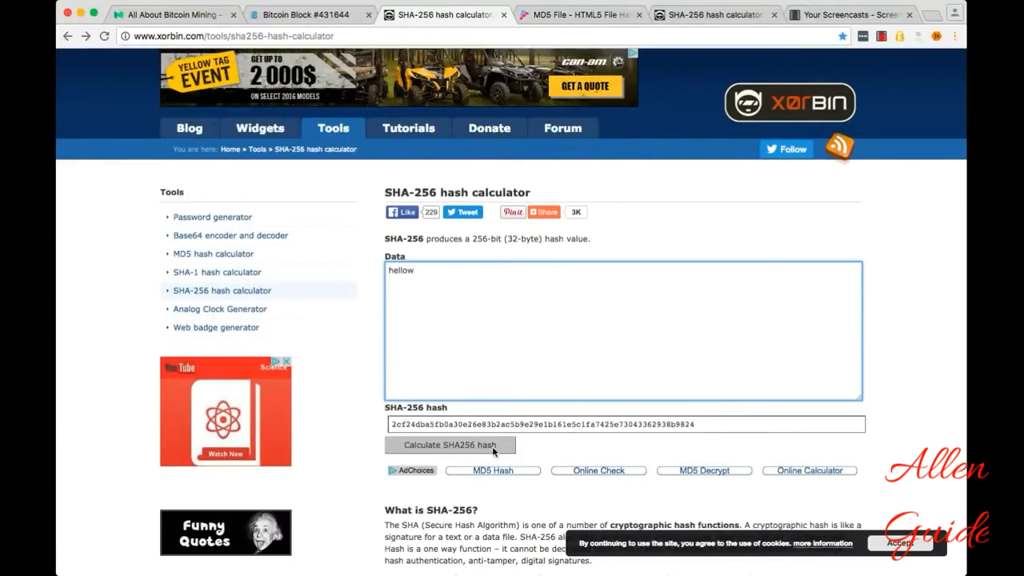
pyautogui.click(450, 445)
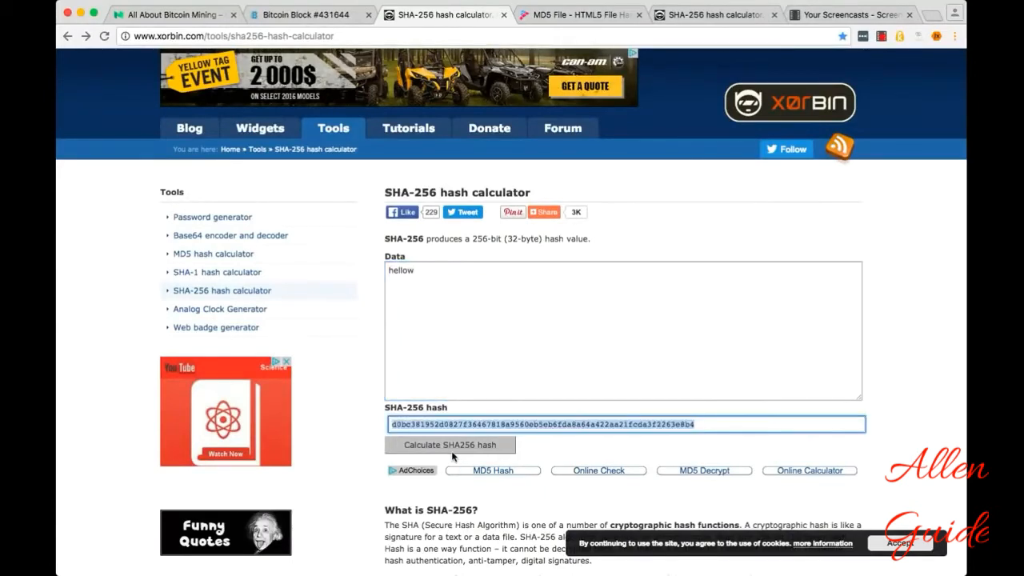
pyautogui.moveTo(619, 211)
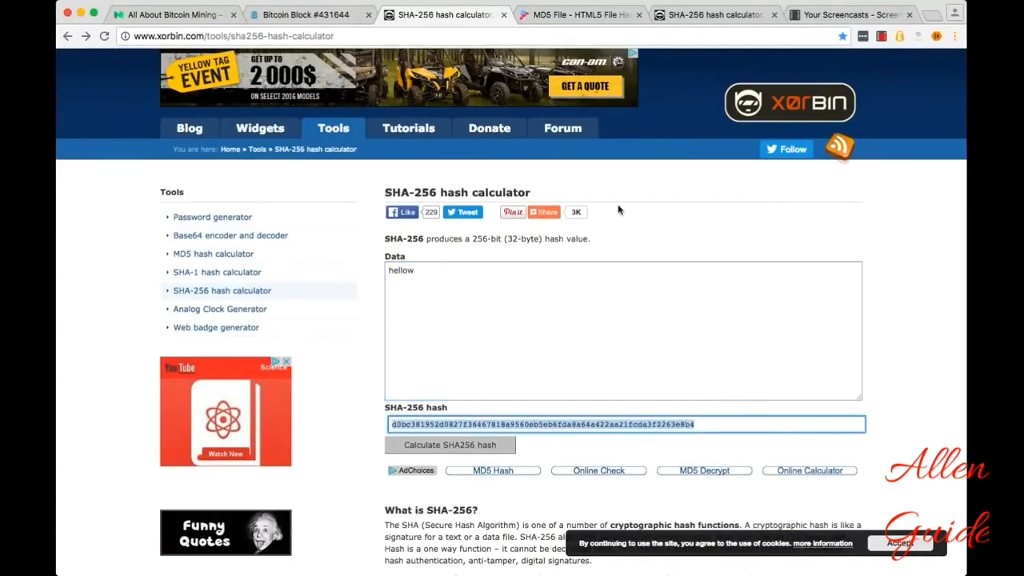
pyautogui.click(579, 14)
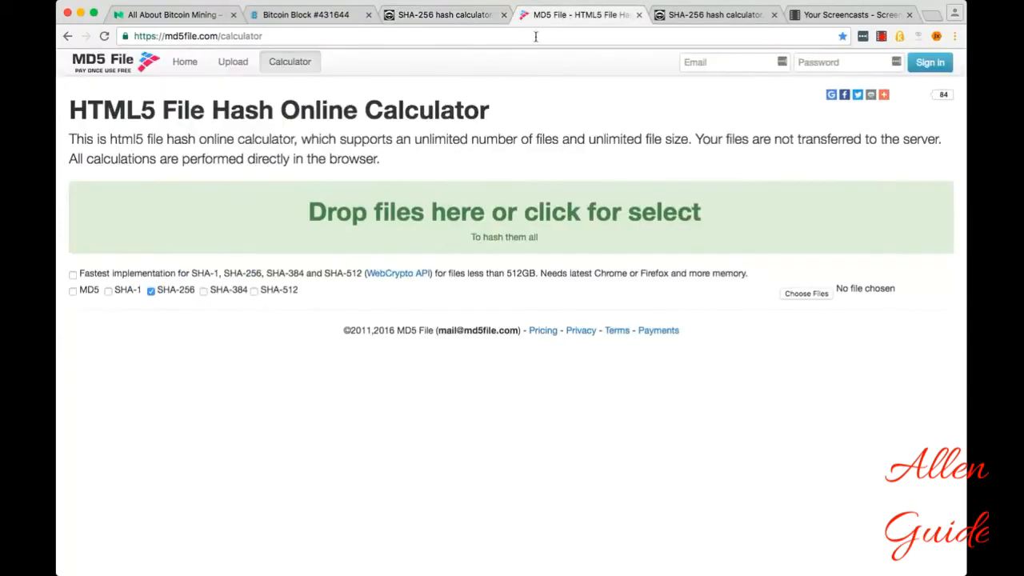
pyautogui.moveTo(493, 221)
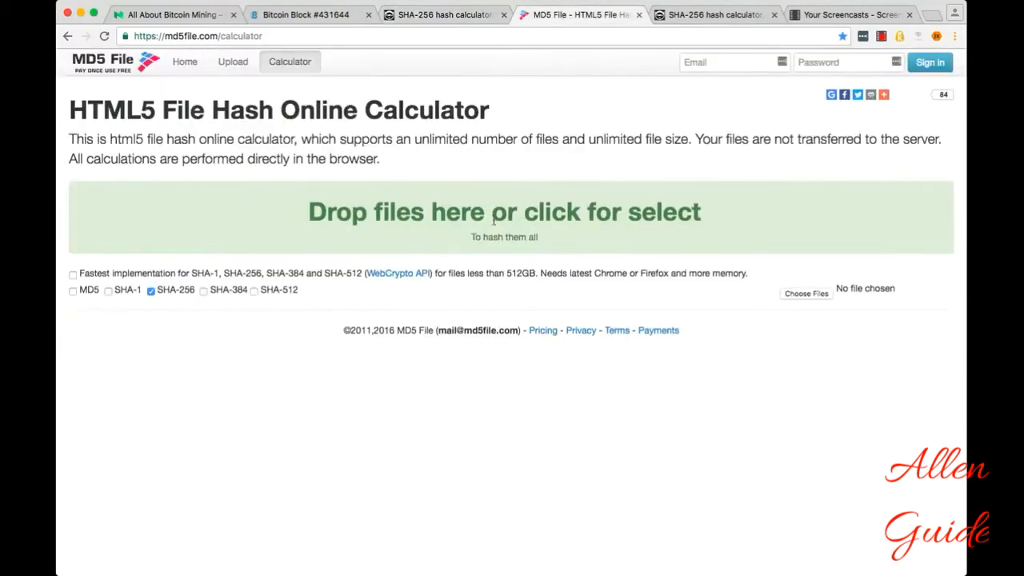
pyautogui.moveTo(285, 302)
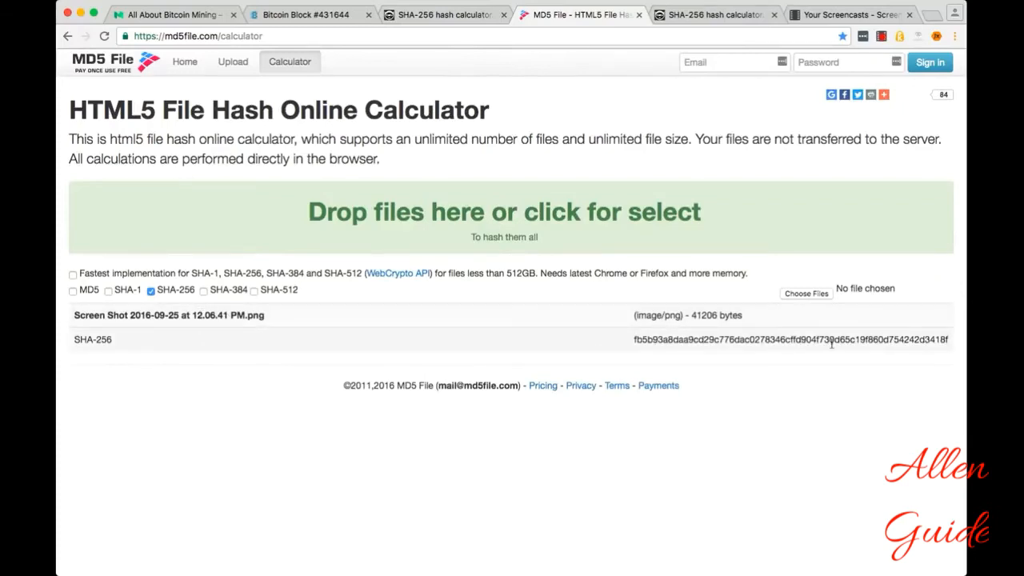
pyautogui.moveTo(615, 331)
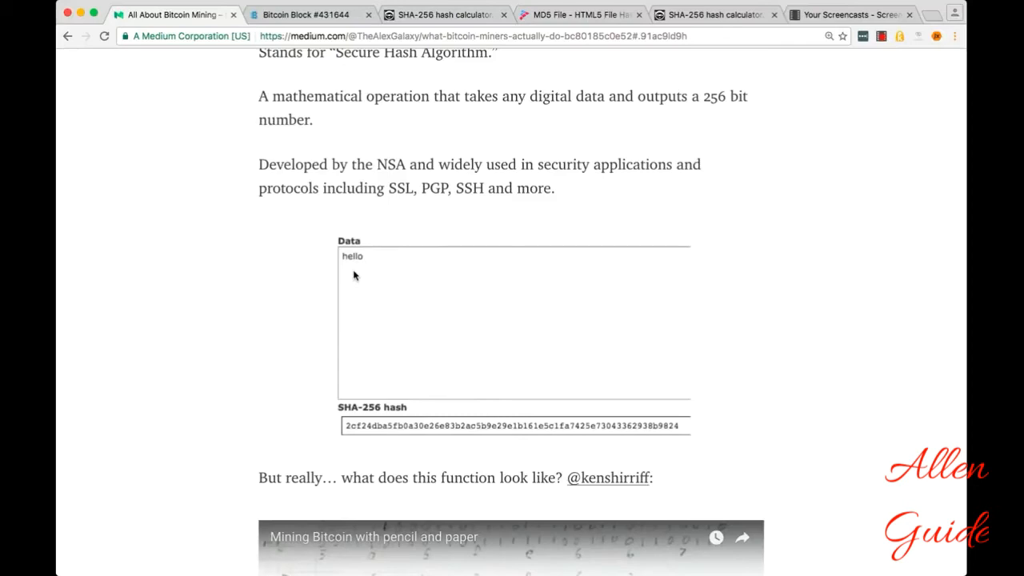
pyautogui.moveTo(333, 271)
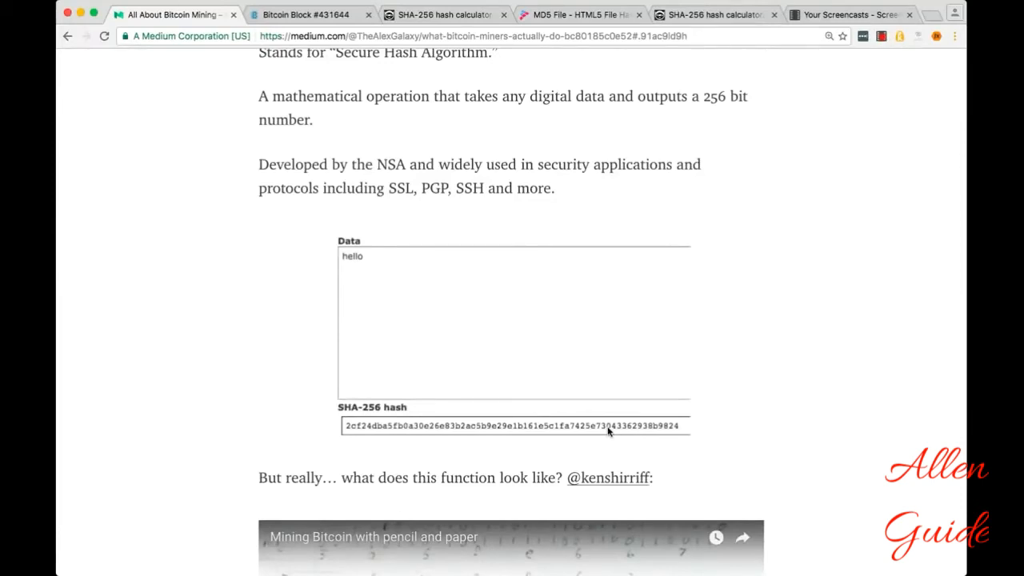
pyautogui.moveTo(414, 430)
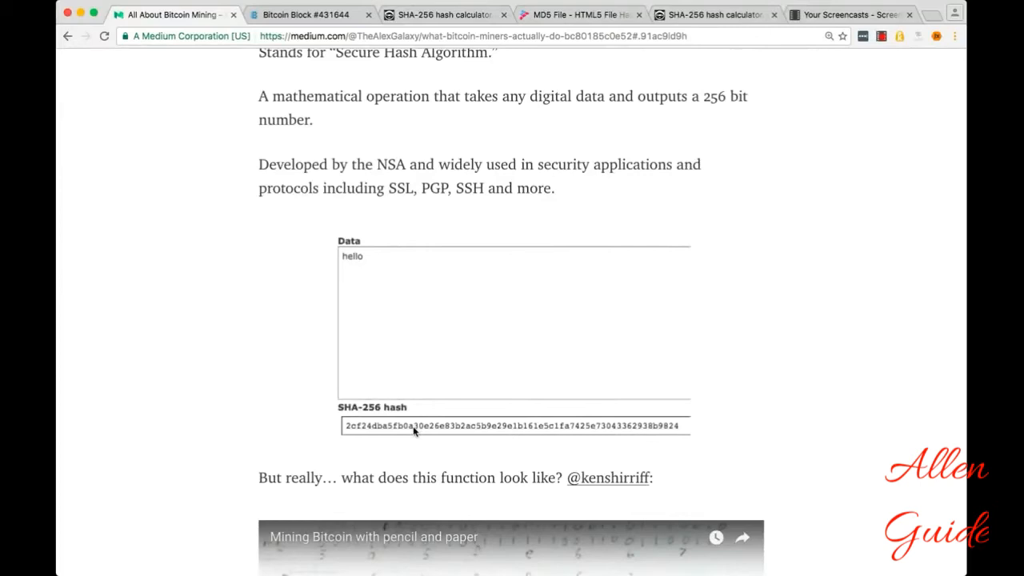
pyautogui.moveTo(534, 438)
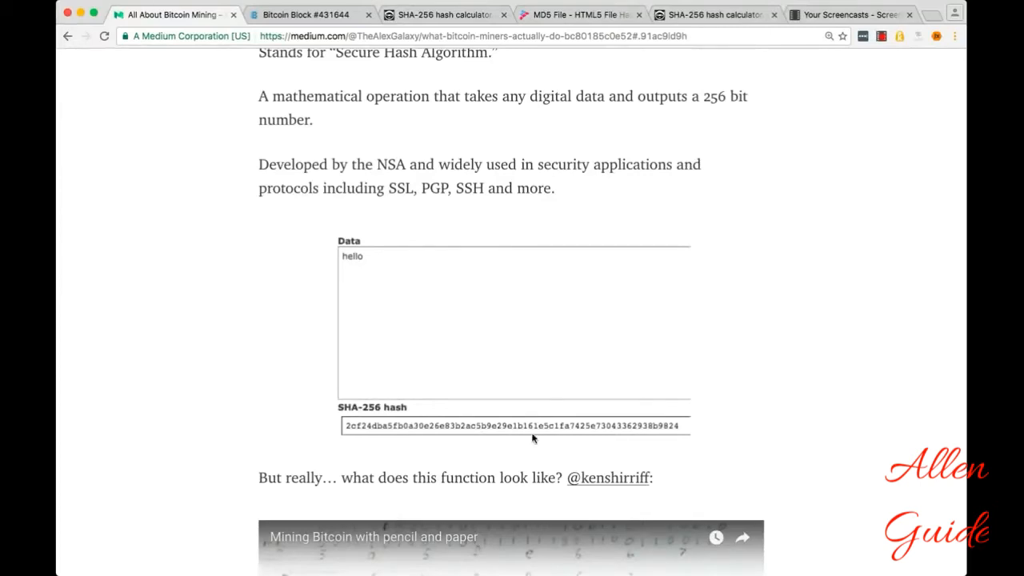
pyautogui.moveTo(702, 457)
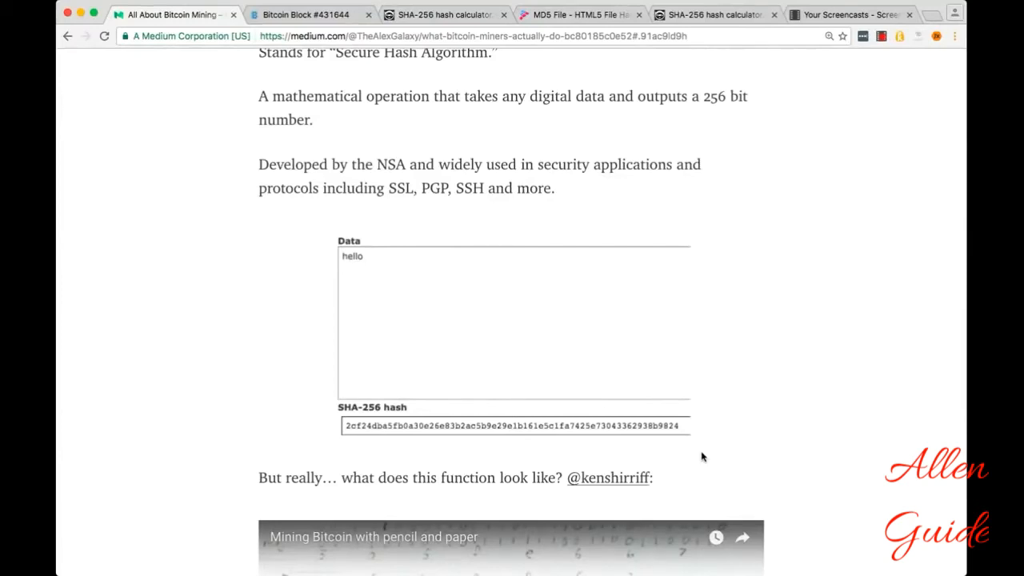
# - Scroll the article slightly, keeping the 'hello' SHA-256 example in view above the Mining Bitcoin video
pyautogui.scroll(-3)
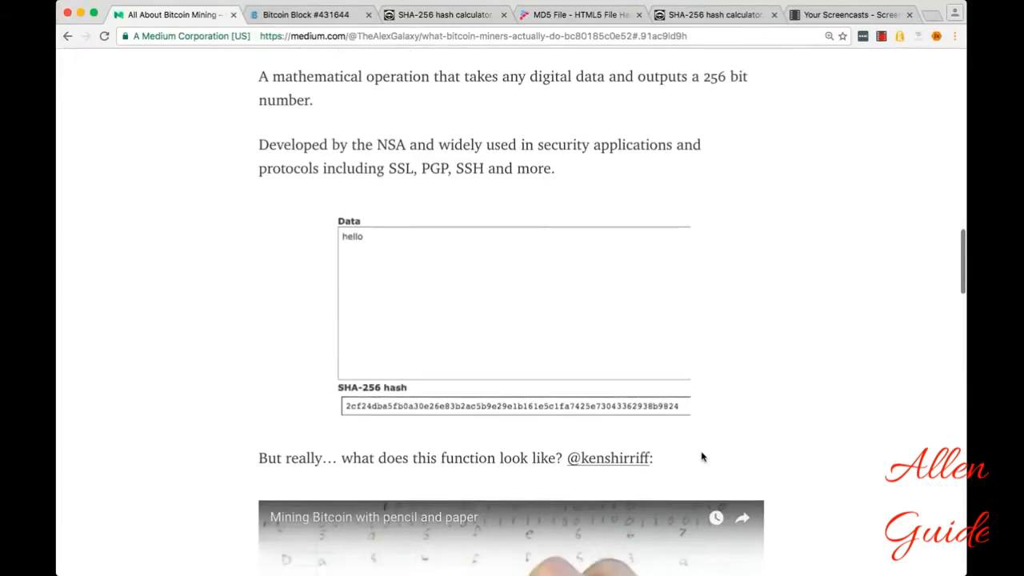
# - Play the pencil-and-paper mining video, jump to its final seconds, then reach the hash rate chart
pyautogui.scroll(-3)
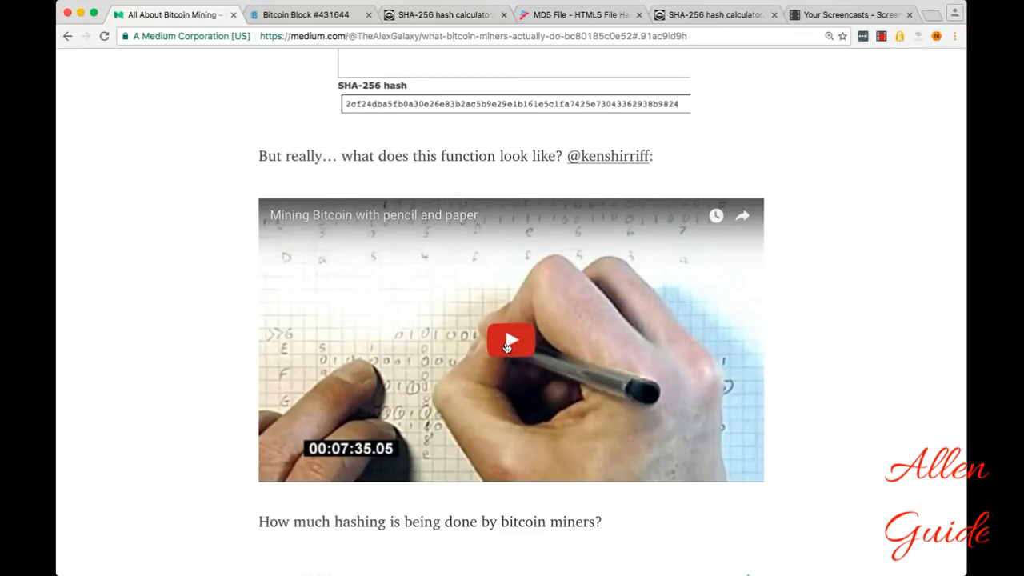
pyautogui.click(510, 339)
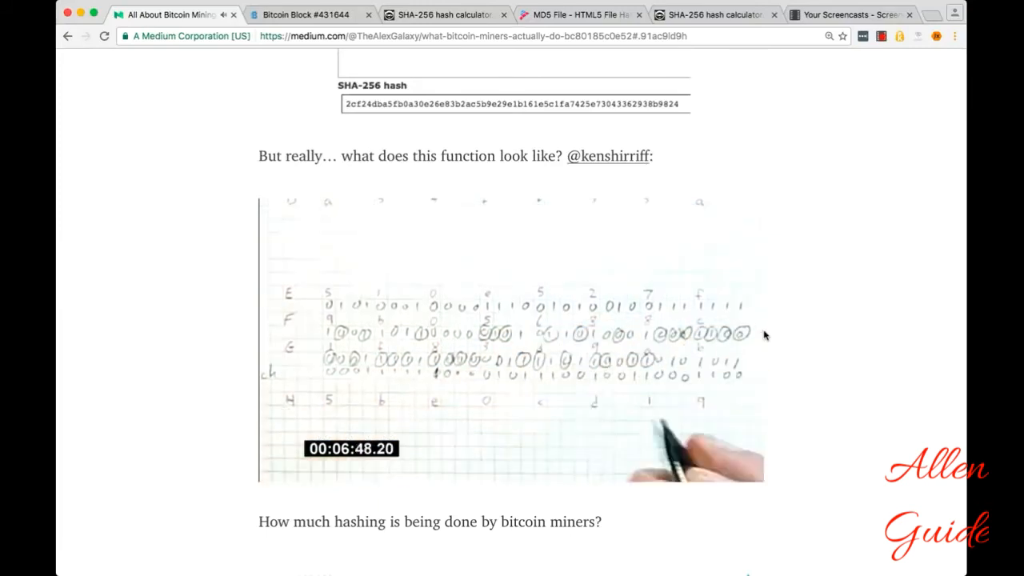
pyautogui.click(512, 335)
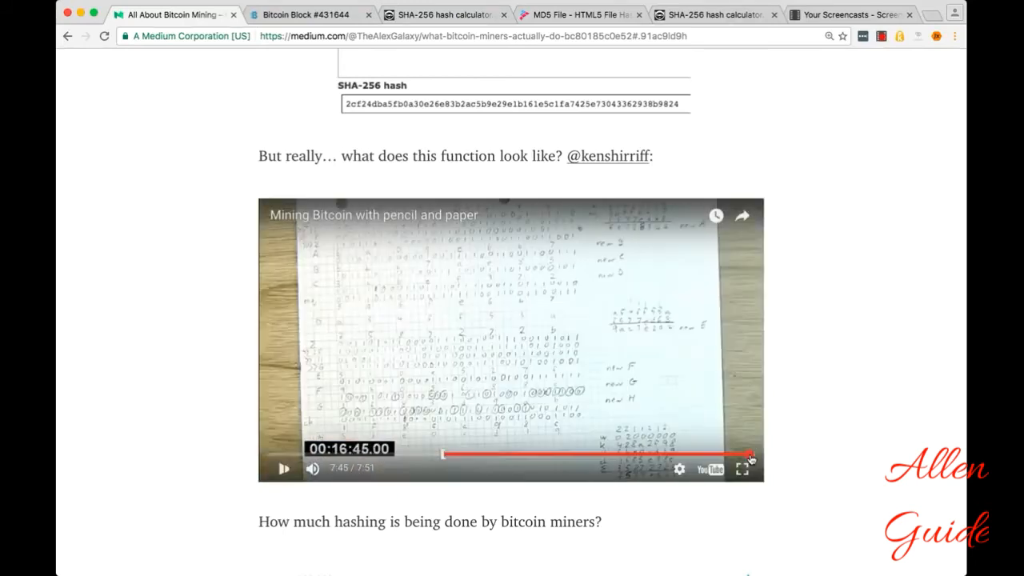
pyautogui.click(285, 467)
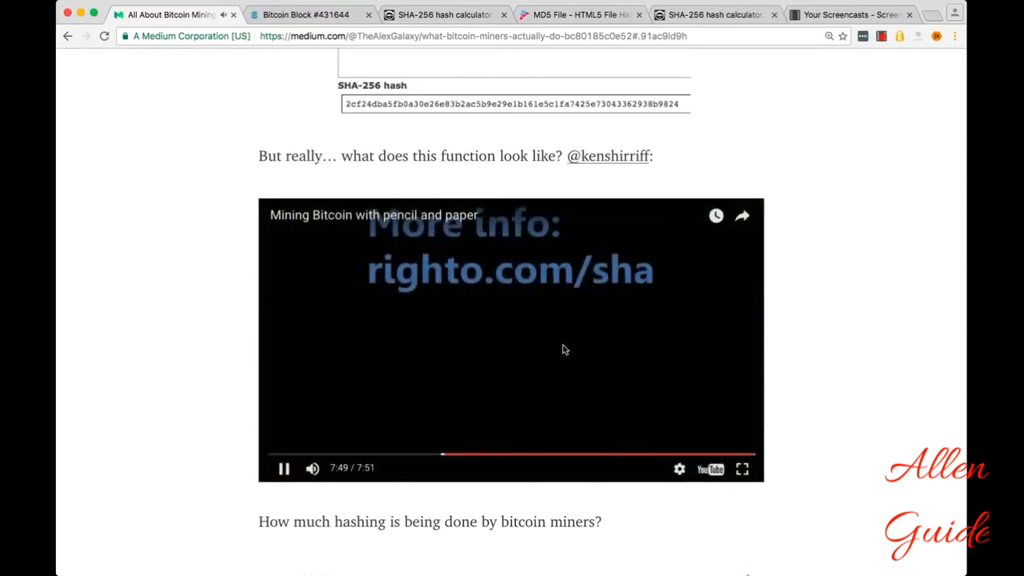
pyautogui.scroll(-3)
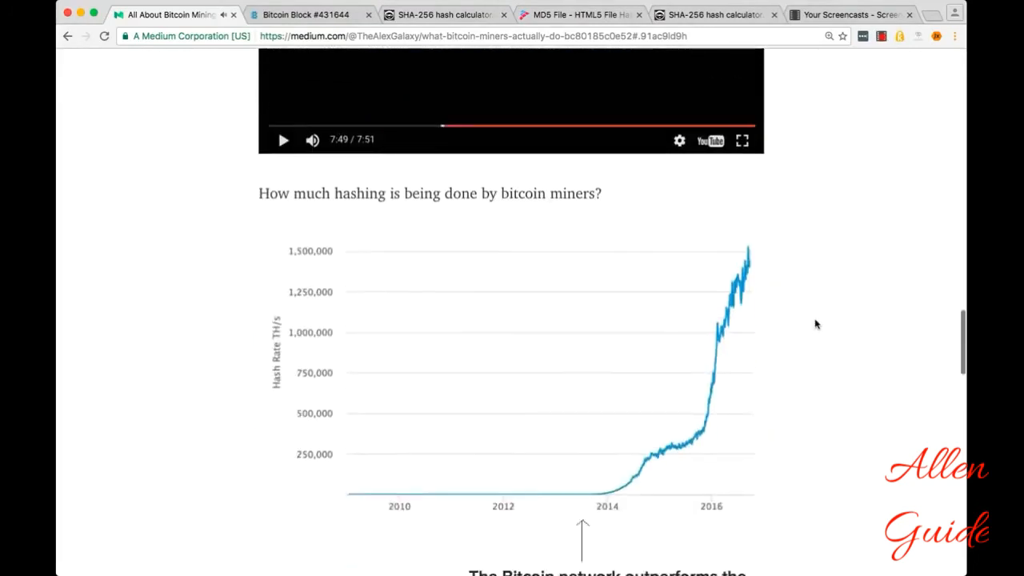
pyautogui.scroll(-3)
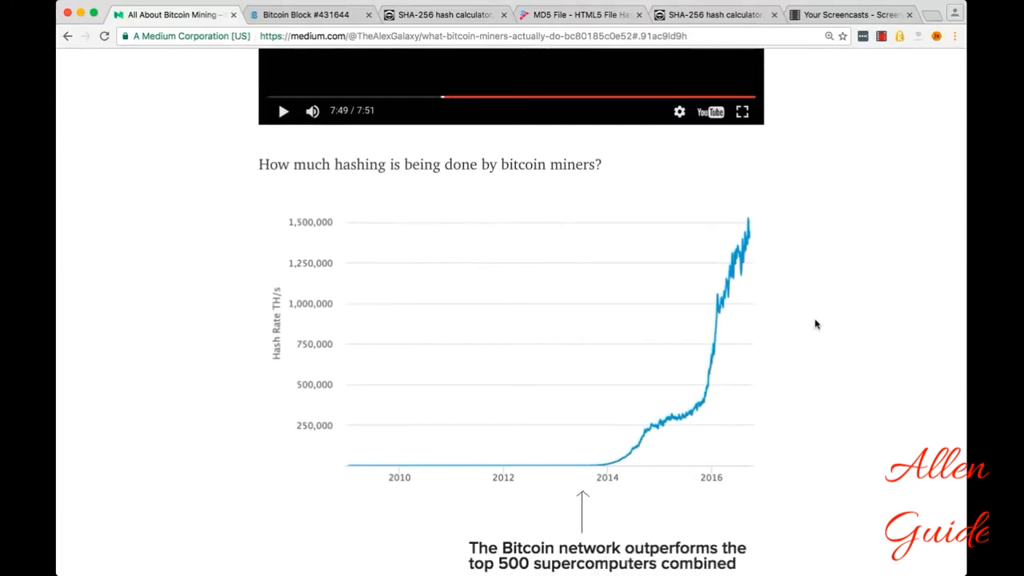
pyautogui.scroll(-3)
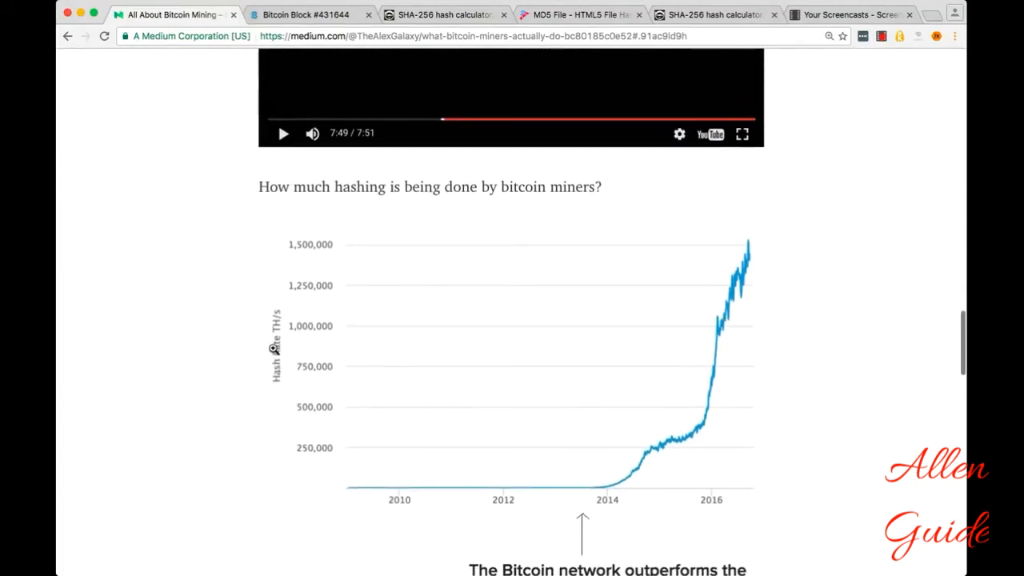
pyautogui.moveTo(294, 320)
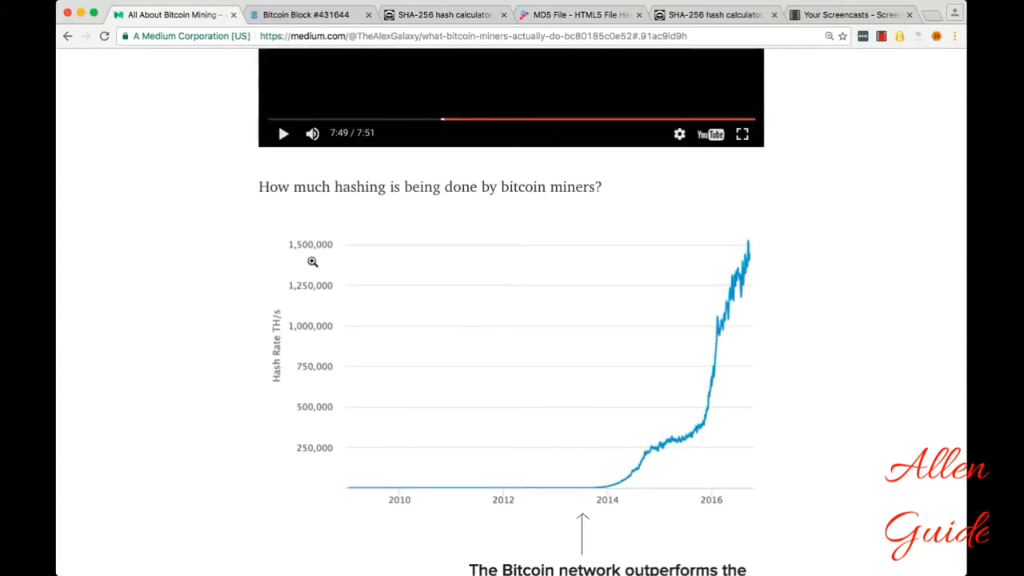
pyautogui.moveTo(464, 228)
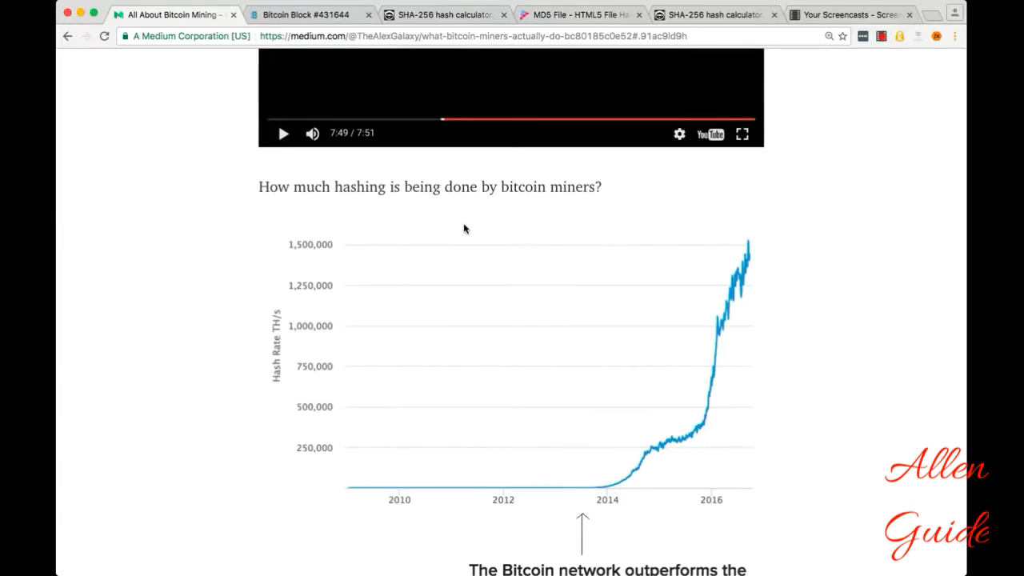
pyautogui.moveTo(754, 241)
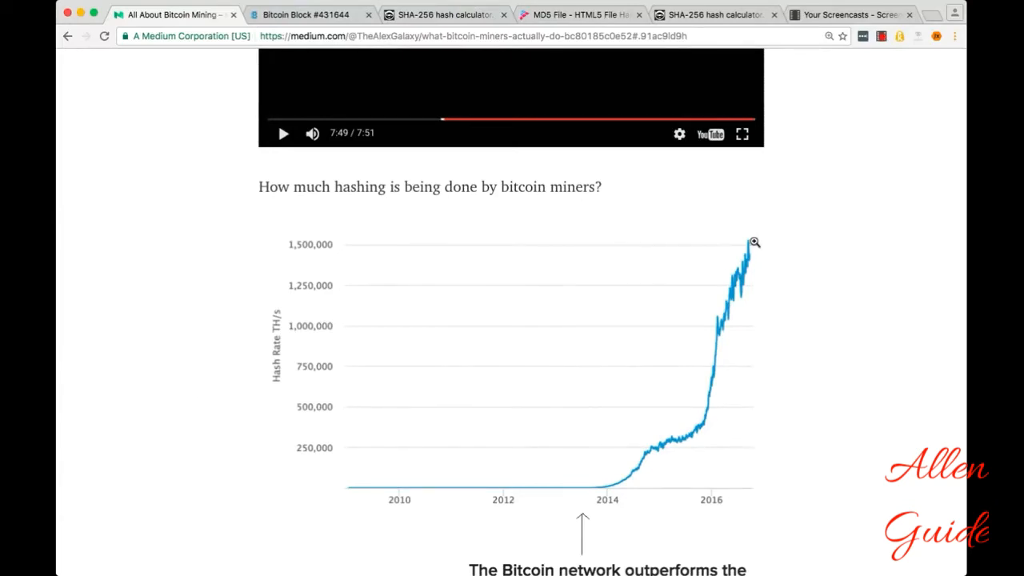
pyautogui.moveTo(766, 397)
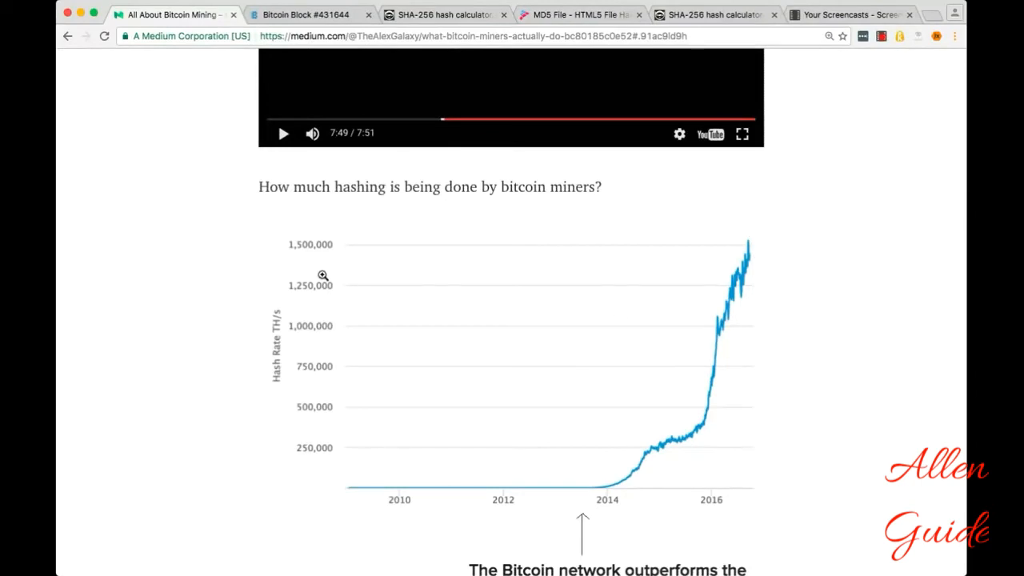
pyautogui.moveTo(344, 490)
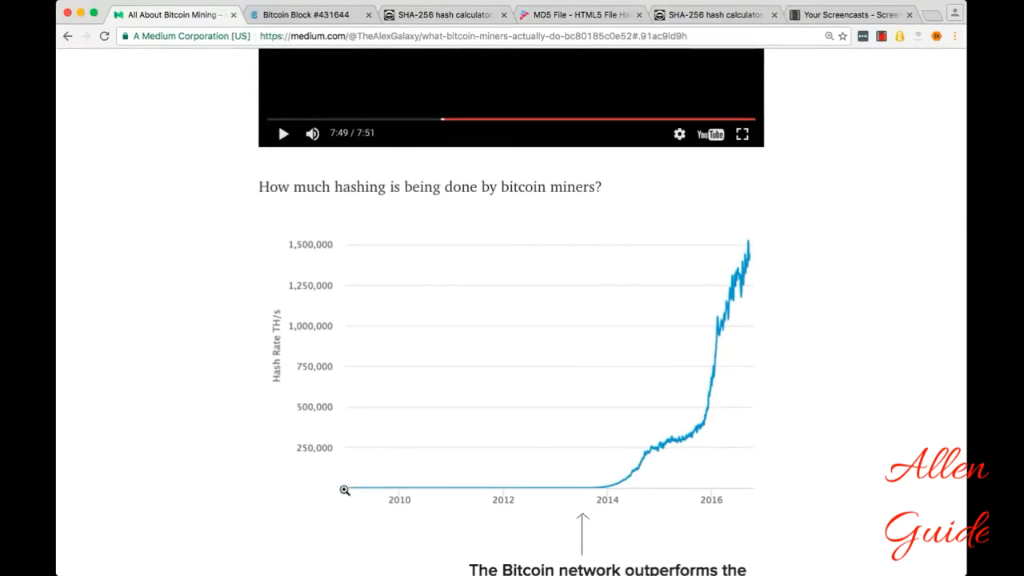
pyautogui.moveTo(796, 416)
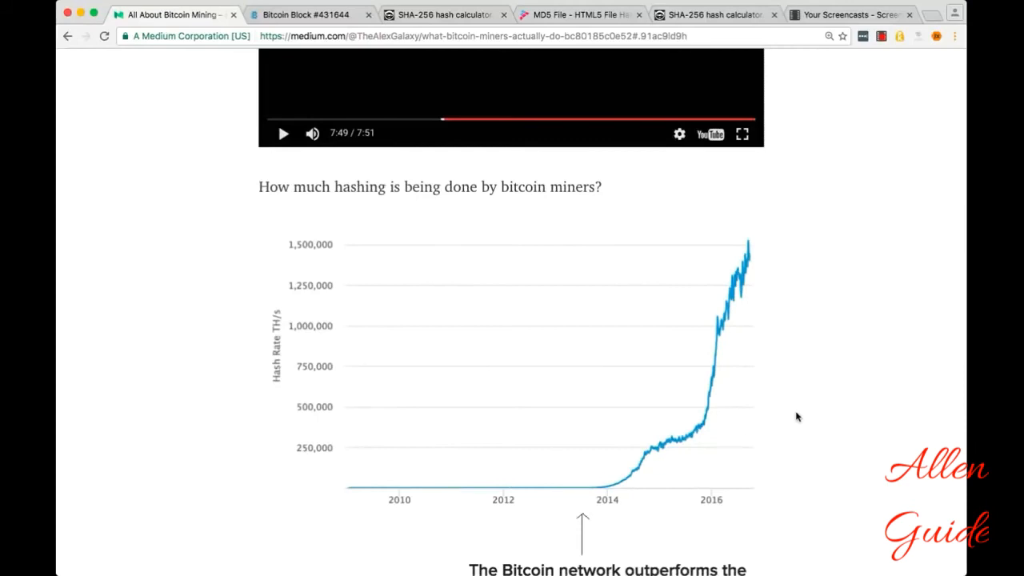
pyautogui.scroll(-3)
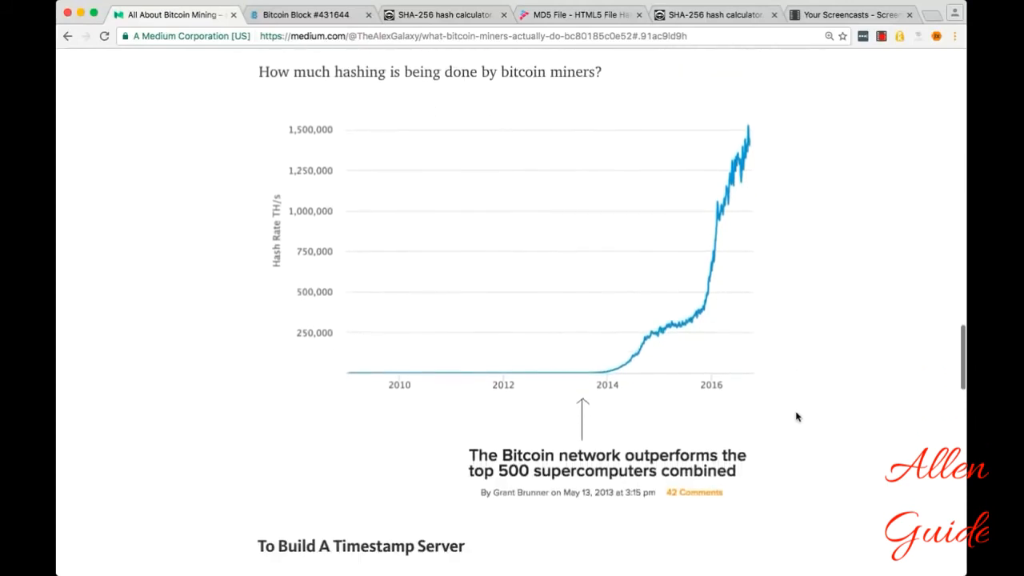
pyautogui.scroll(-3)
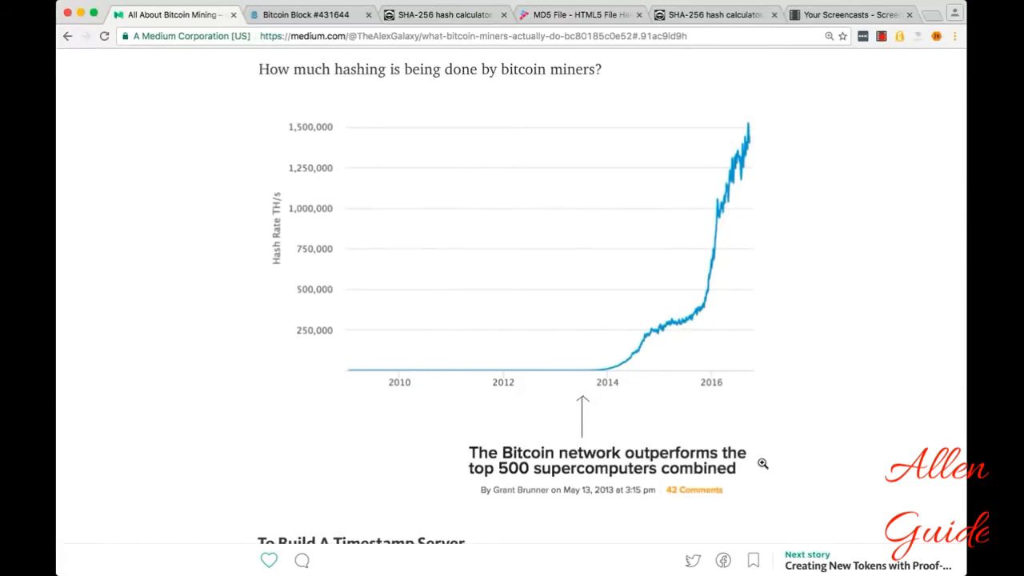
pyautogui.moveTo(659, 493)
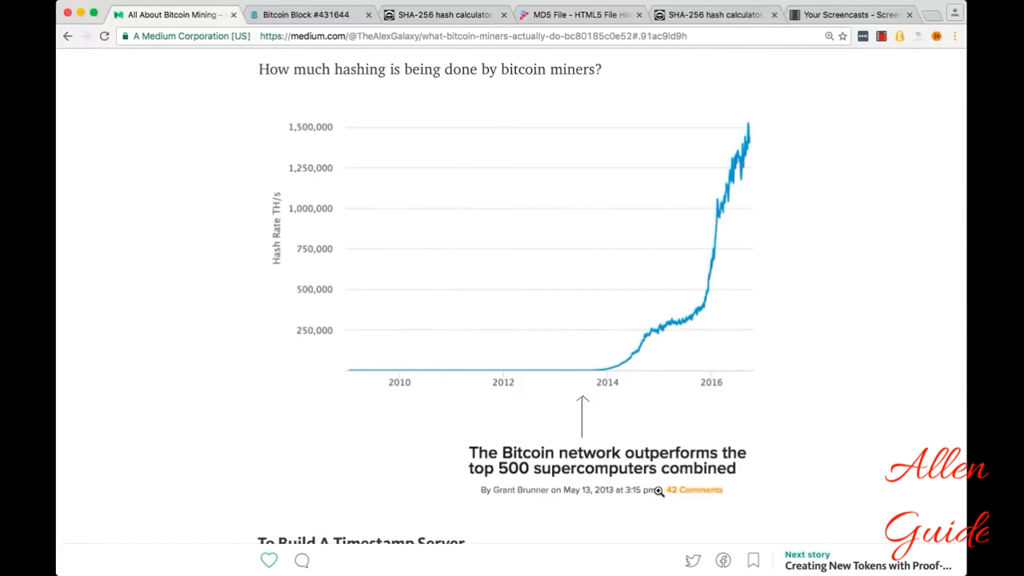
pyautogui.moveTo(701, 534)
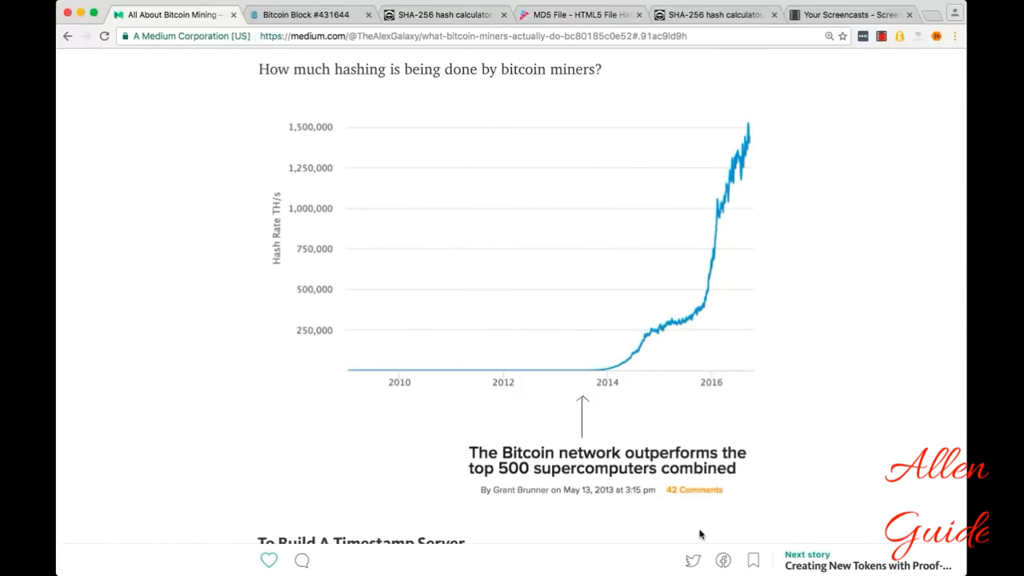
pyautogui.moveTo(773, 163)
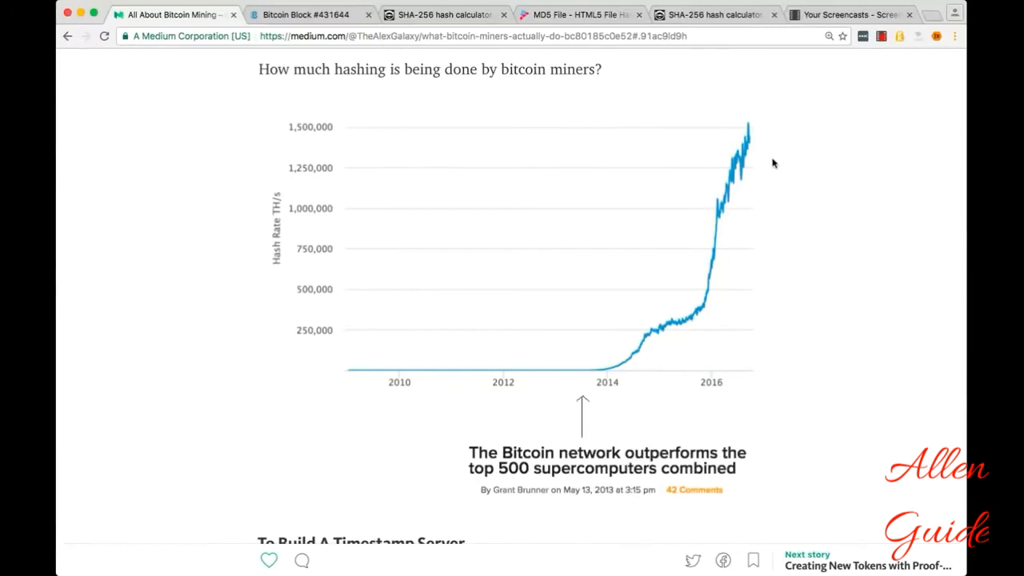
pyautogui.moveTo(797, 347)
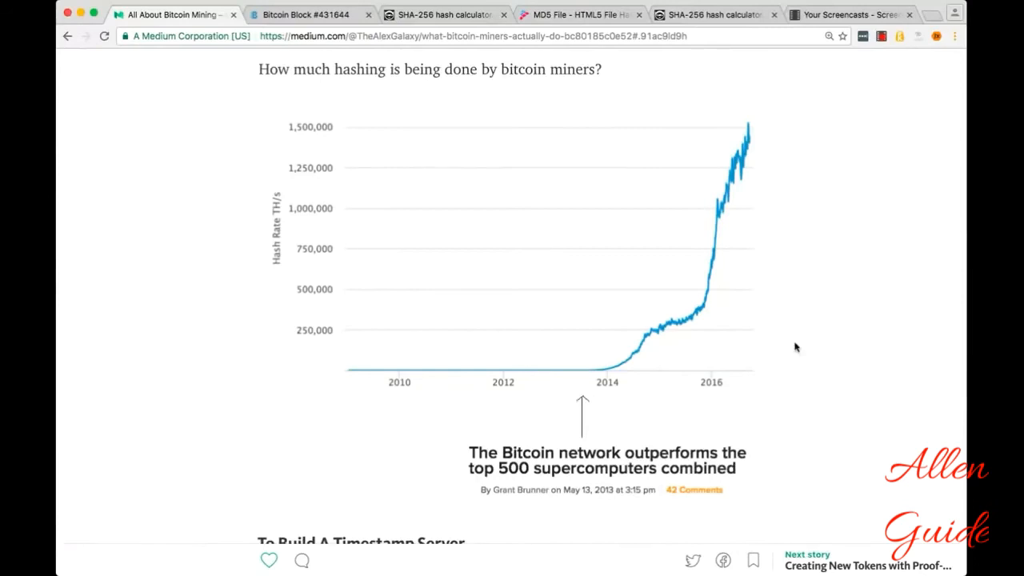
pyautogui.scroll(-3)
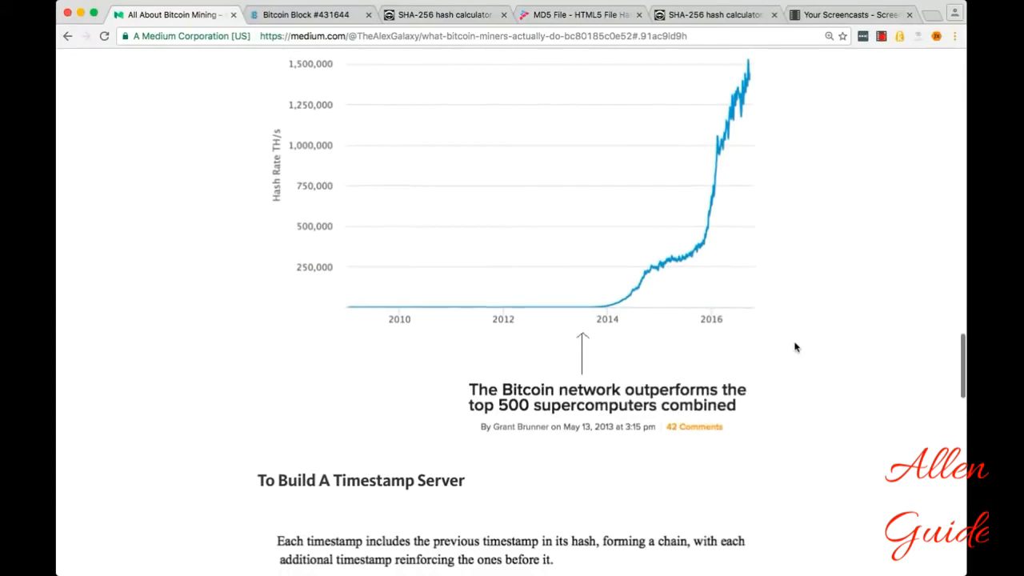
pyautogui.scroll(-3)
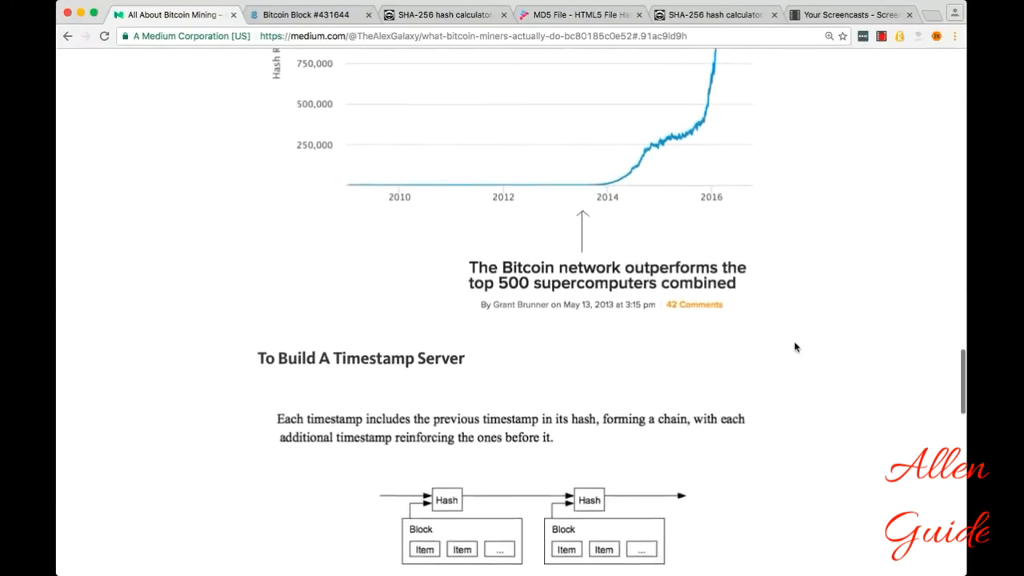
pyautogui.scroll(-3)
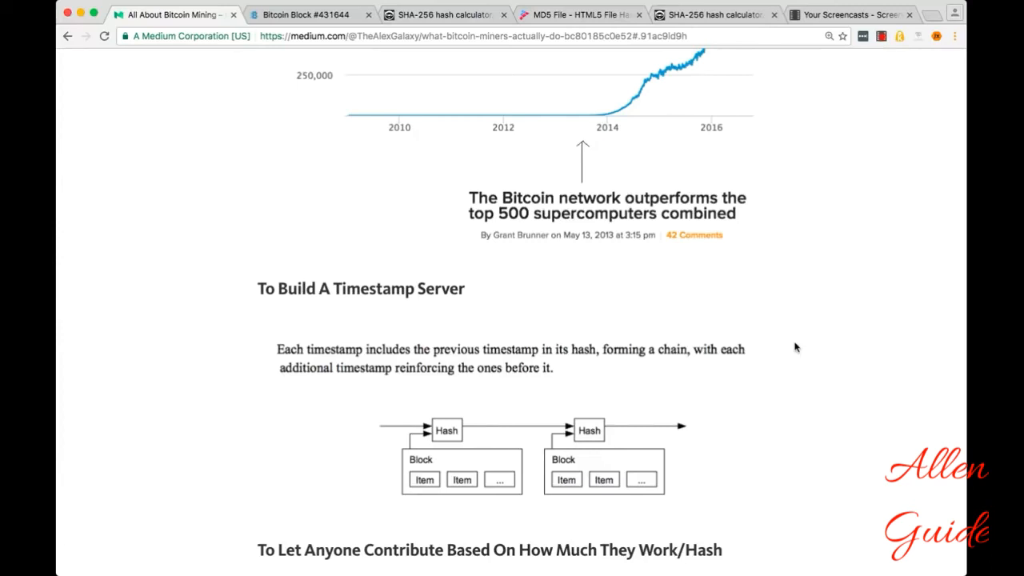
pyautogui.moveTo(855, 347)
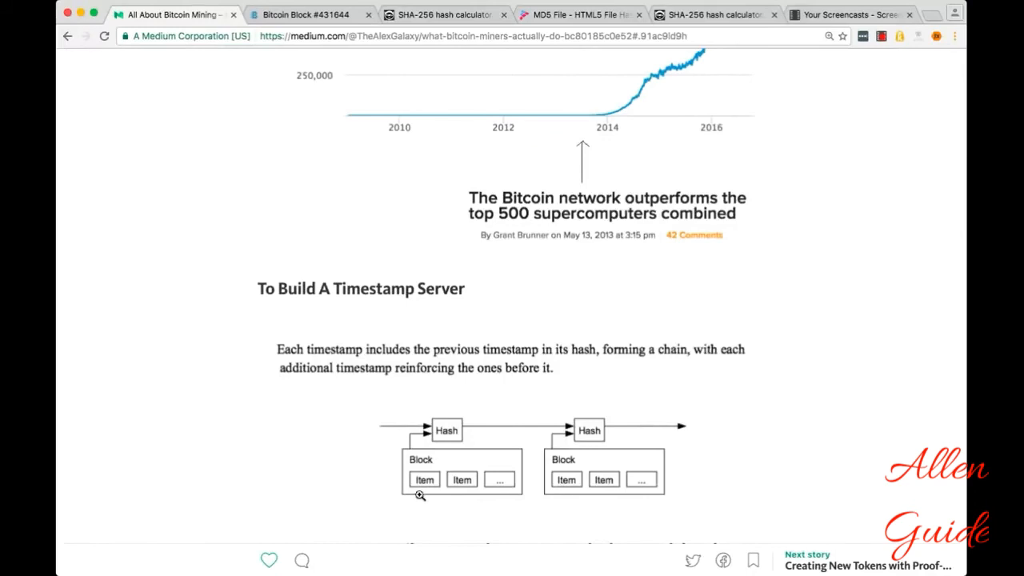
pyautogui.moveTo(441, 455)
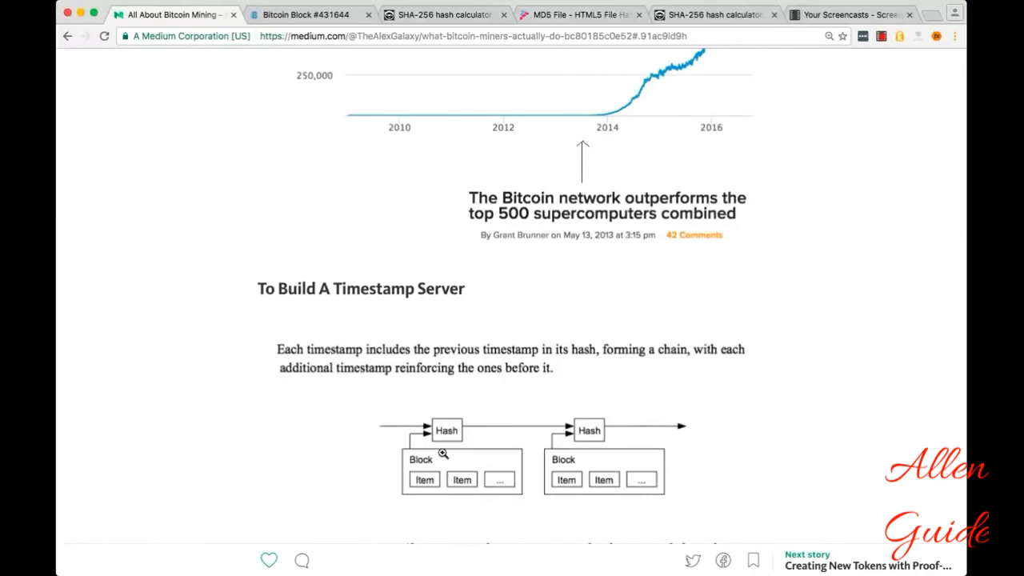
pyautogui.moveTo(435, 512)
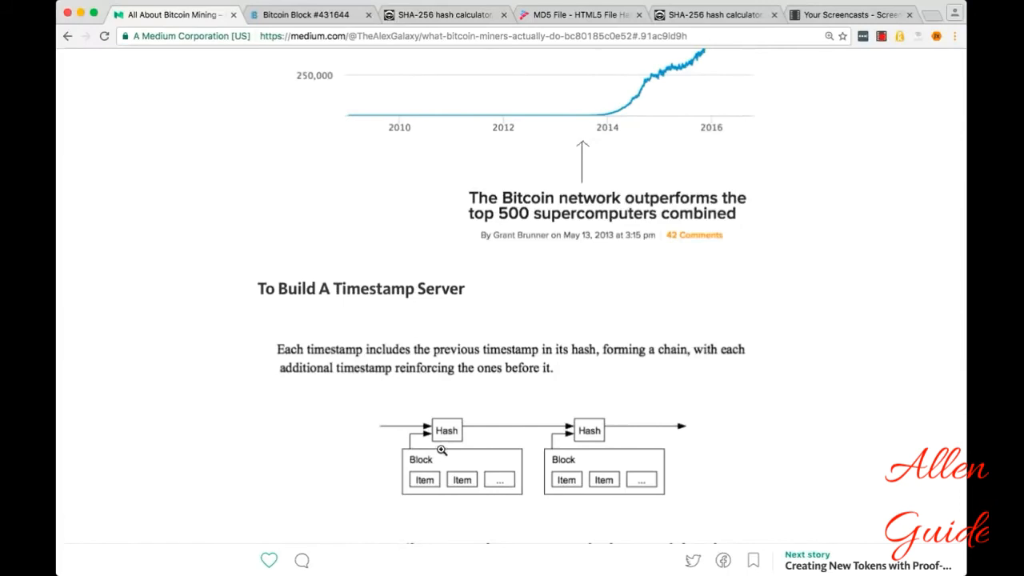
pyautogui.moveTo(291, 435)
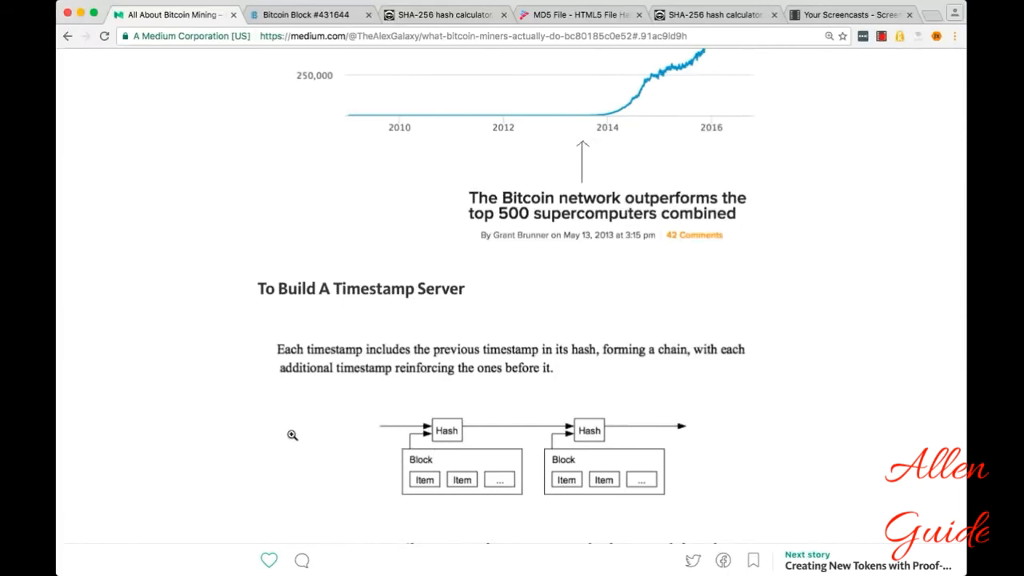
pyautogui.moveTo(522, 430)
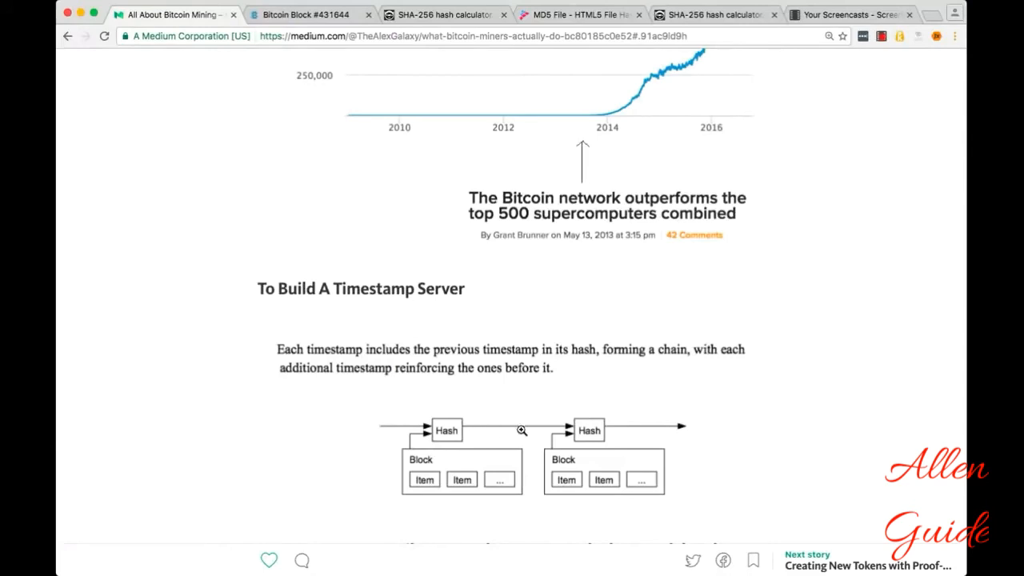
pyautogui.moveTo(526, 428)
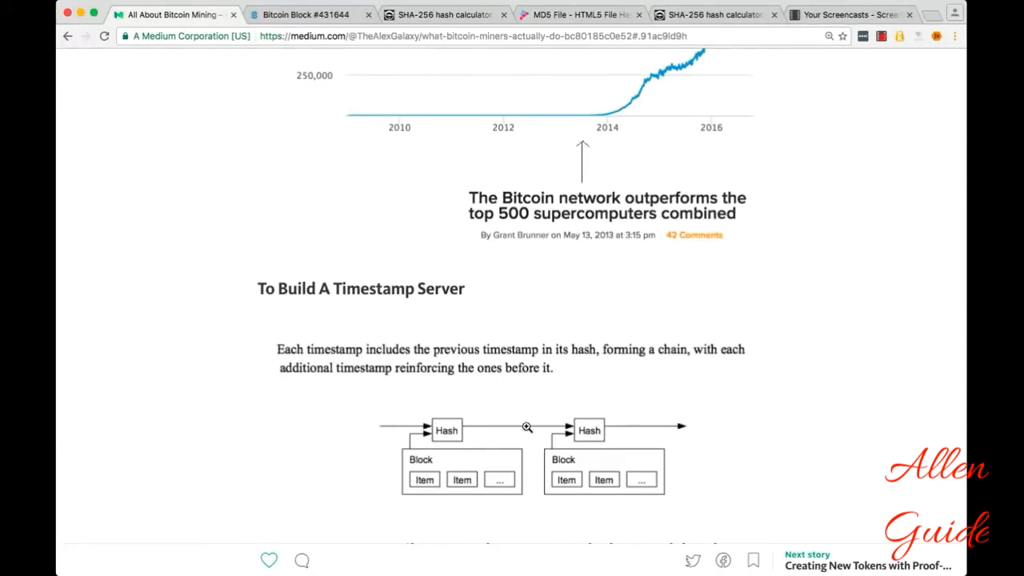
pyautogui.moveTo(620, 456)
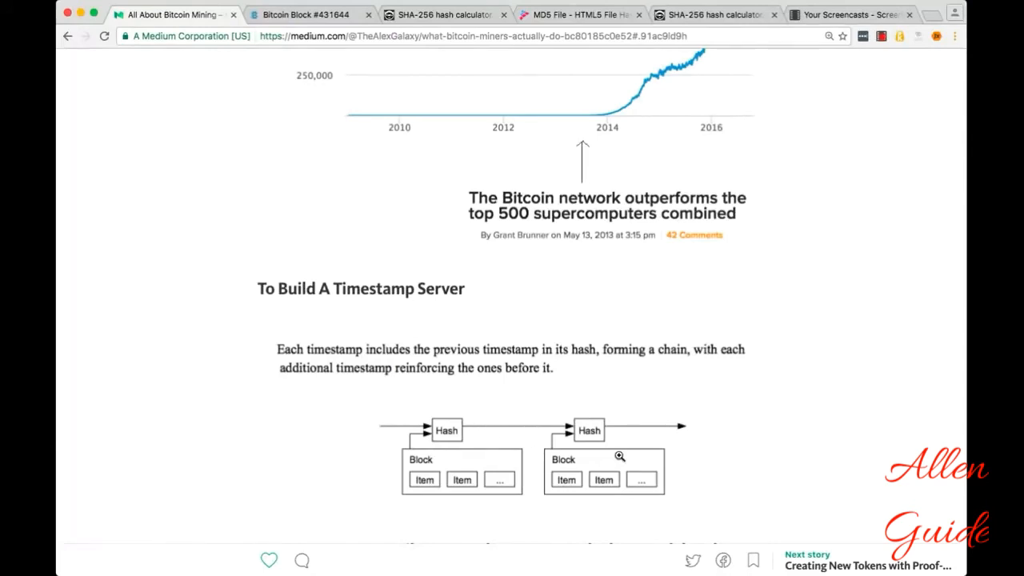
pyautogui.moveTo(582, 425)
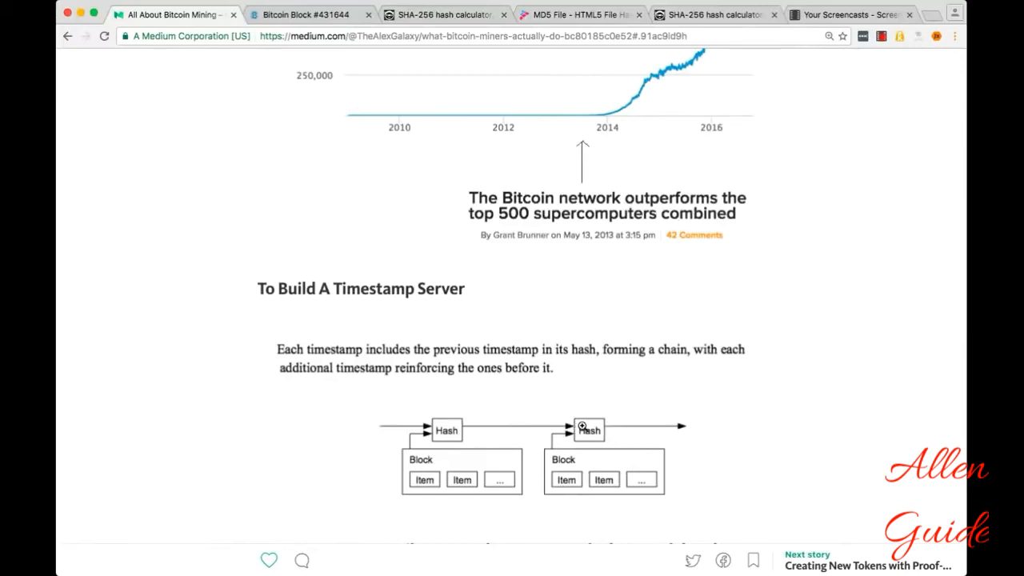
pyautogui.moveTo(700, 425)
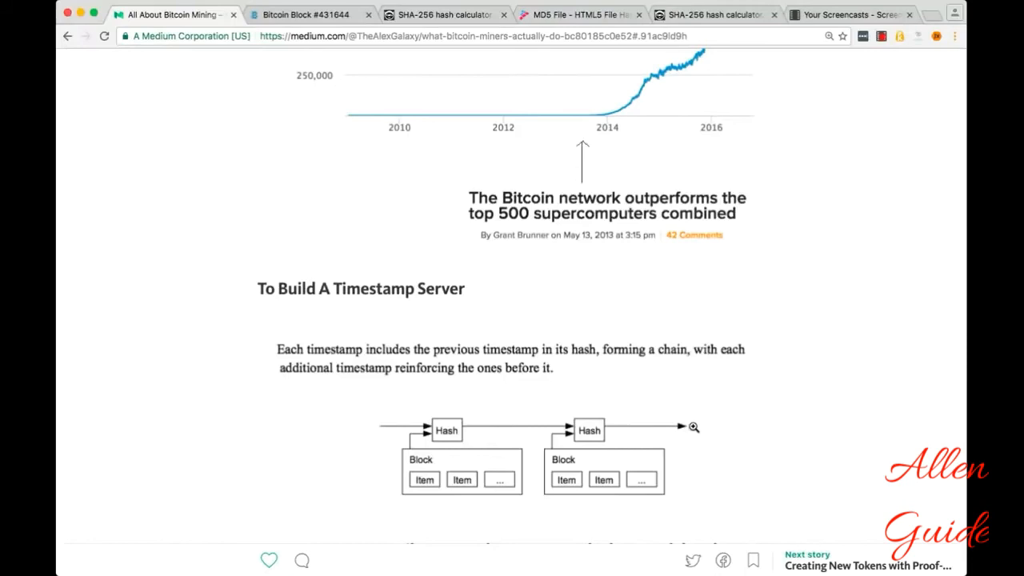
pyautogui.moveTo(703, 431)
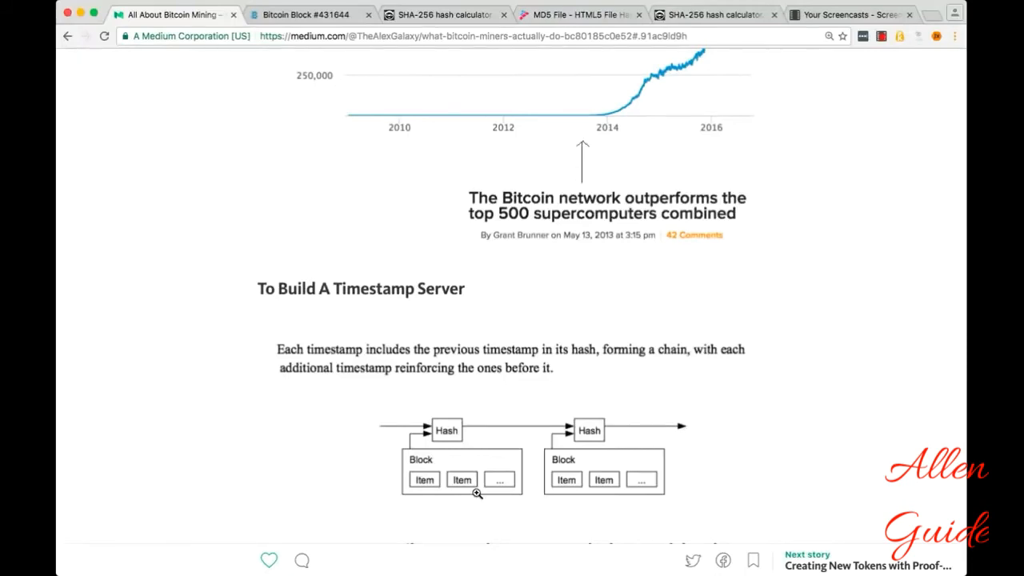
pyautogui.moveTo(154, 488)
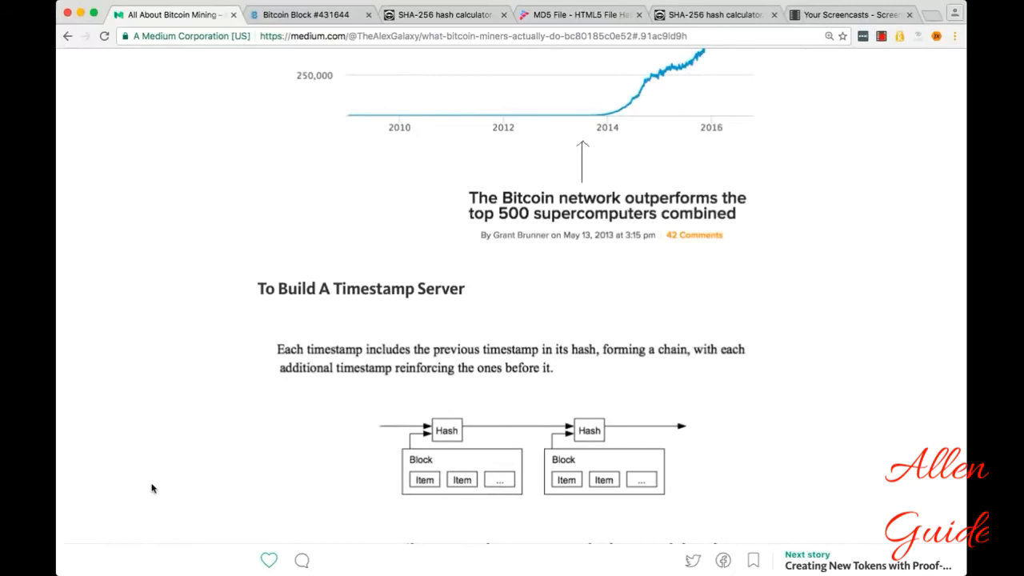
# - Scroll down to the Proof-of-Work section with its nonce block diagram and Block #431579 table
pyautogui.scroll(-3)
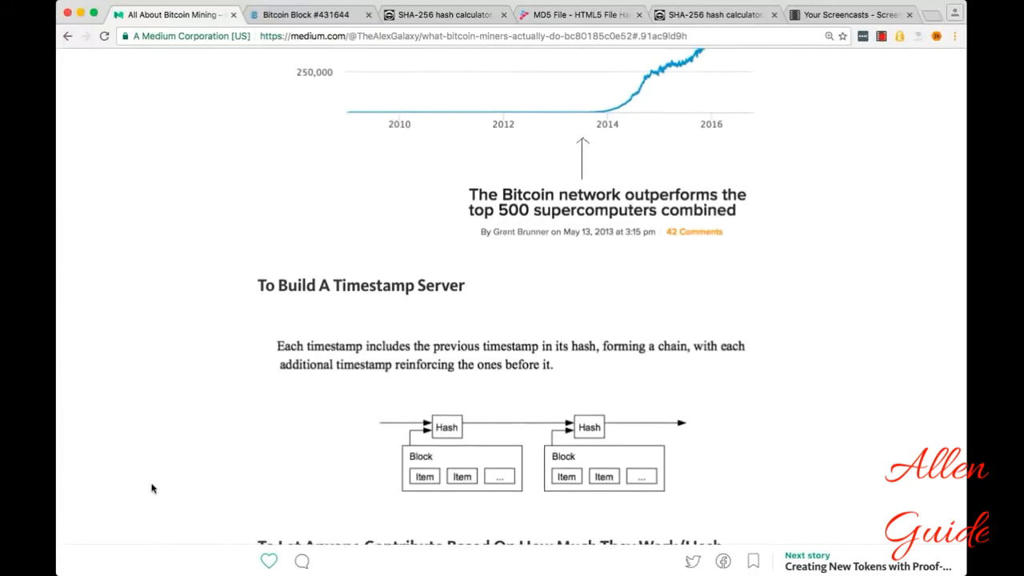
pyautogui.scroll(-3)
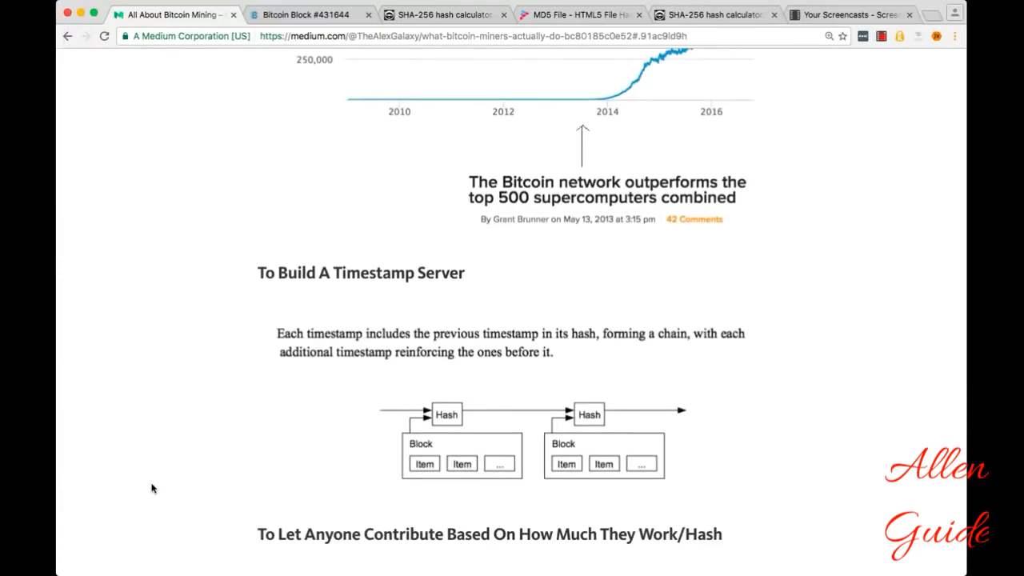
pyautogui.scroll(-3)
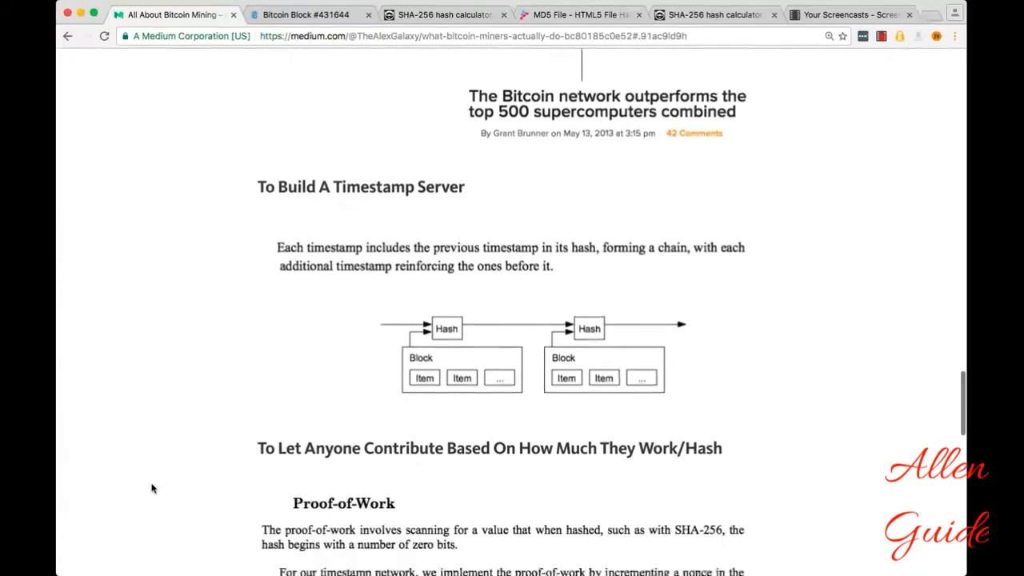
pyautogui.scroll(-3)
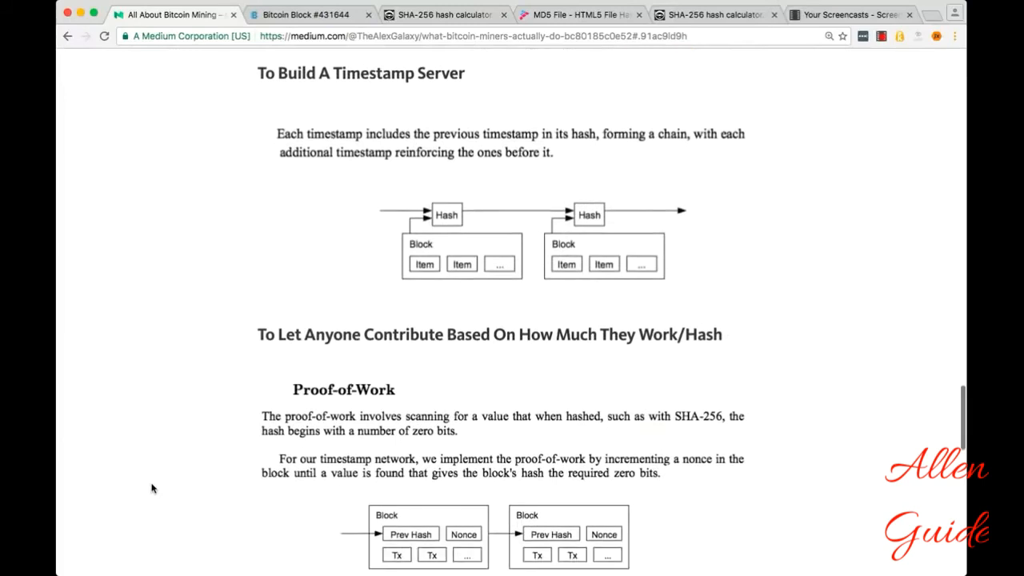
pyautogui.scroll(-3)
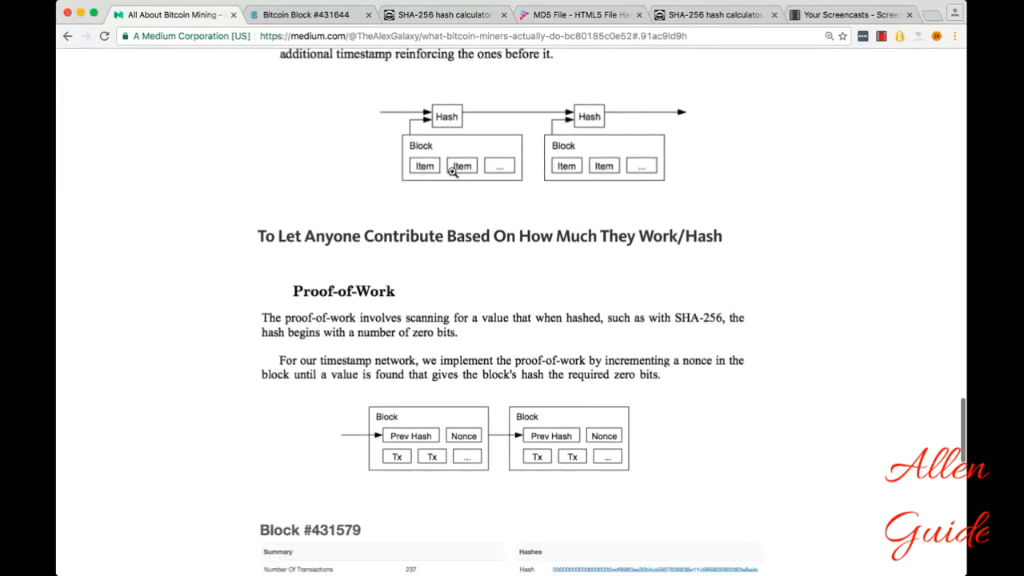
pyautogui.moveTo(675, 264)
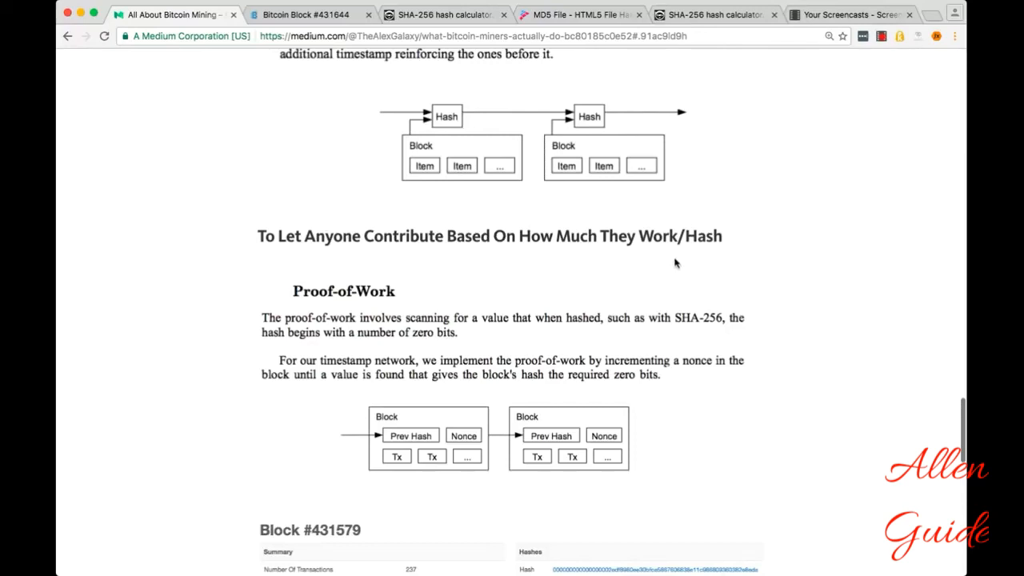
pyautogui.moveTo(394, 330)
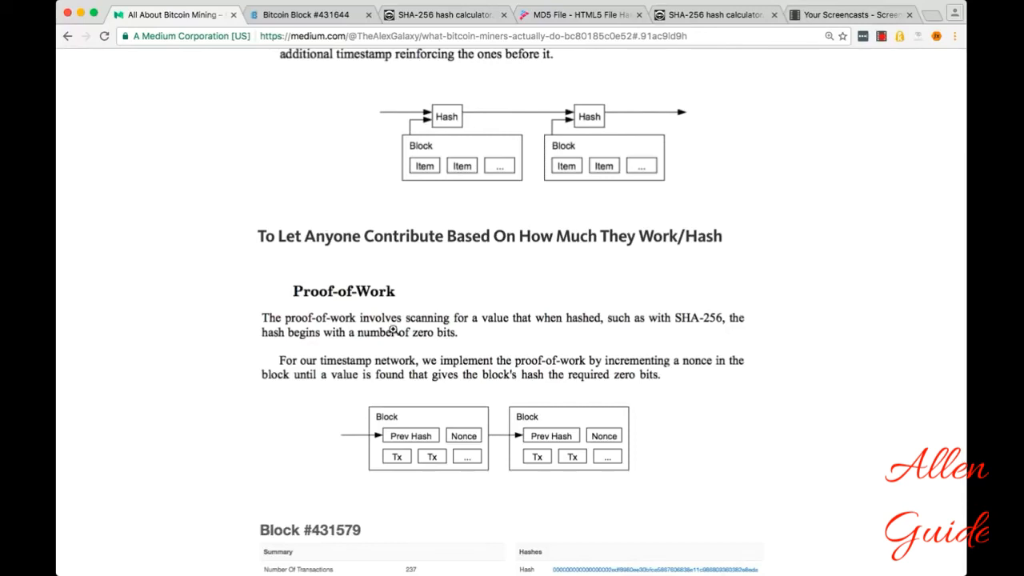
pyautogui.moveTo(438, 349)
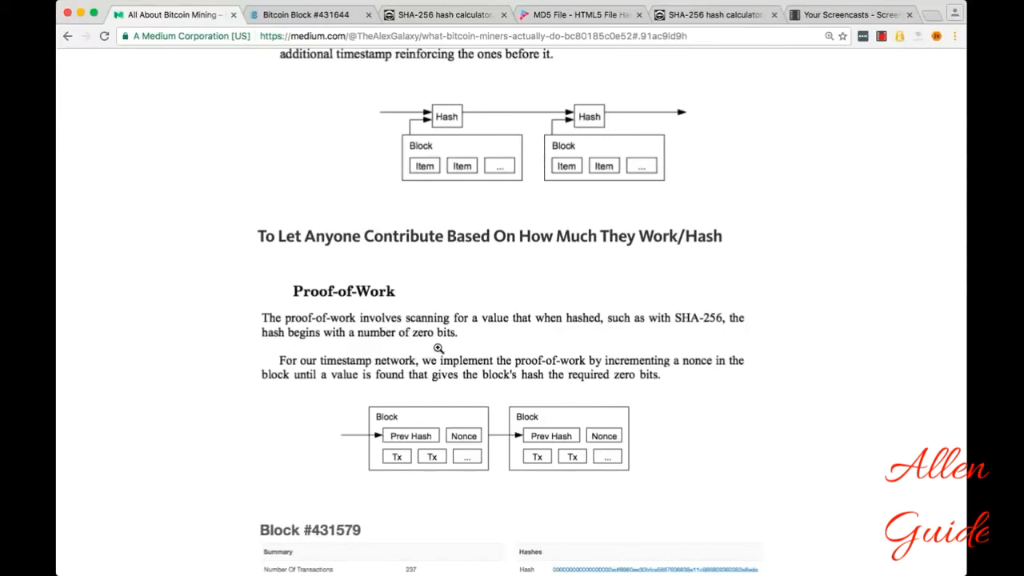
pyautogui.moveTo(678, 339)
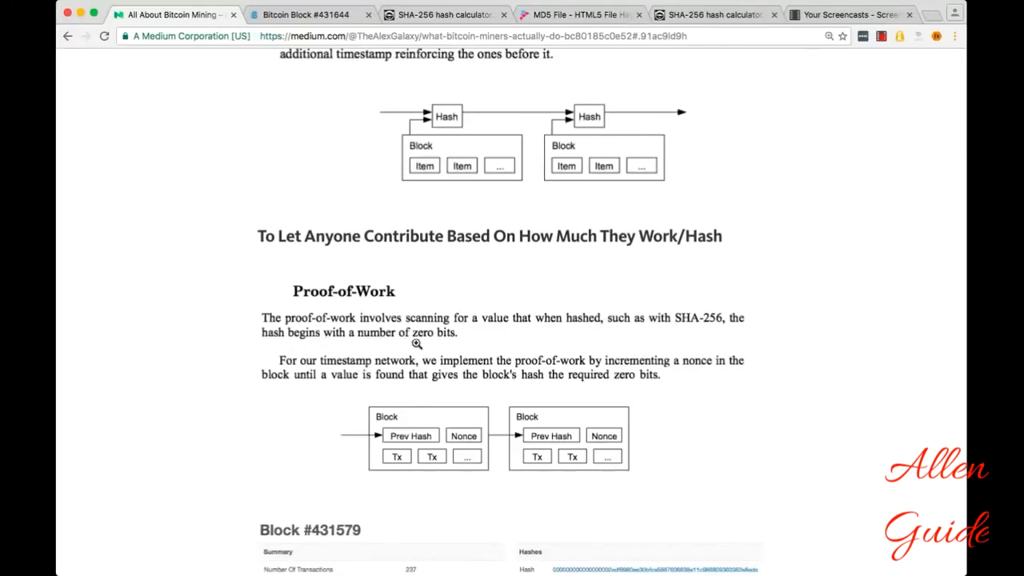
pyautogui.moveTo(473, 348)
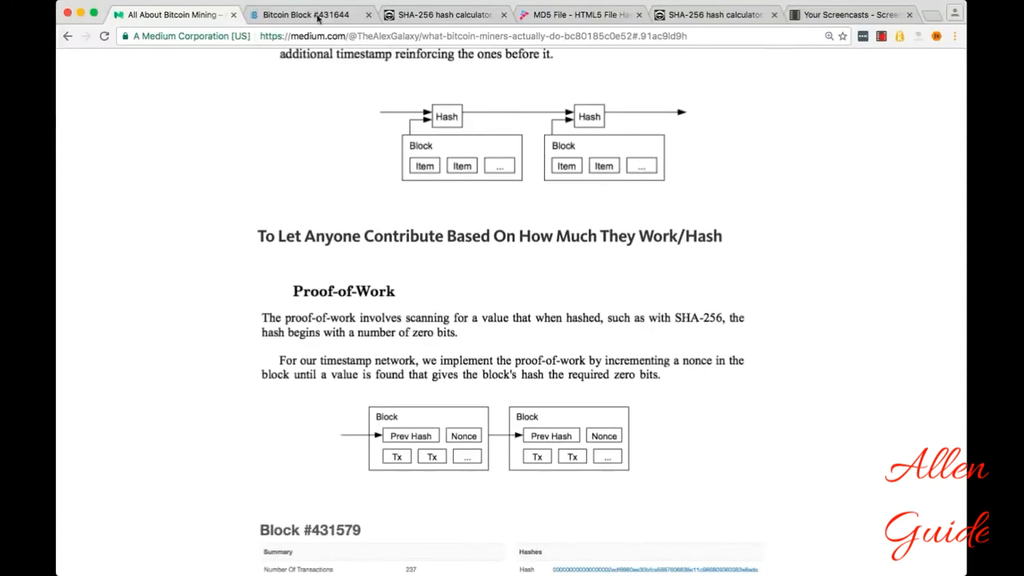
# - Switch through the browser tabs to the xorbin SHA-256 calculator holding previous hash, nonce and transaction hash
pyautogui.click(304, 14)
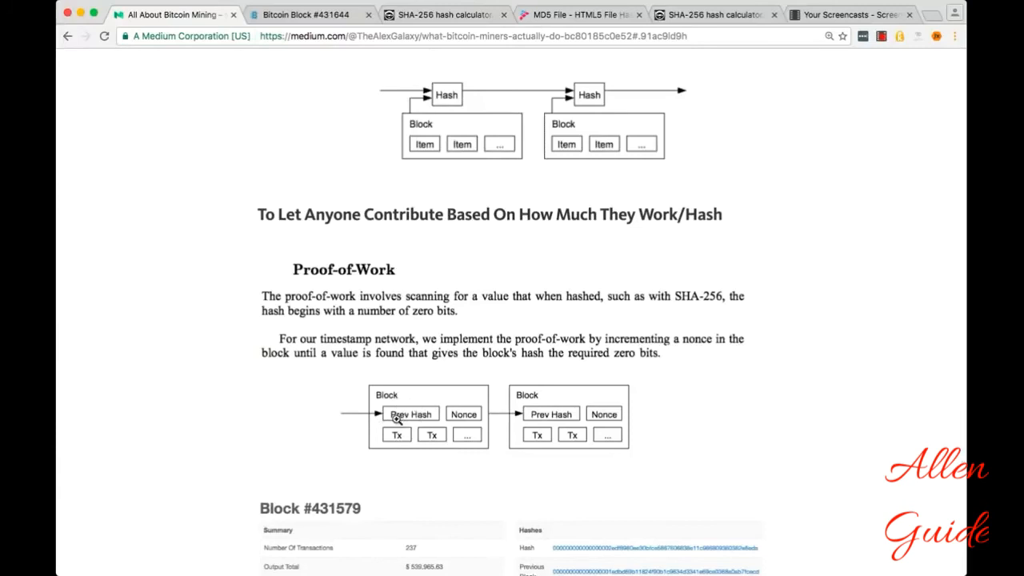
pyautogui.moveTo(483, 448)
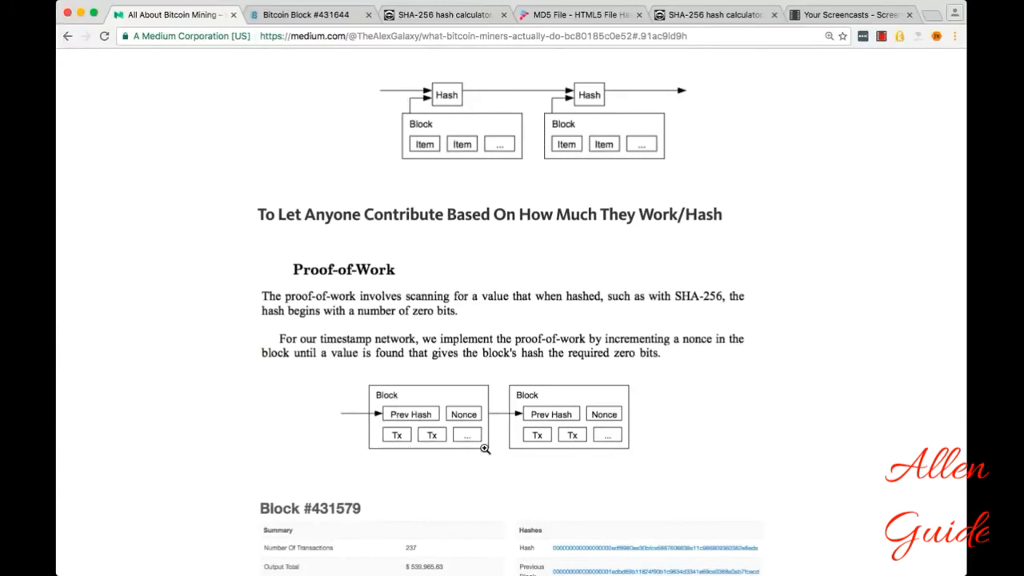
pyautogui.moveTo(377, 440)
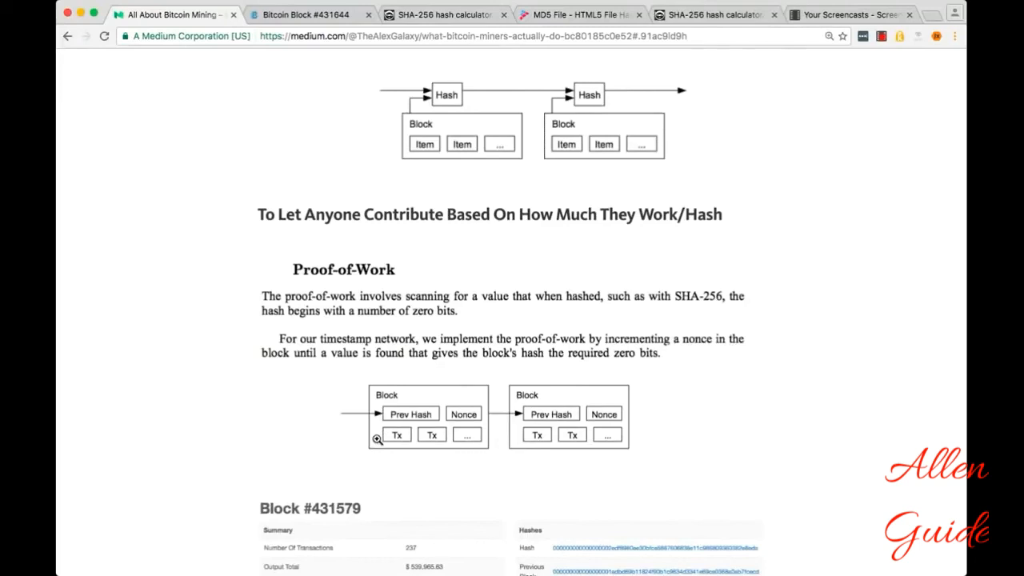
pyautogui.moveTo(458, 423)
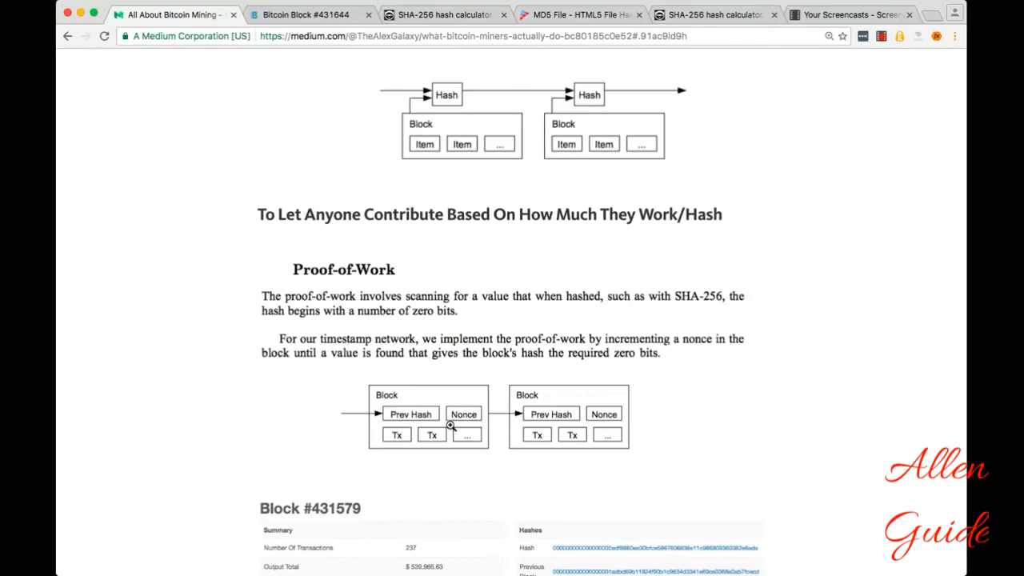
pyautogui.moveTo(467, 403)
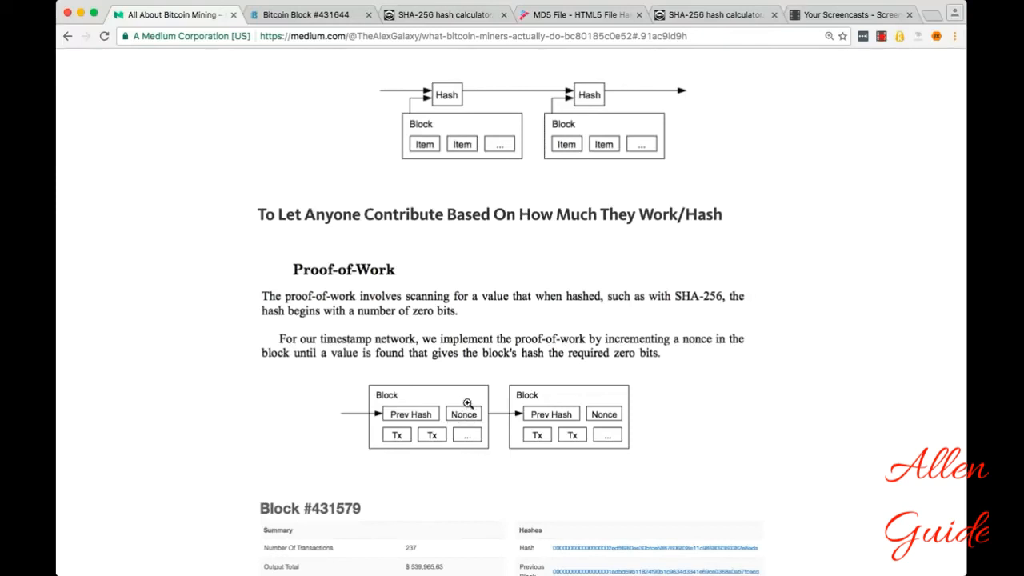
pyautogui.moveTo(451, 400)
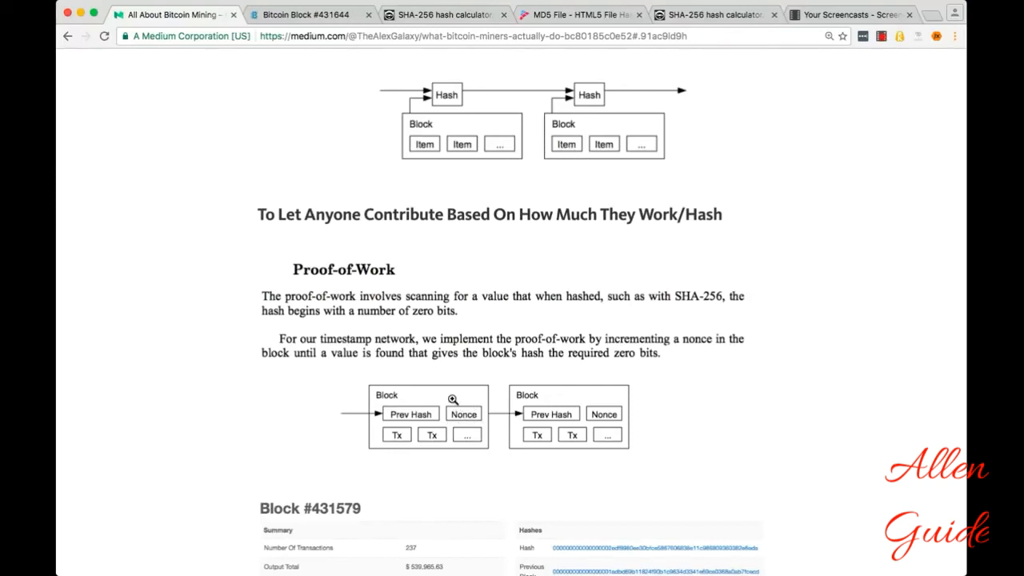
pyautogui.click(712, 14)
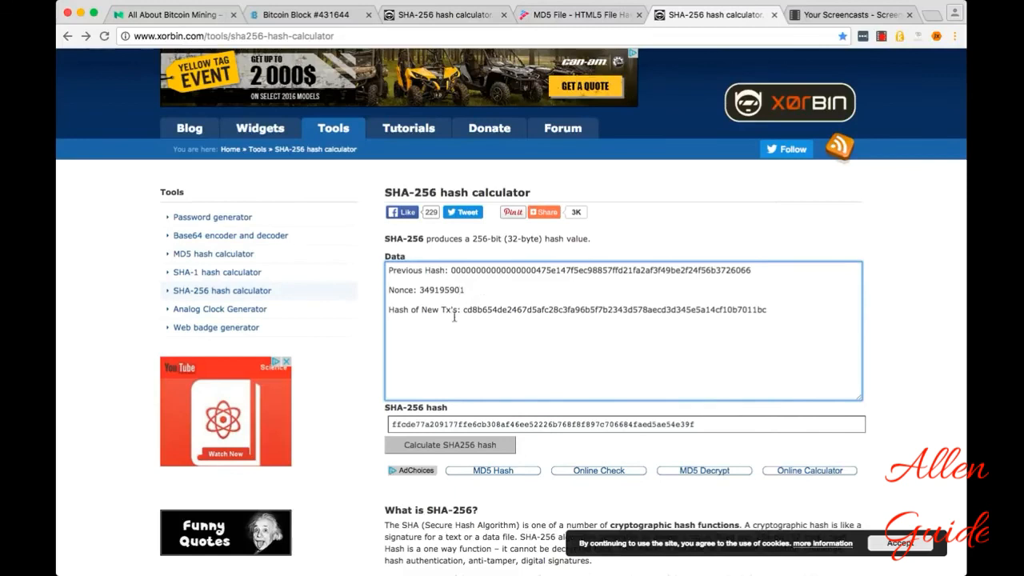
# - Change the nonce in the Data box to 349195902 and hash the labelled data
pyautogui.click(450, 445)
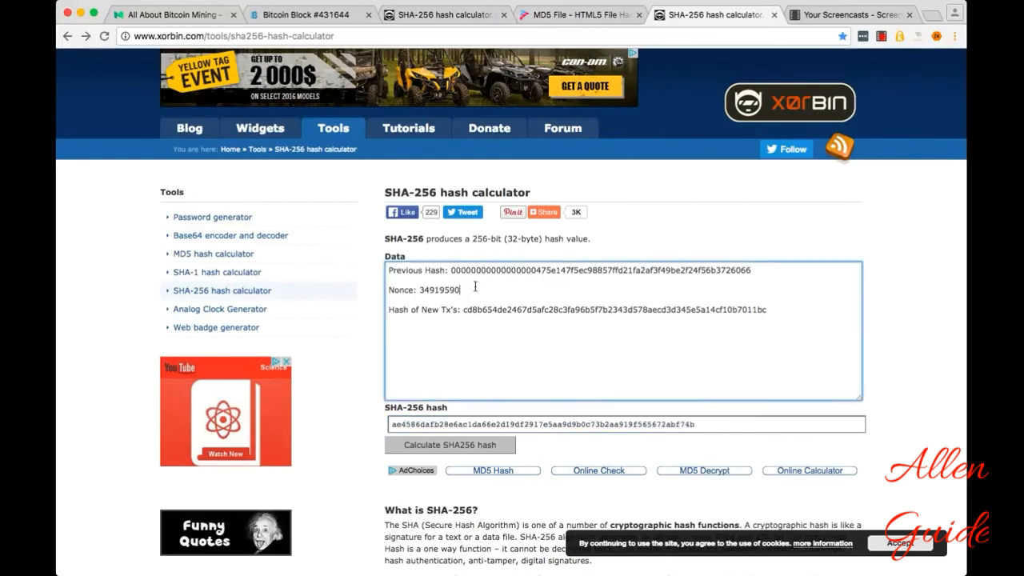
pyautogui.click(447, 445)
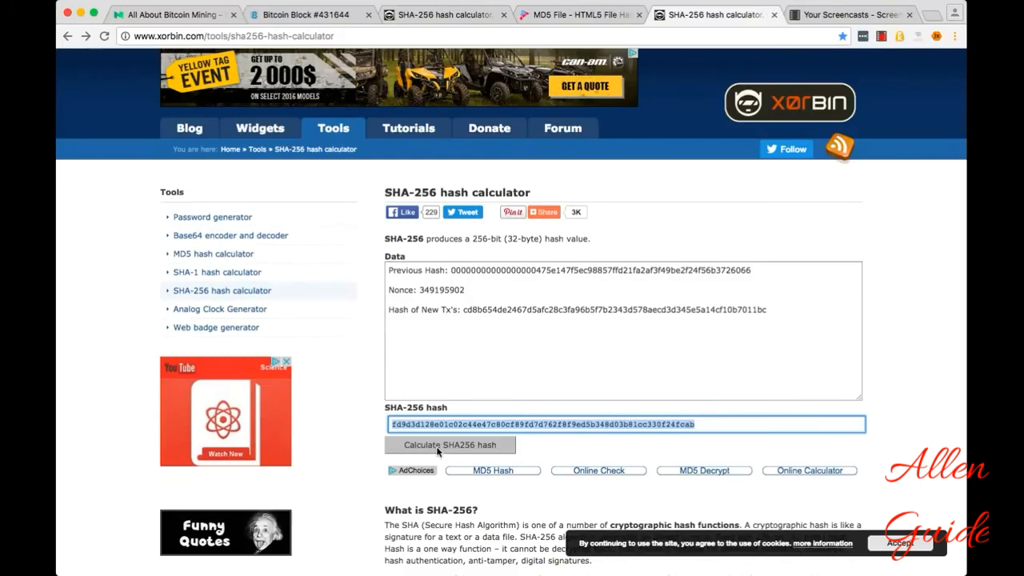
# - Remove the Nonce and Previous Hash labels and hash the joined unlabeled string
pyautogui.click(422, 290)
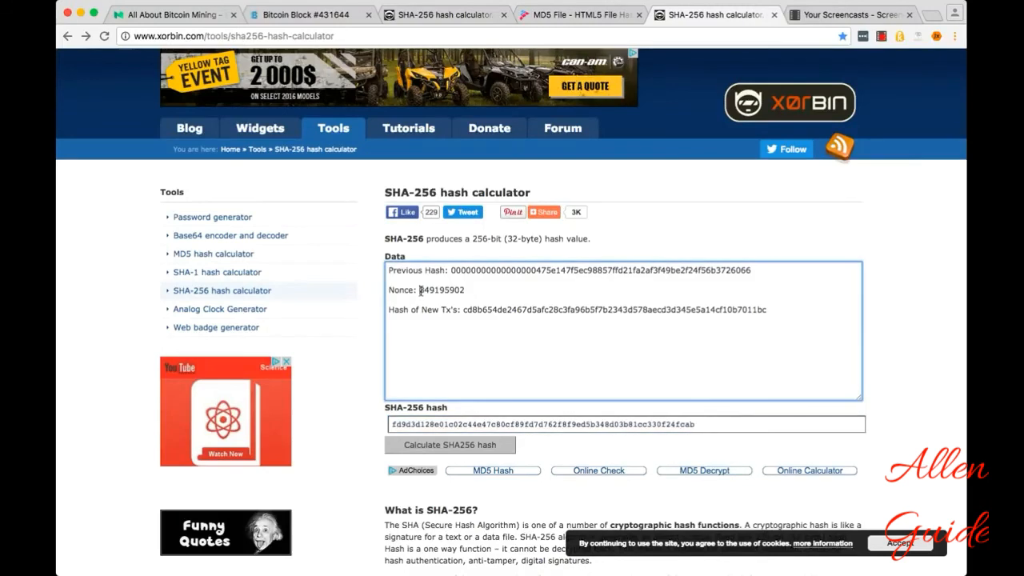
pyautogui.doubleClick(400, 290)
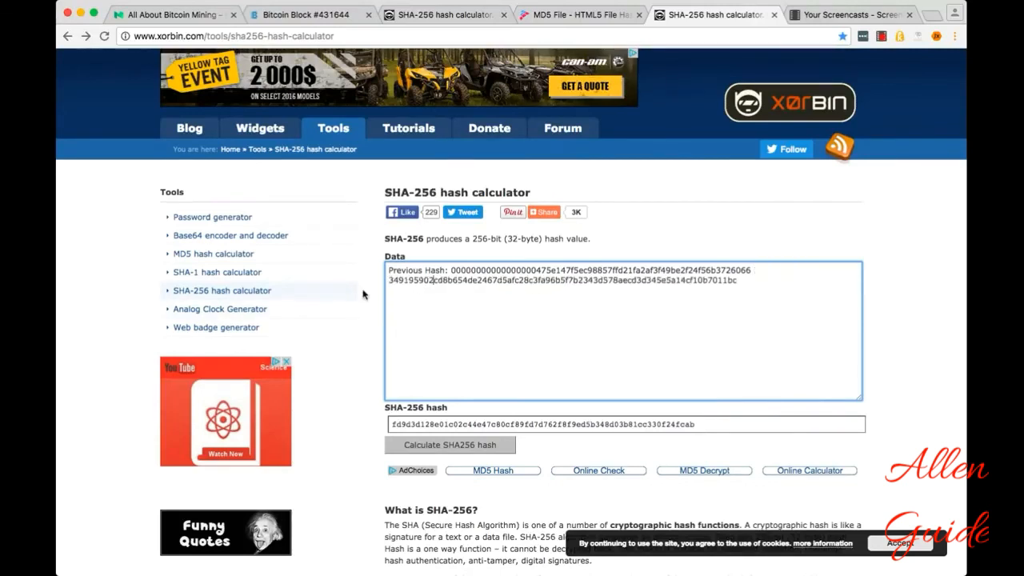
pyautogui.doubleClick(416, 268)
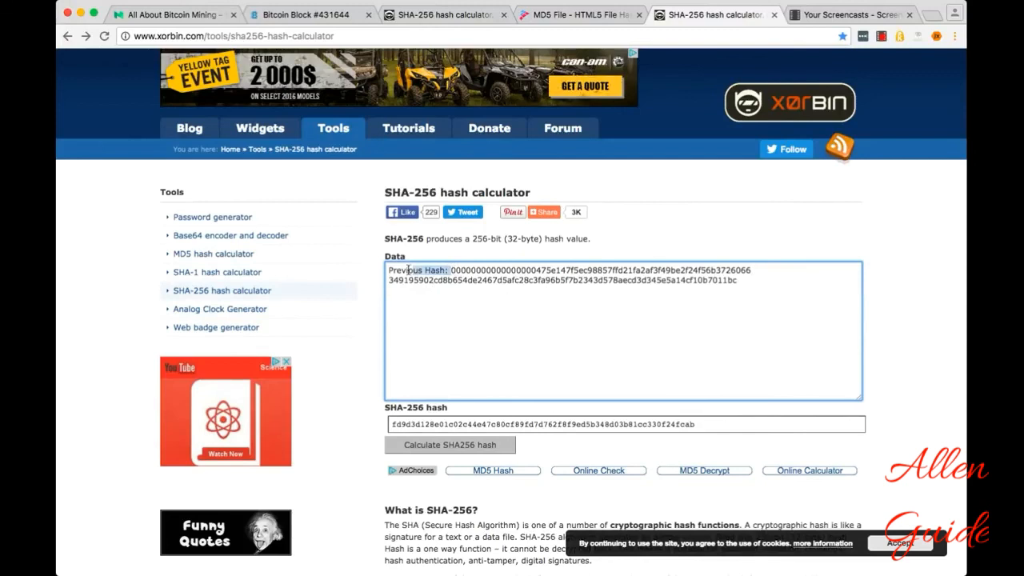
pyautogui.click(449, 444)
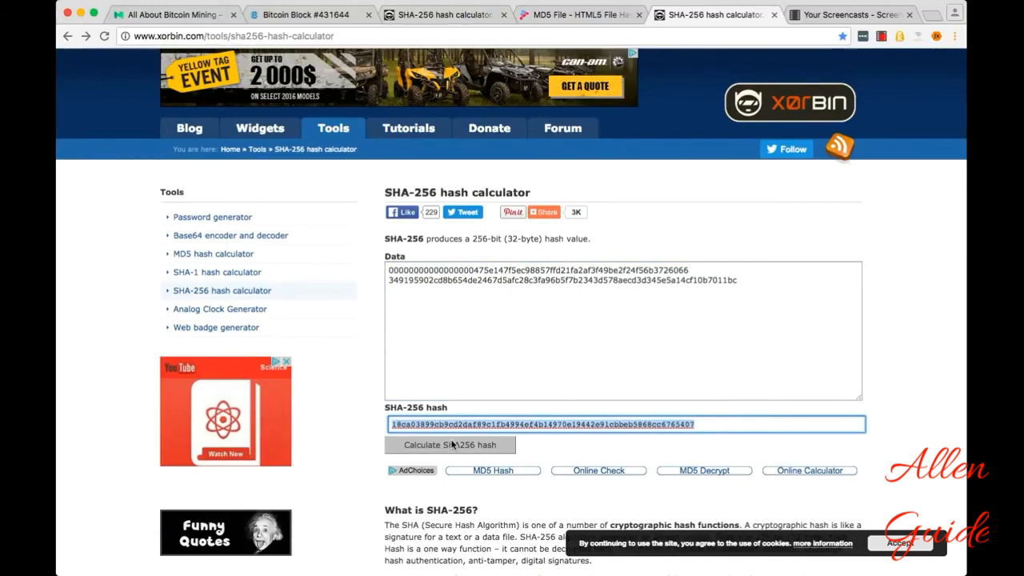
pyautogui.moveTo(168, 29)
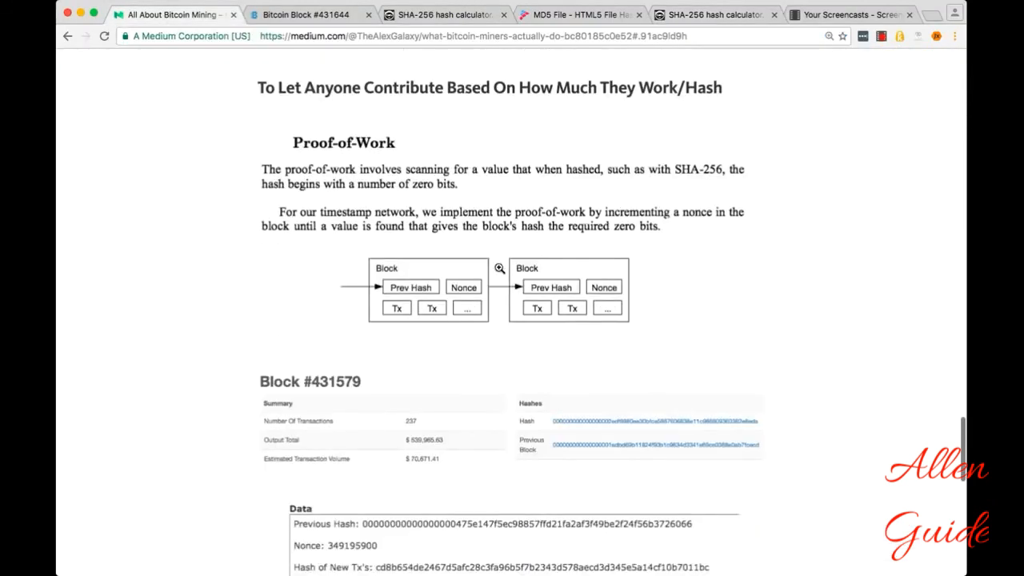
# - Scroll the Medium article back to the bitcoin miners' hash-rate chart
pyautogui.scroll(-3)
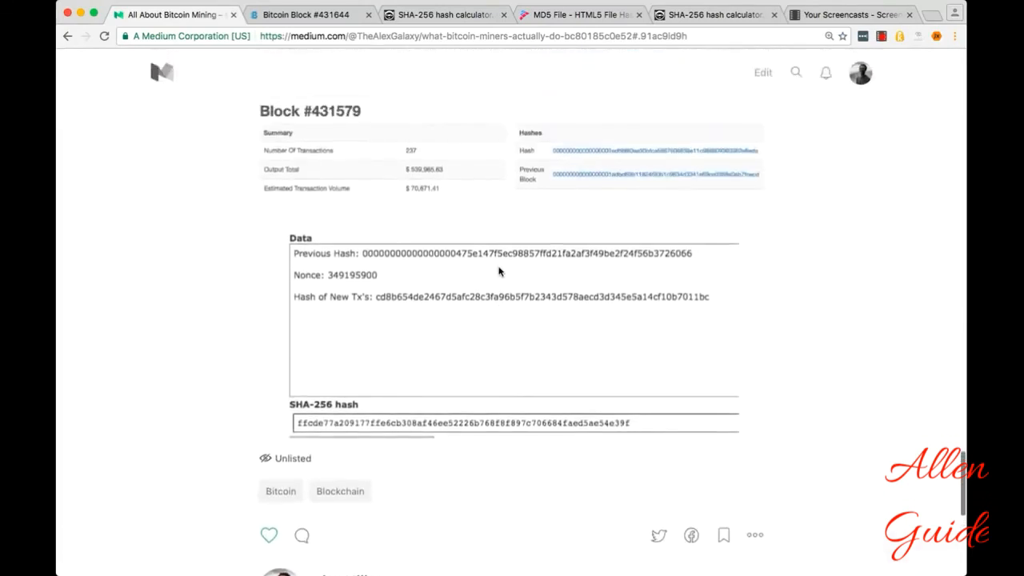
pyautogui.scroll(-3)
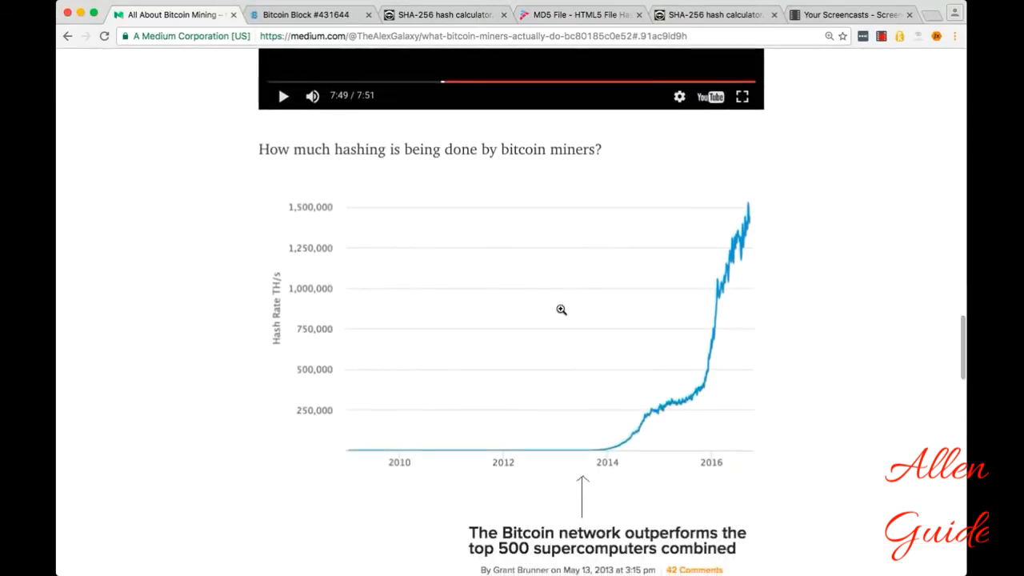
pyautogui.moveTo(751, 168)
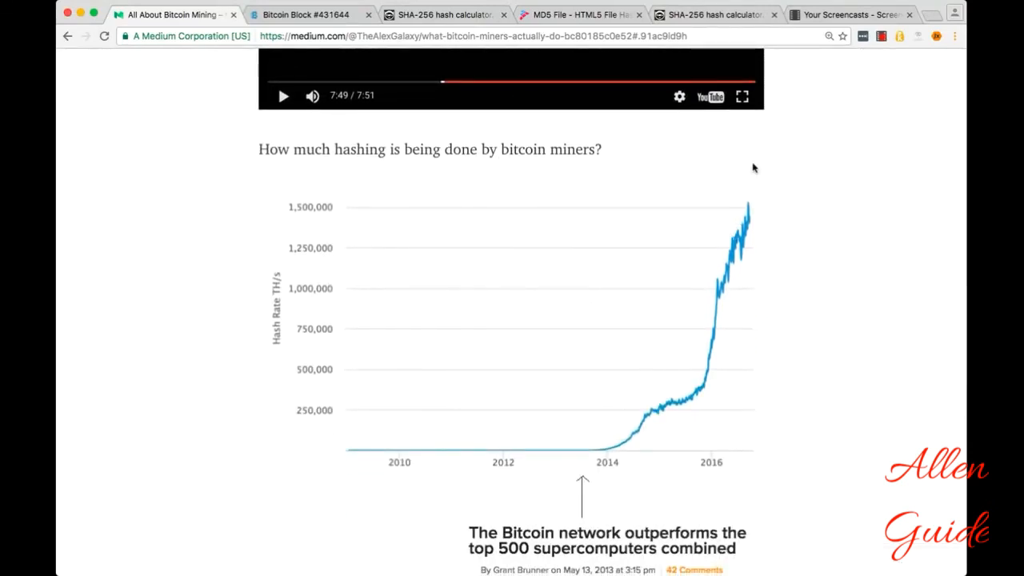